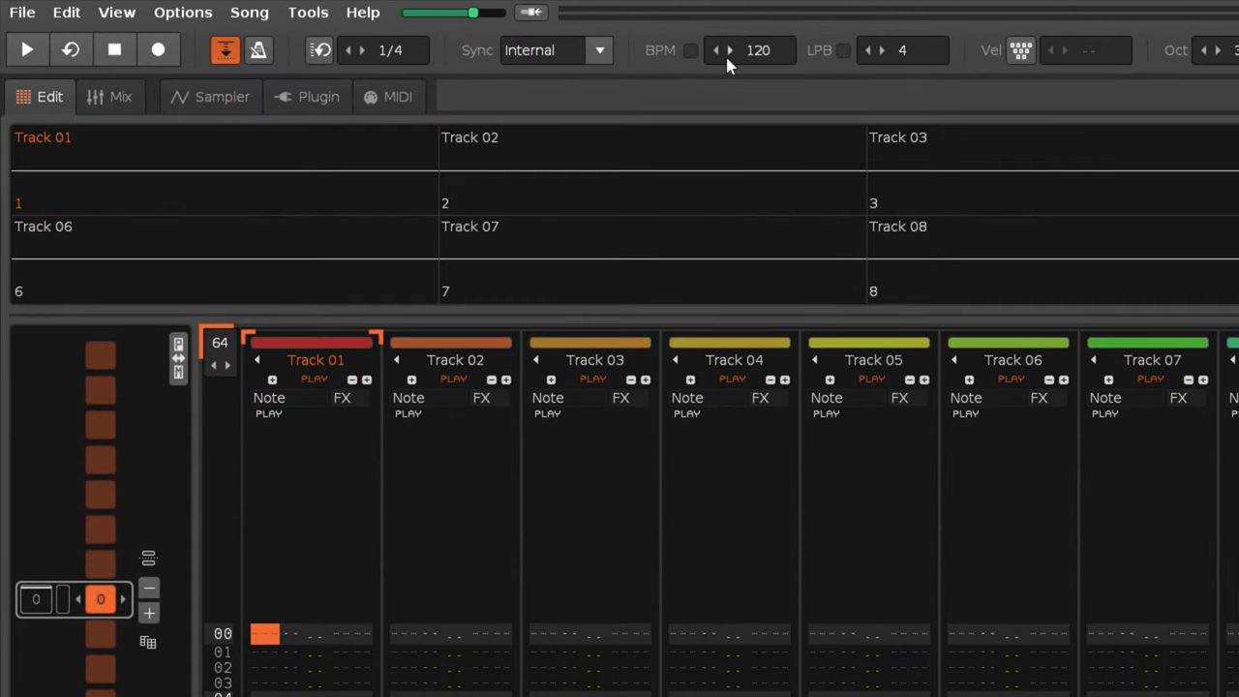
Create a new blank sample of 4725 samples from the Sampler's waveform editor
click(730, 42)
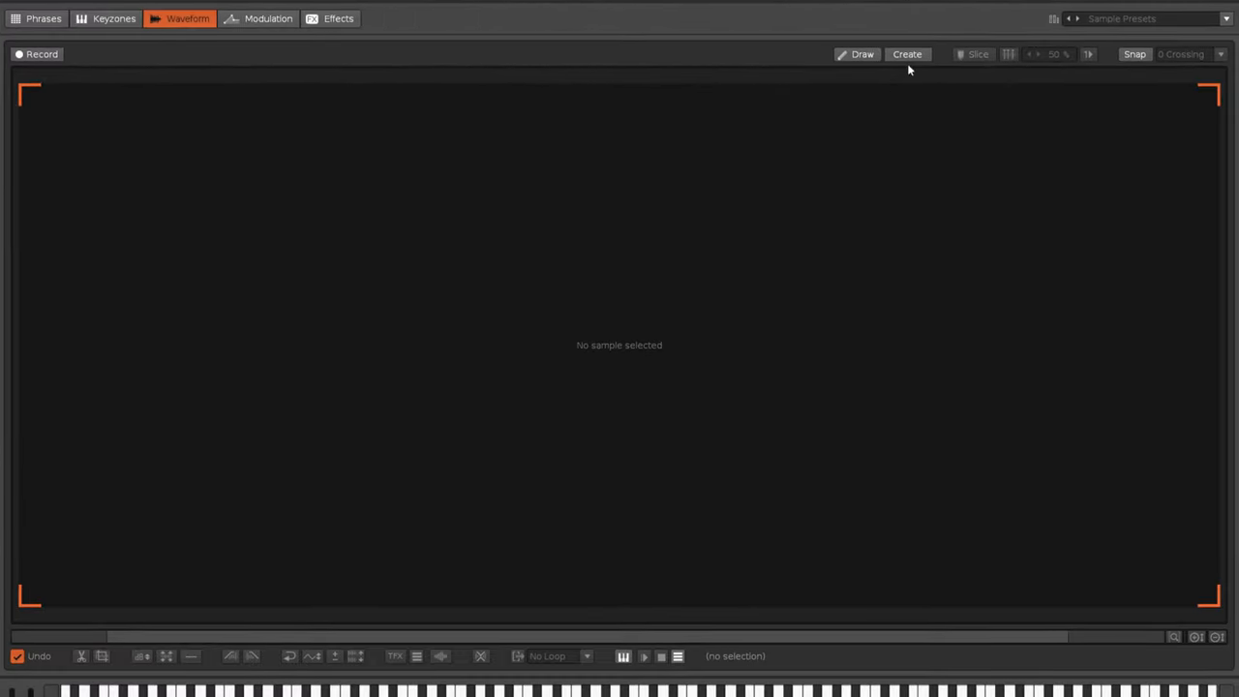
click(906, 54)
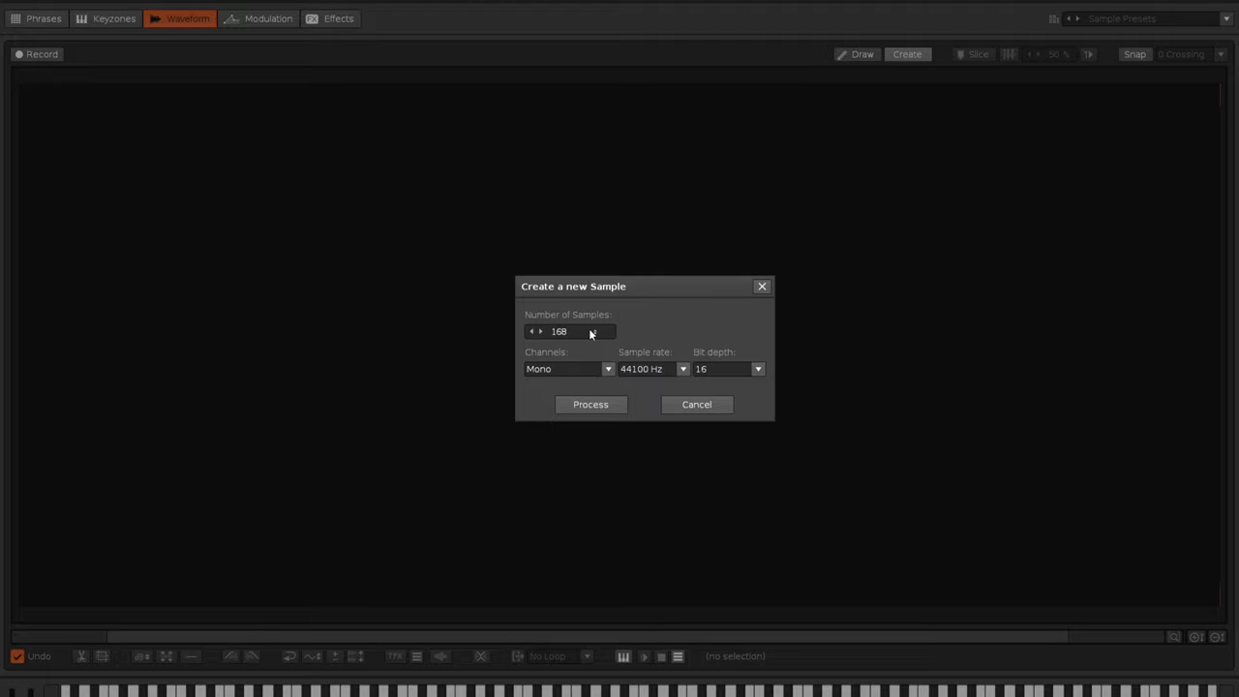
double_click(572, 331)
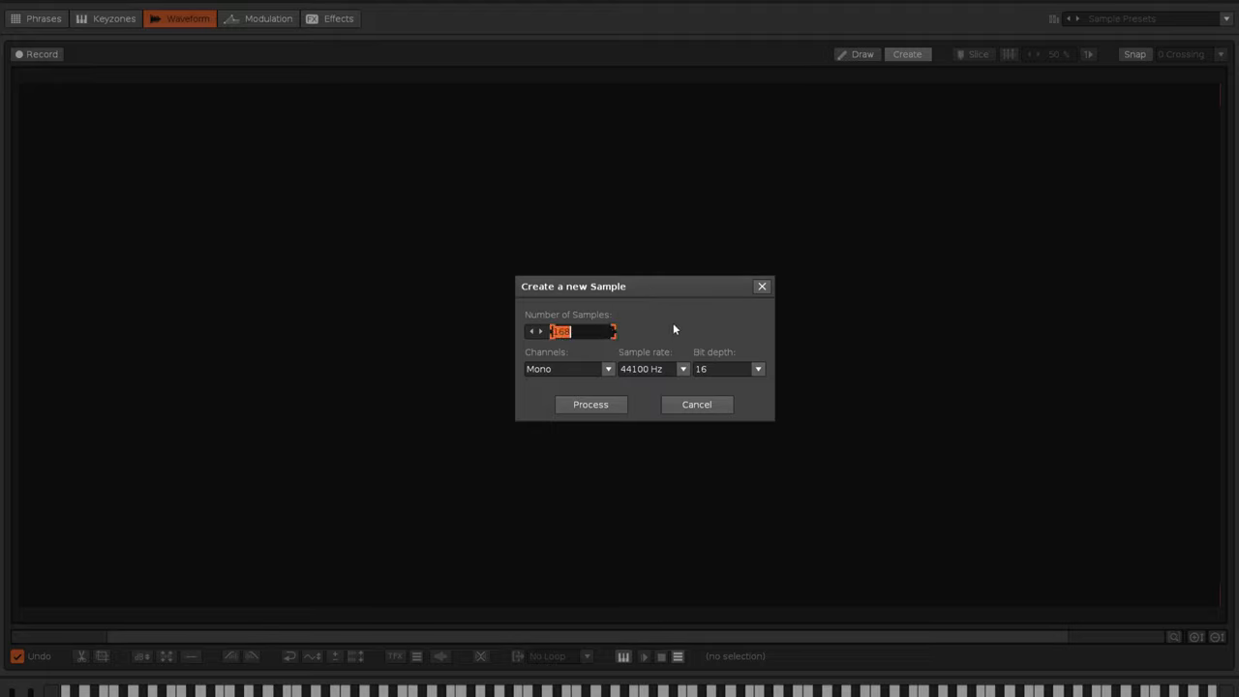
text(4725)
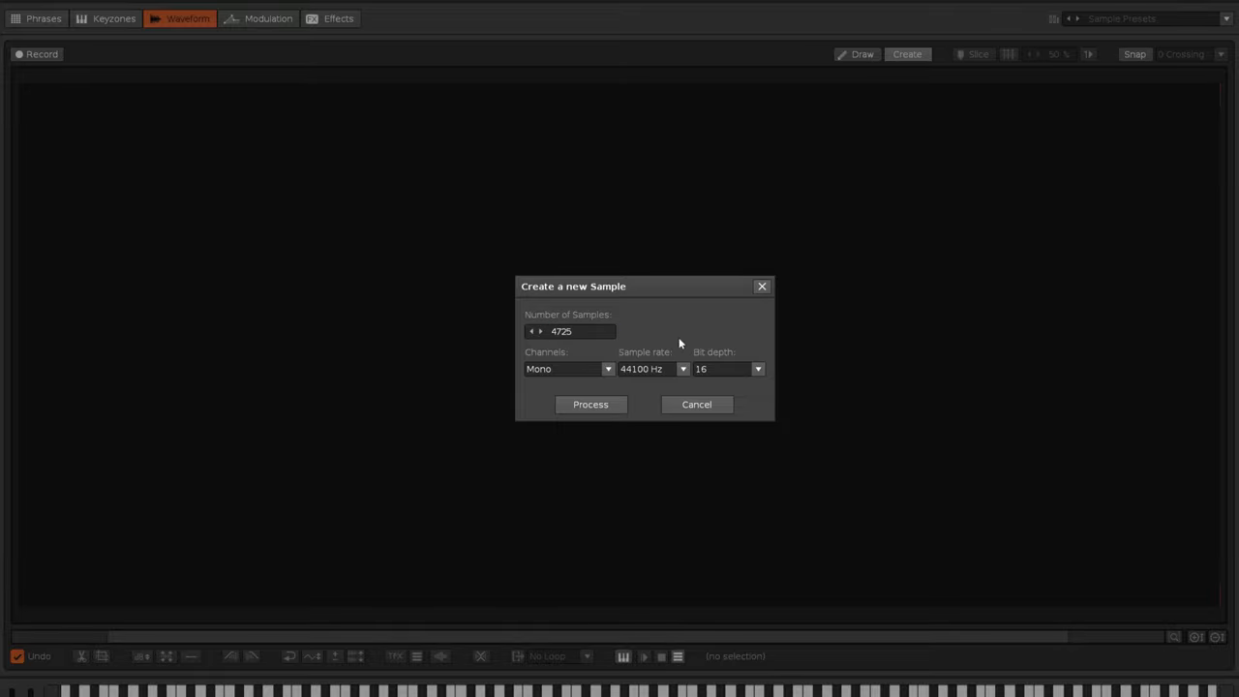
click(591, 405)
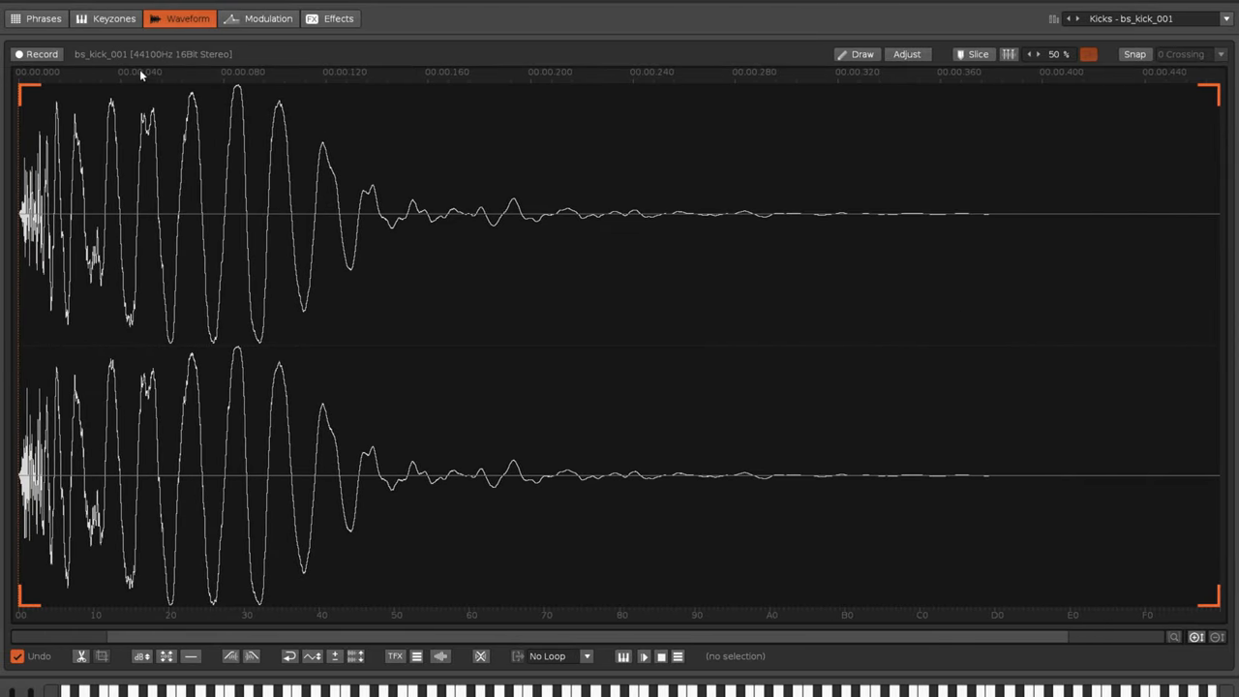
mouse_move(186, 60)
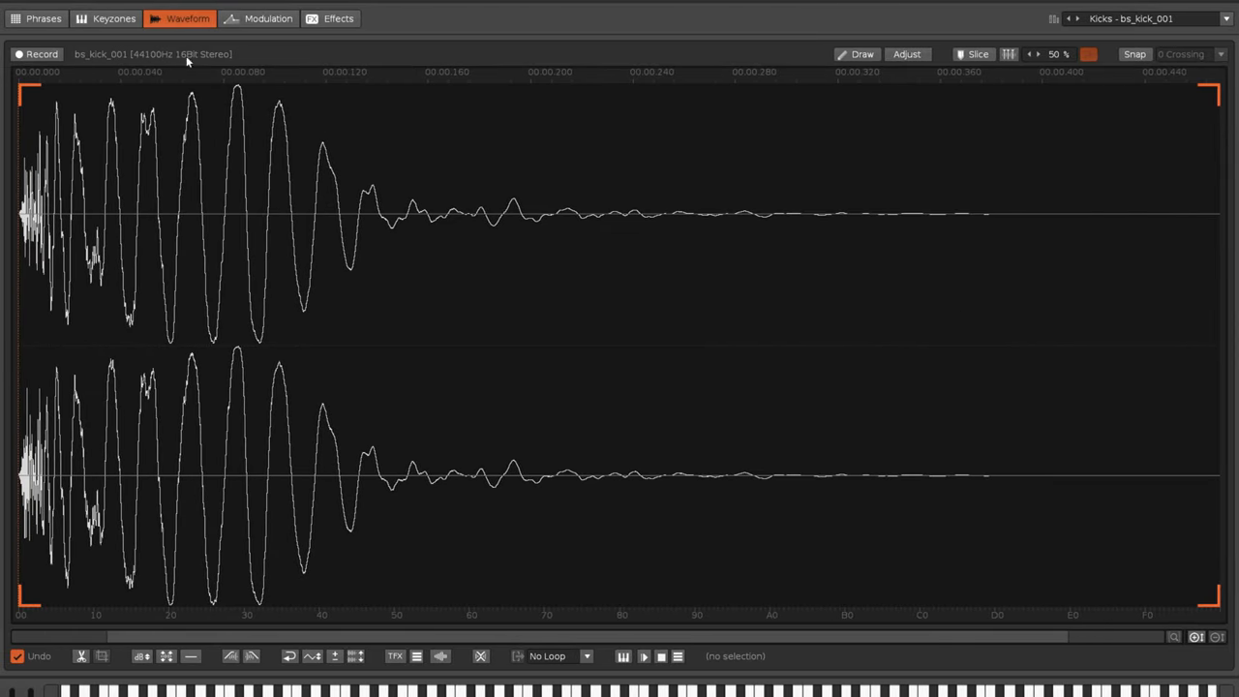
mouse_move(8, 209)
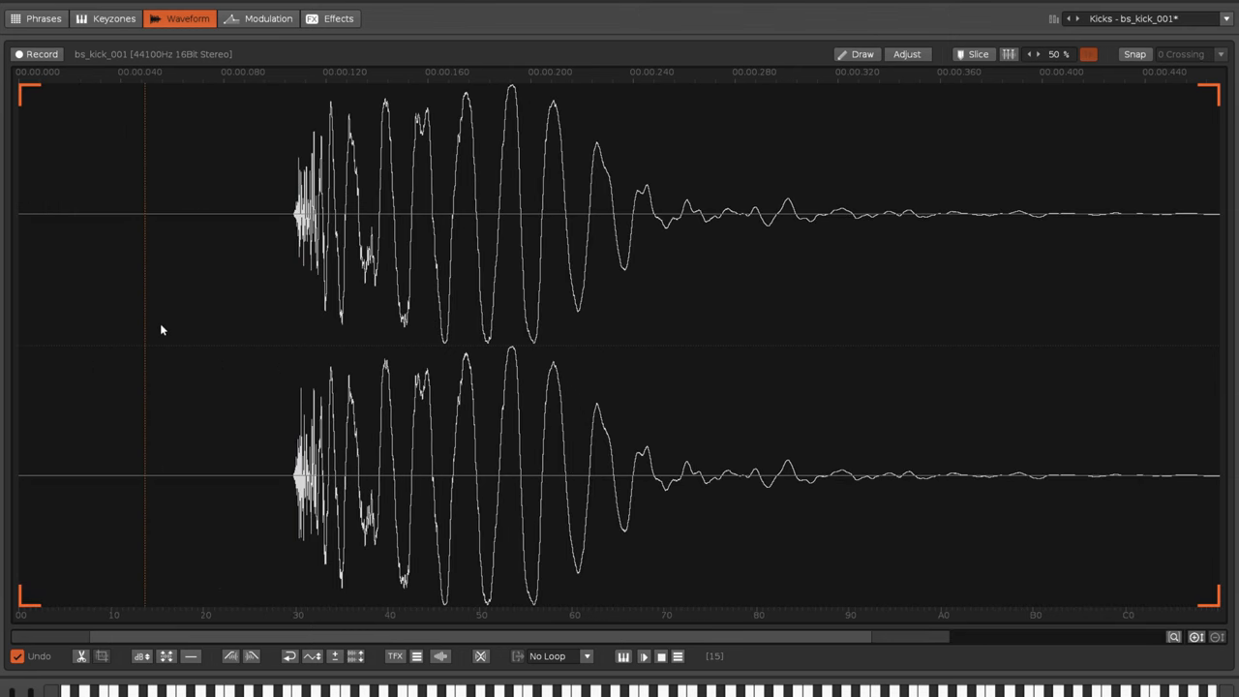
mouse_move(125, 442)
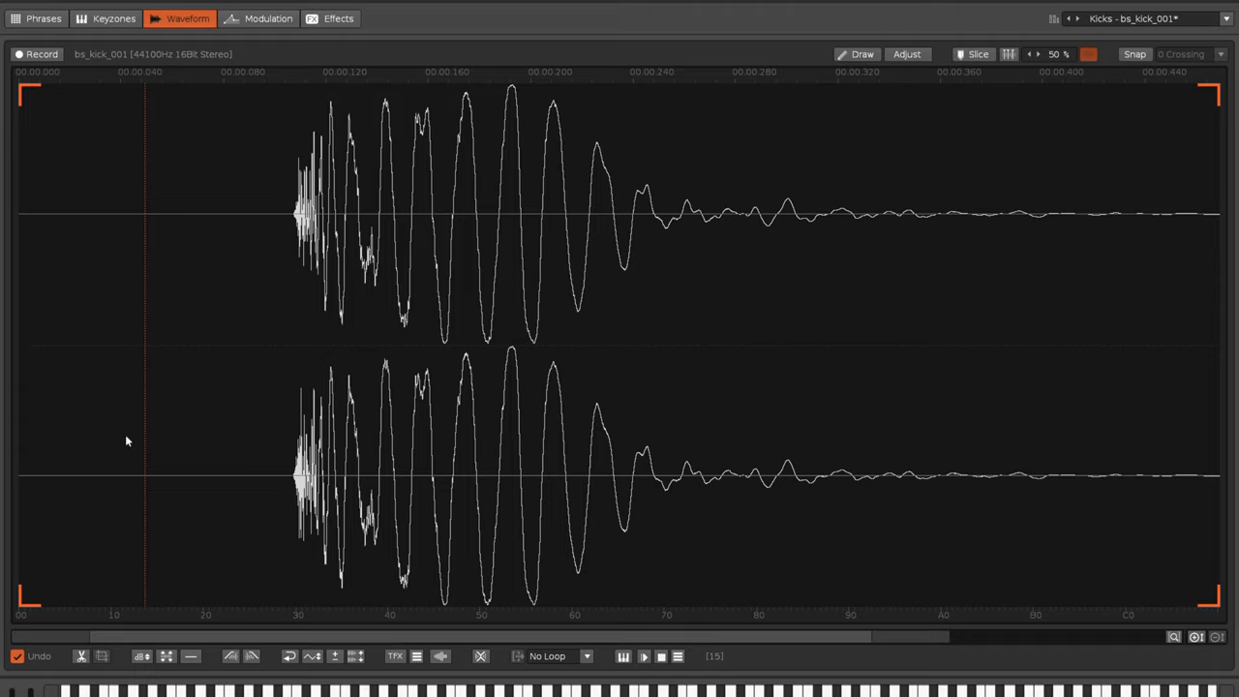
mouse_move(46, 375)
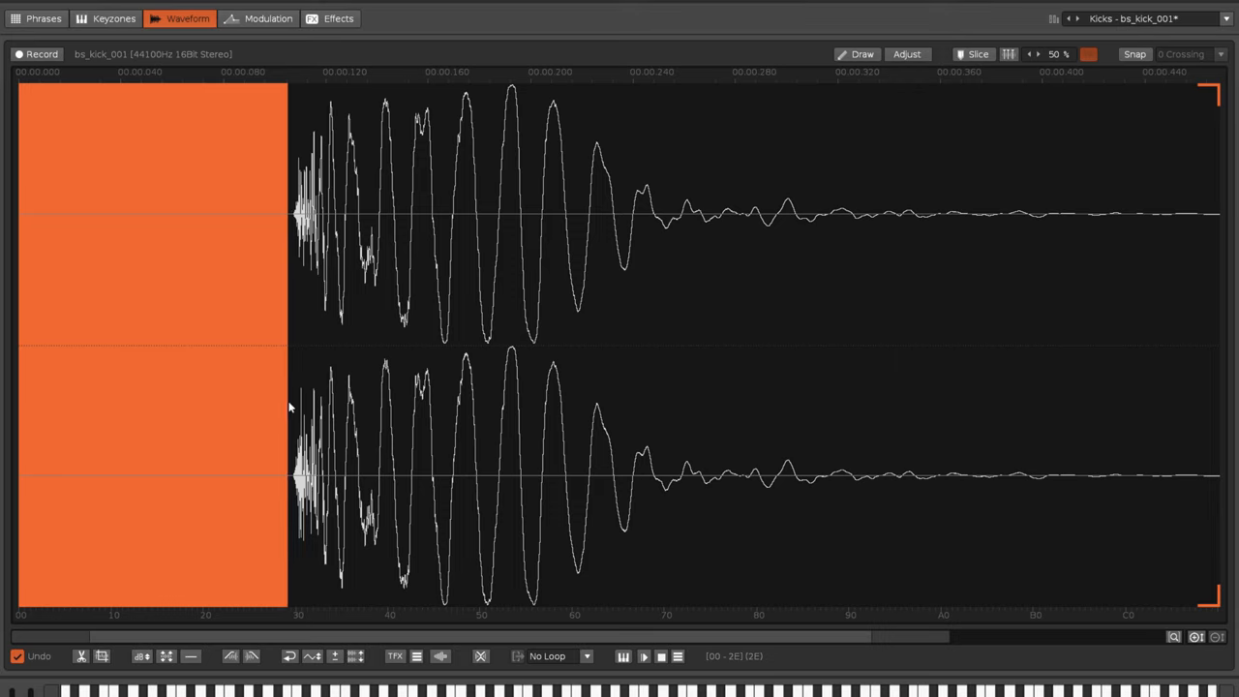
mouse_move(287, 400)
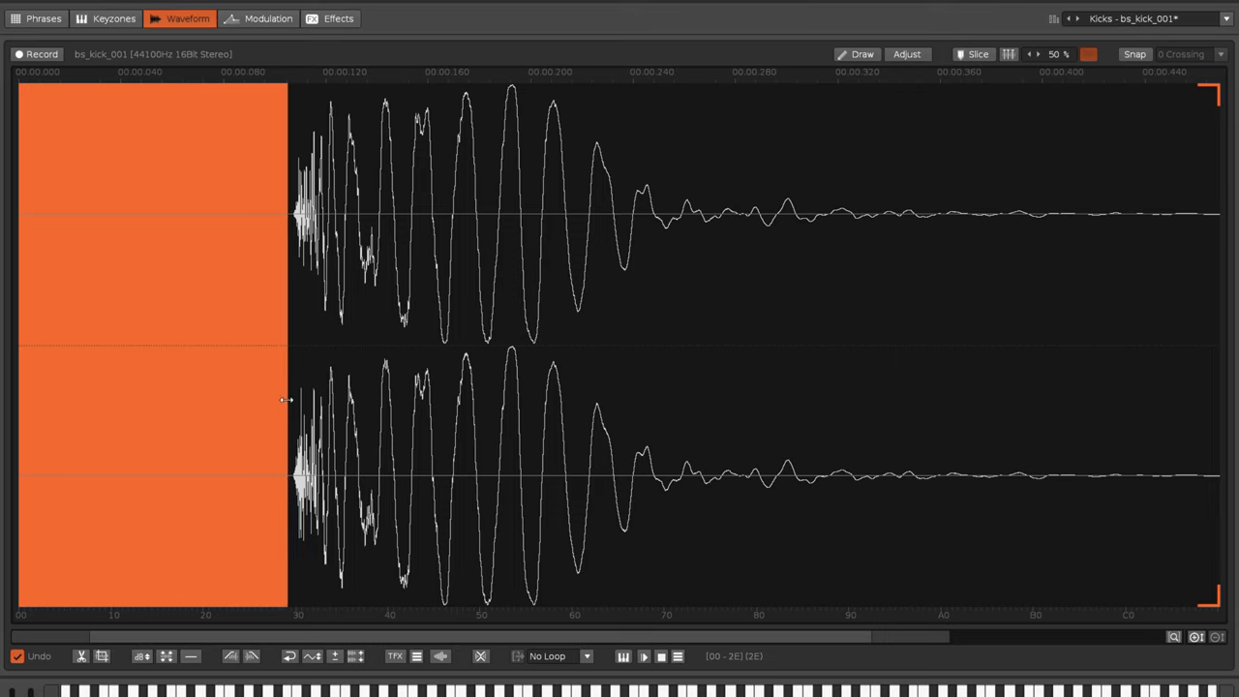
mouse_move(283, 399)
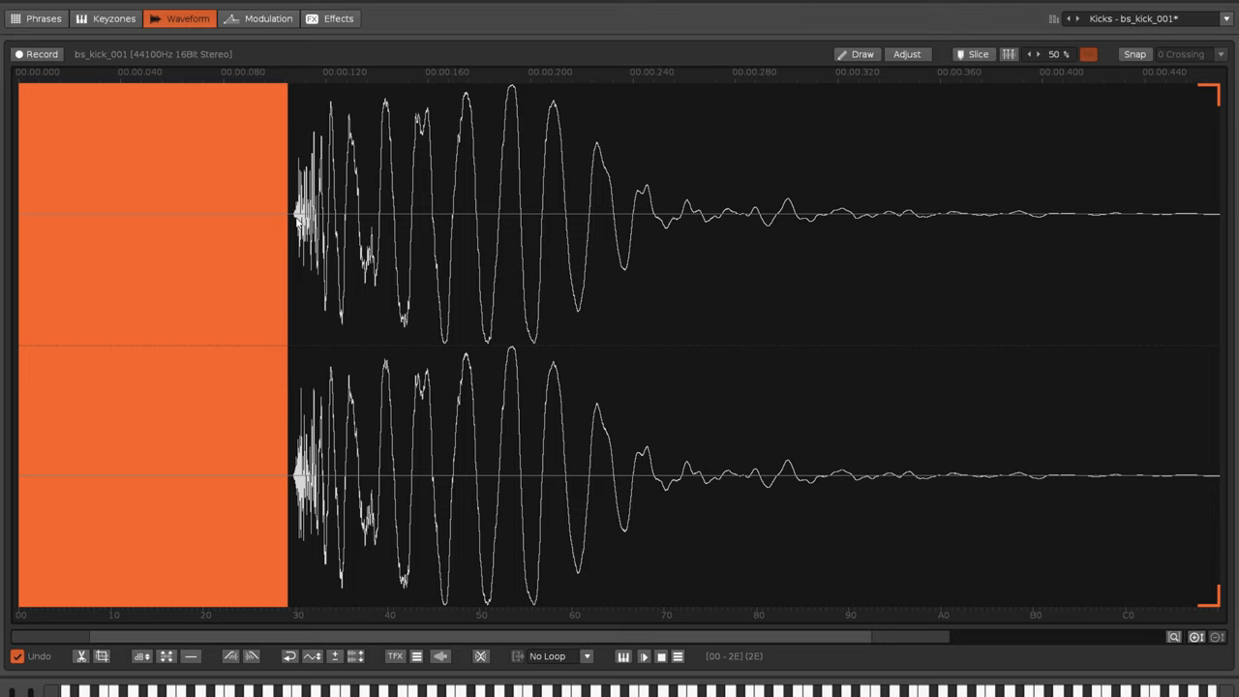
mouse_move(178, 271)
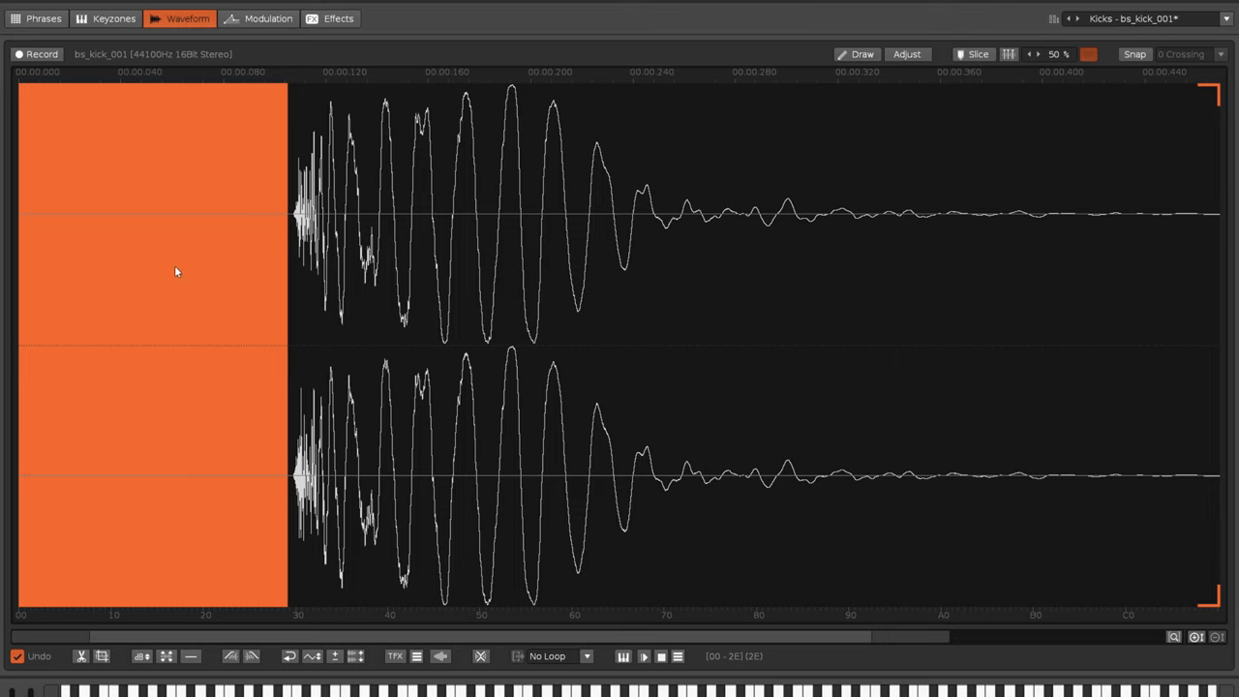
mouse_move(178, 271)
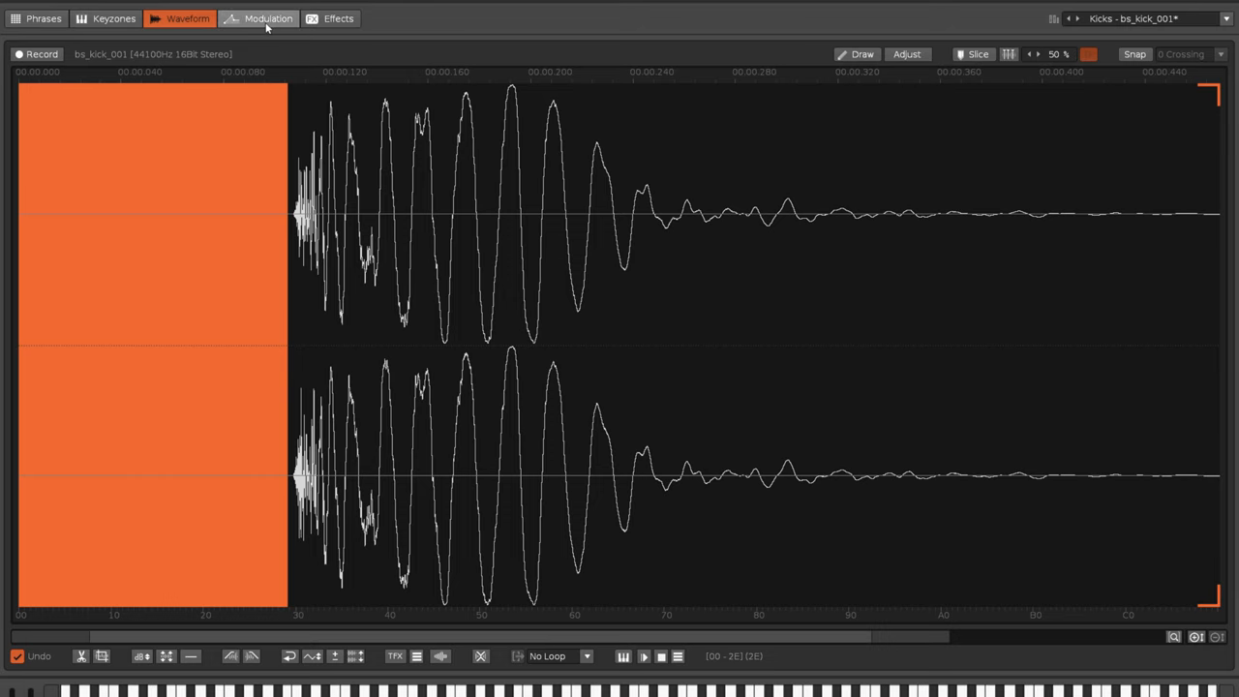
Show the kick's pitch modulation target and add a Fader device to it
click(267, 18)
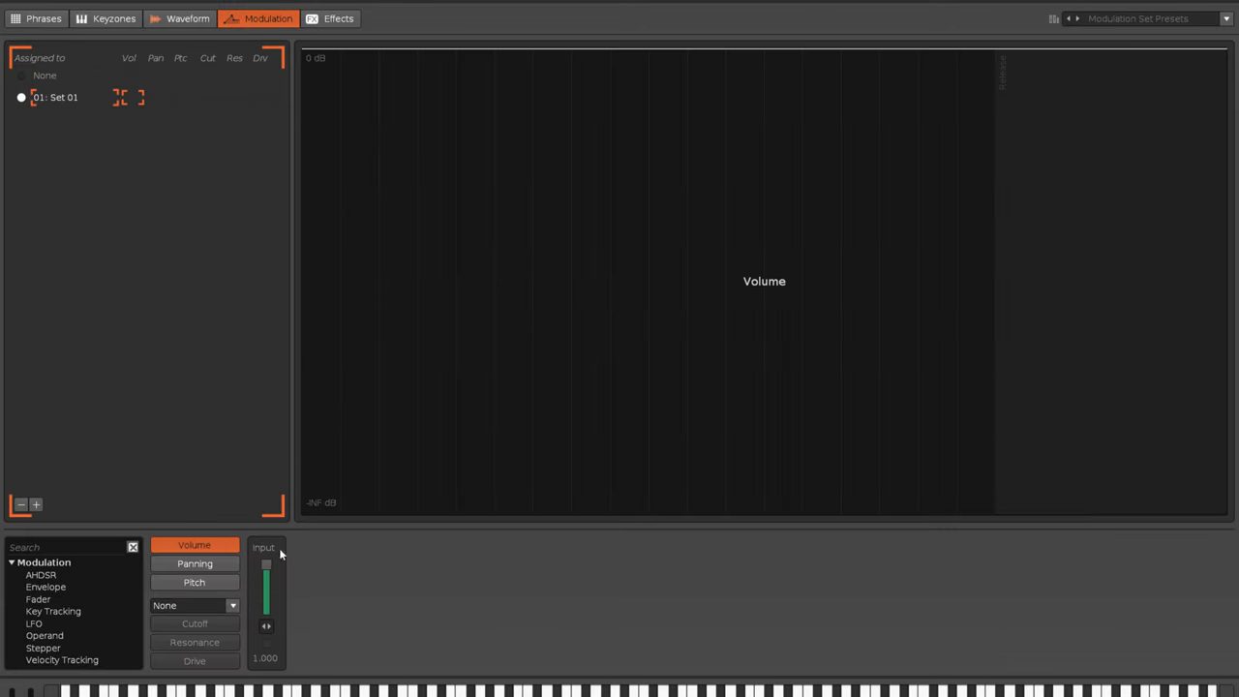
click(193, 581)
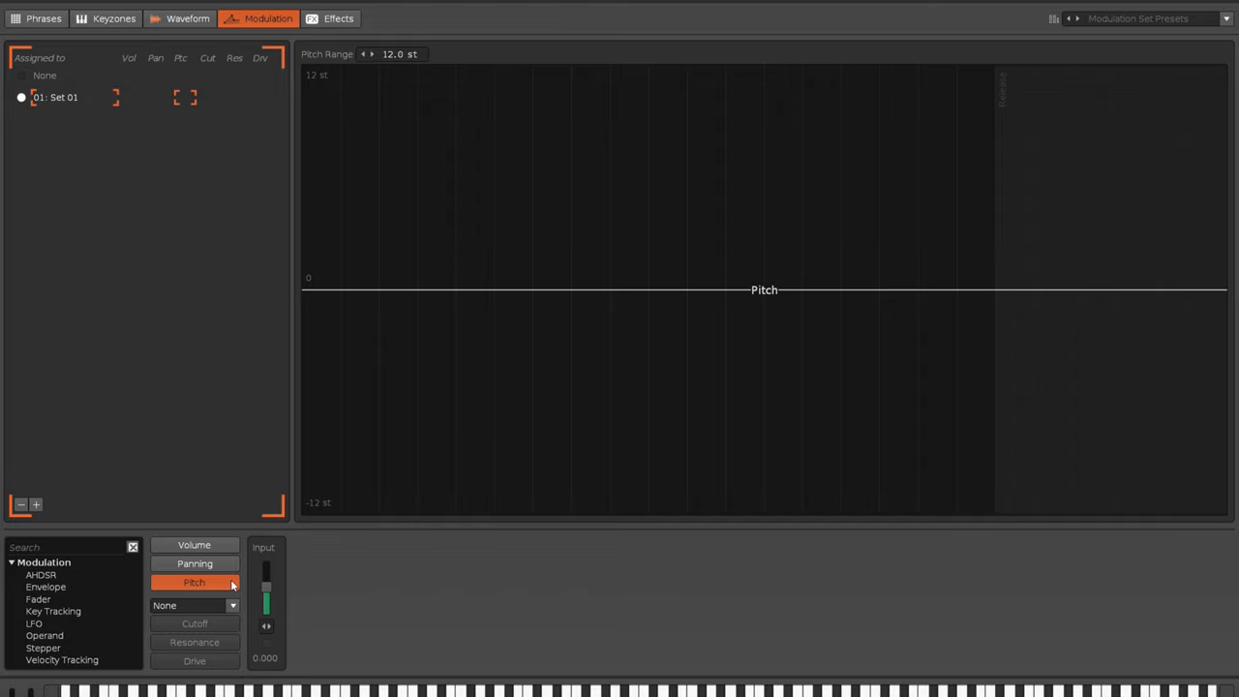
click(187, 17)
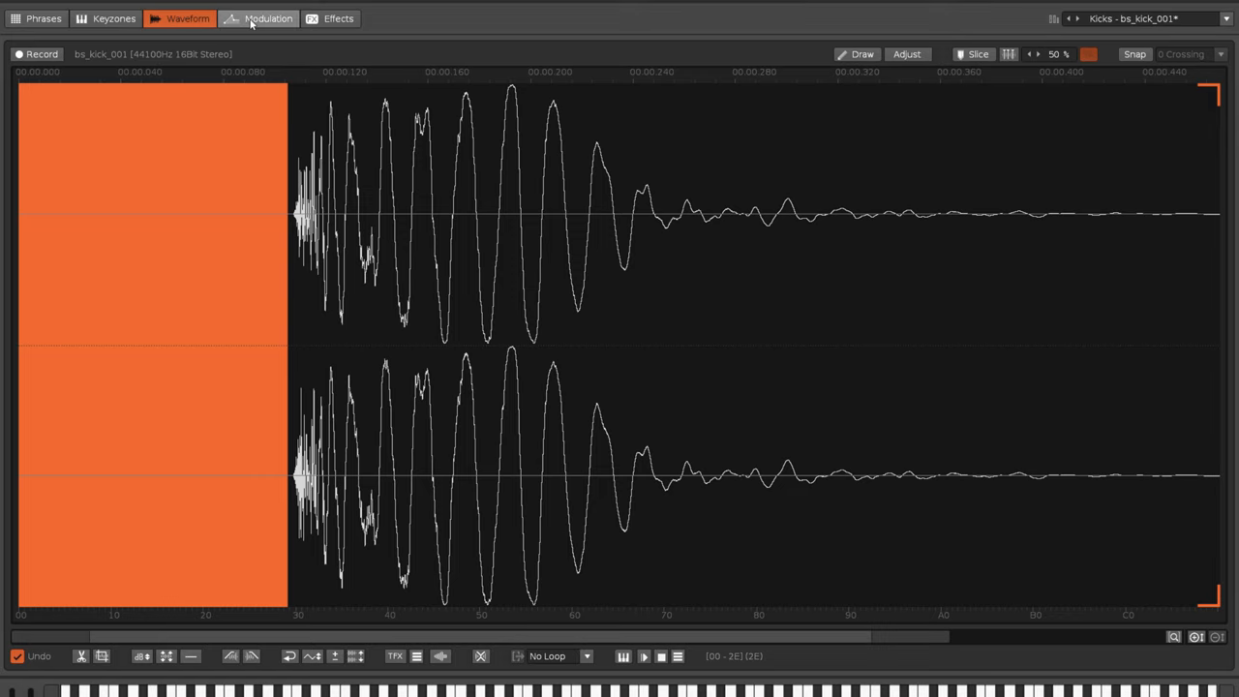
click(267, 19)
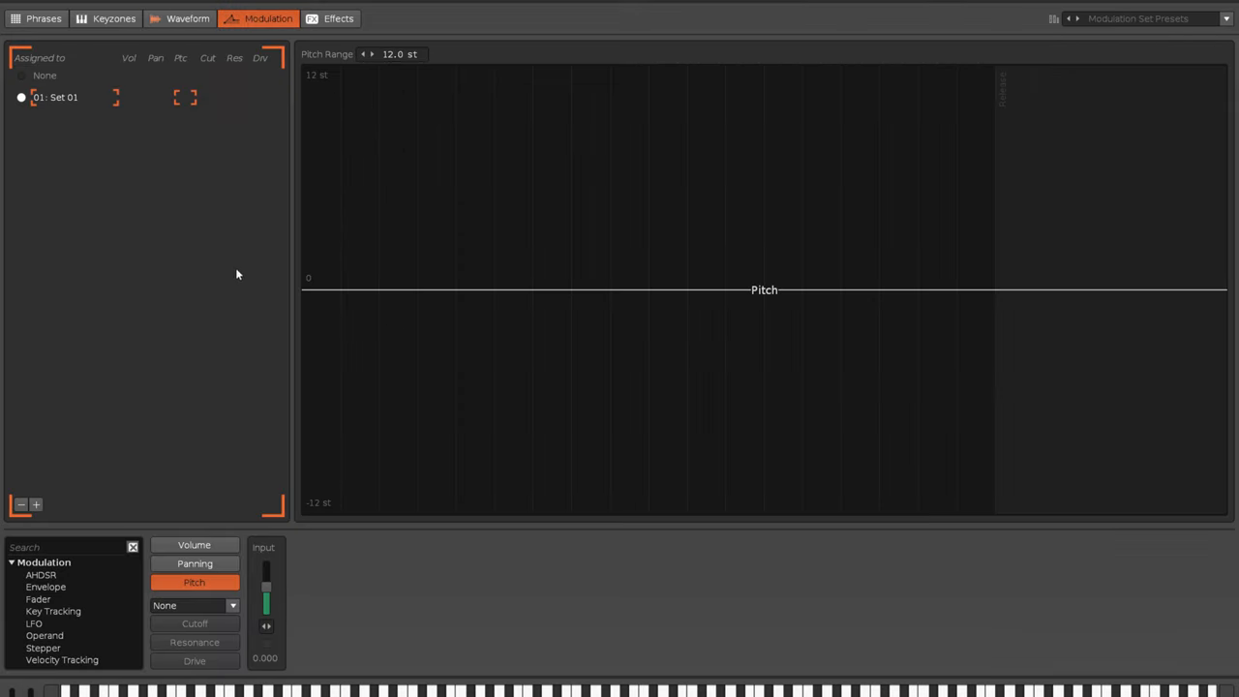
mouse_move(240, 287)
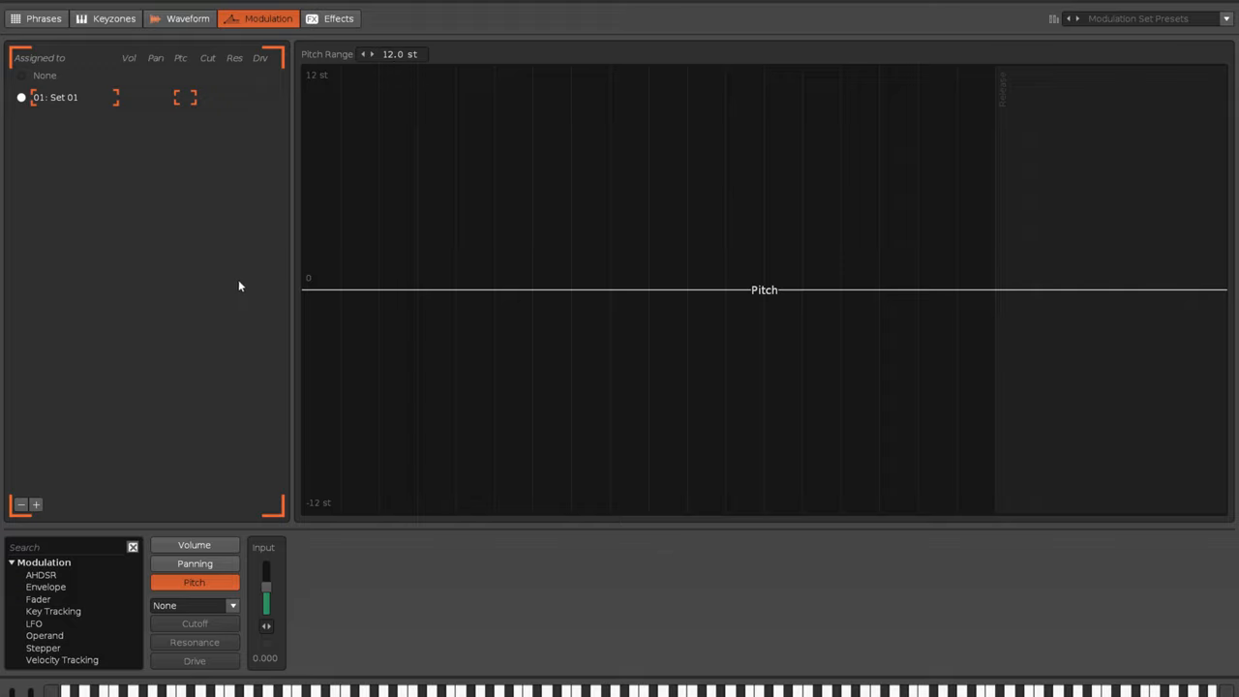
mouse_move(73, 608)
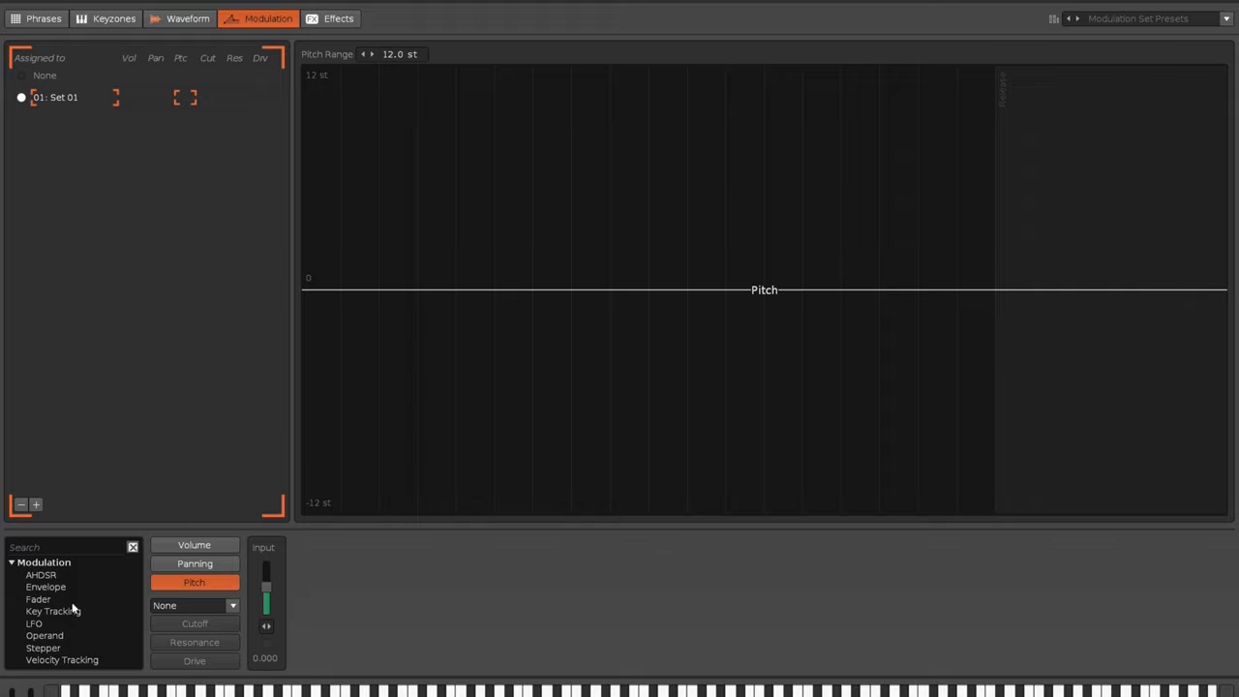
click(39, 599)
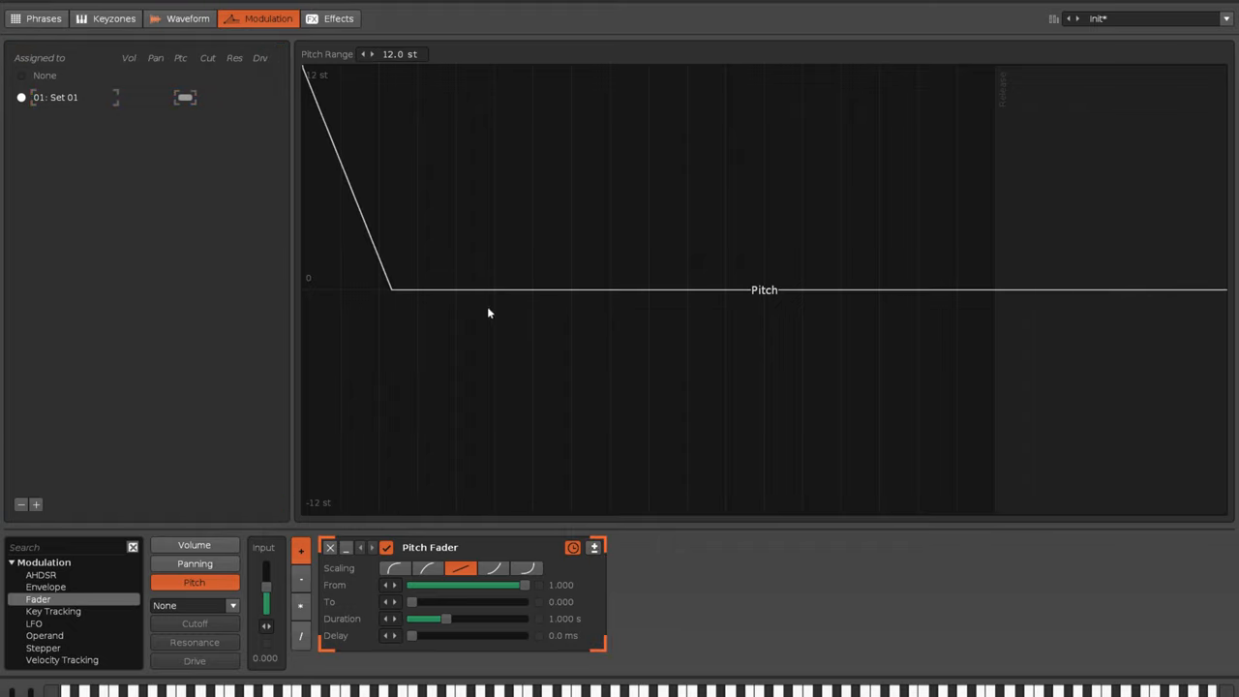
mouse_move(453, 330)
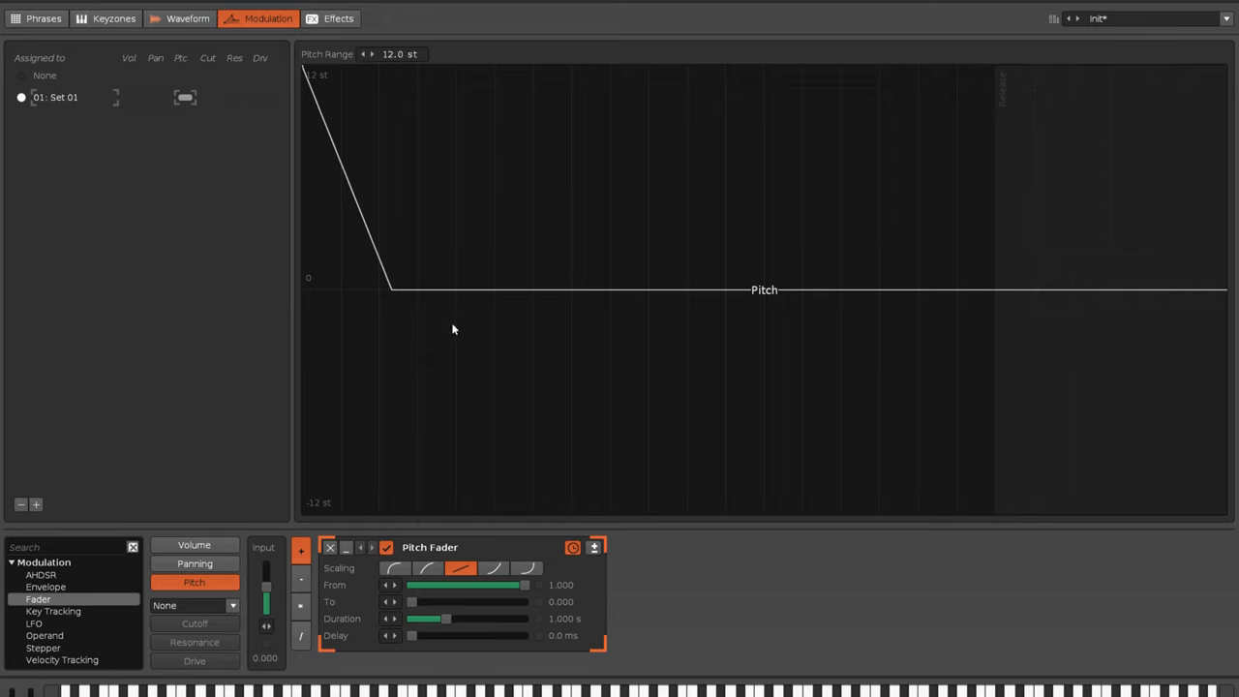
mouse_move(487, 635)
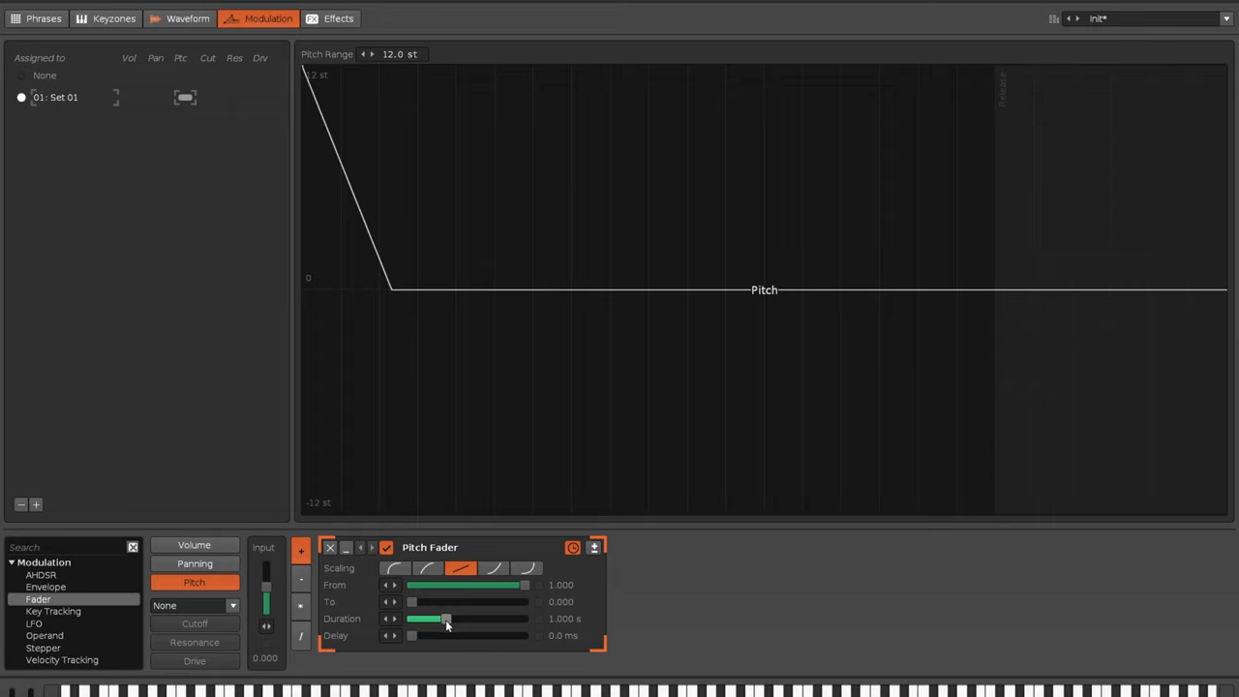
Cut the Pitch Fader duration to 0 ms and set its input to 1.000
drag(411, 635, 442, 635)
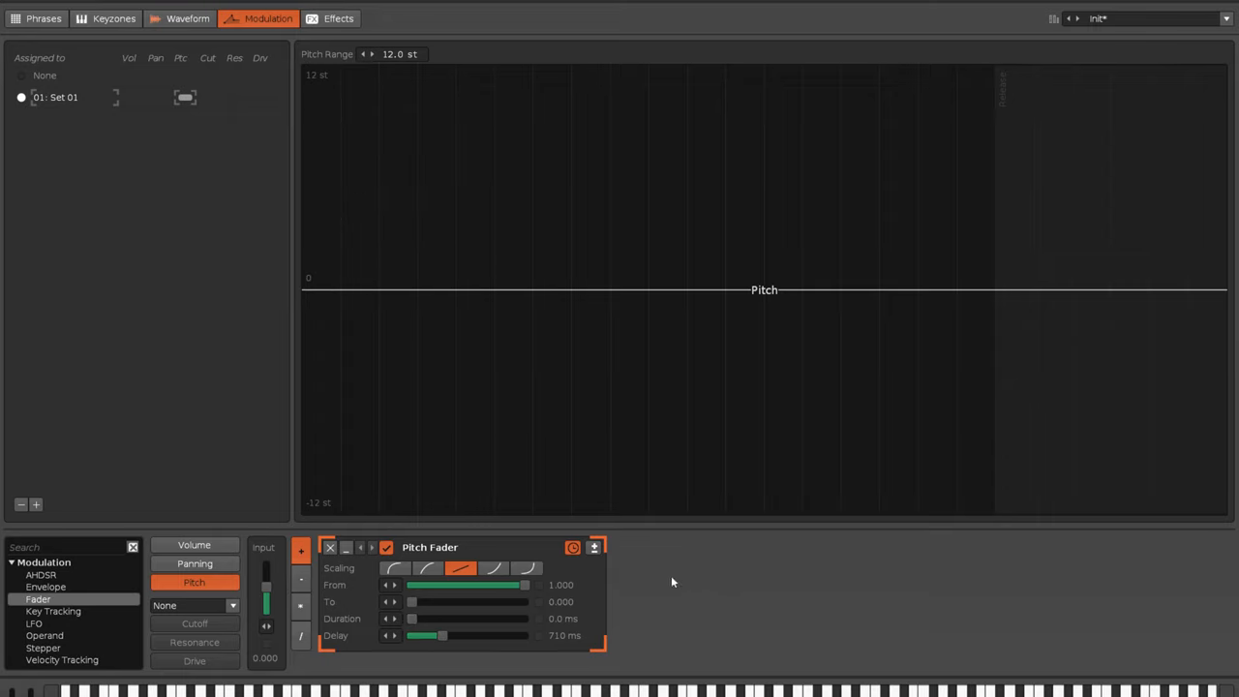
mouse_move(347, 651)
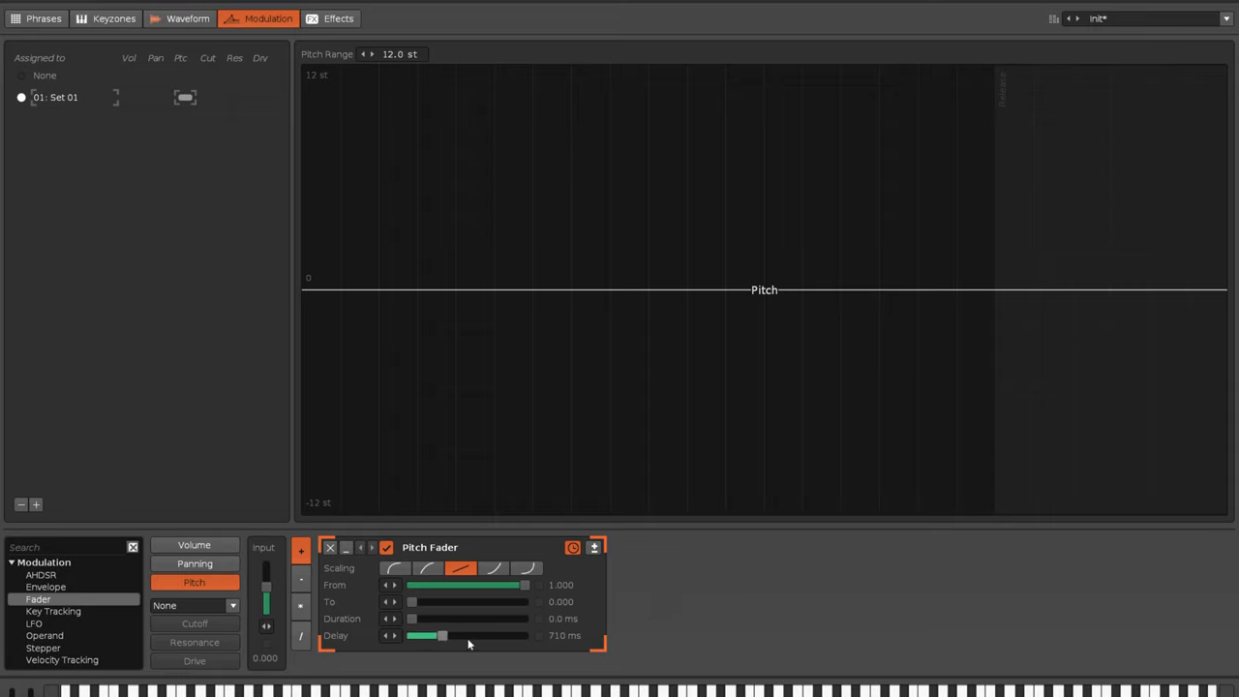
mouse_move(366, 628)
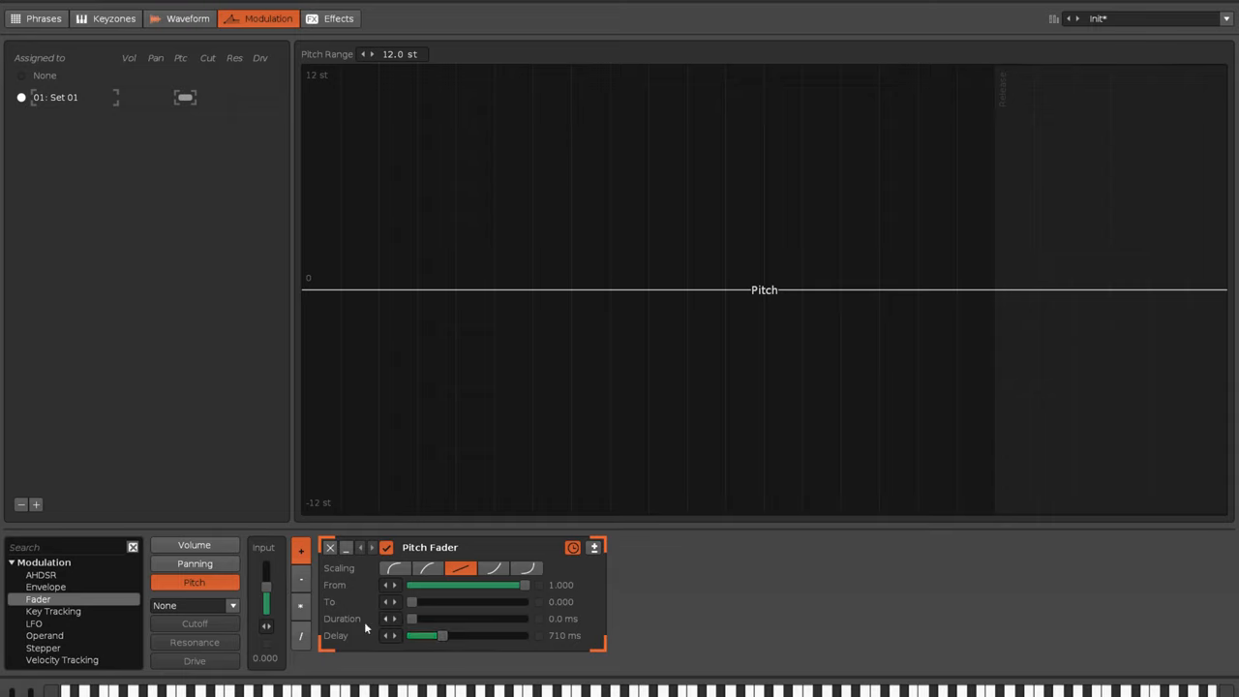
click(300, 604)
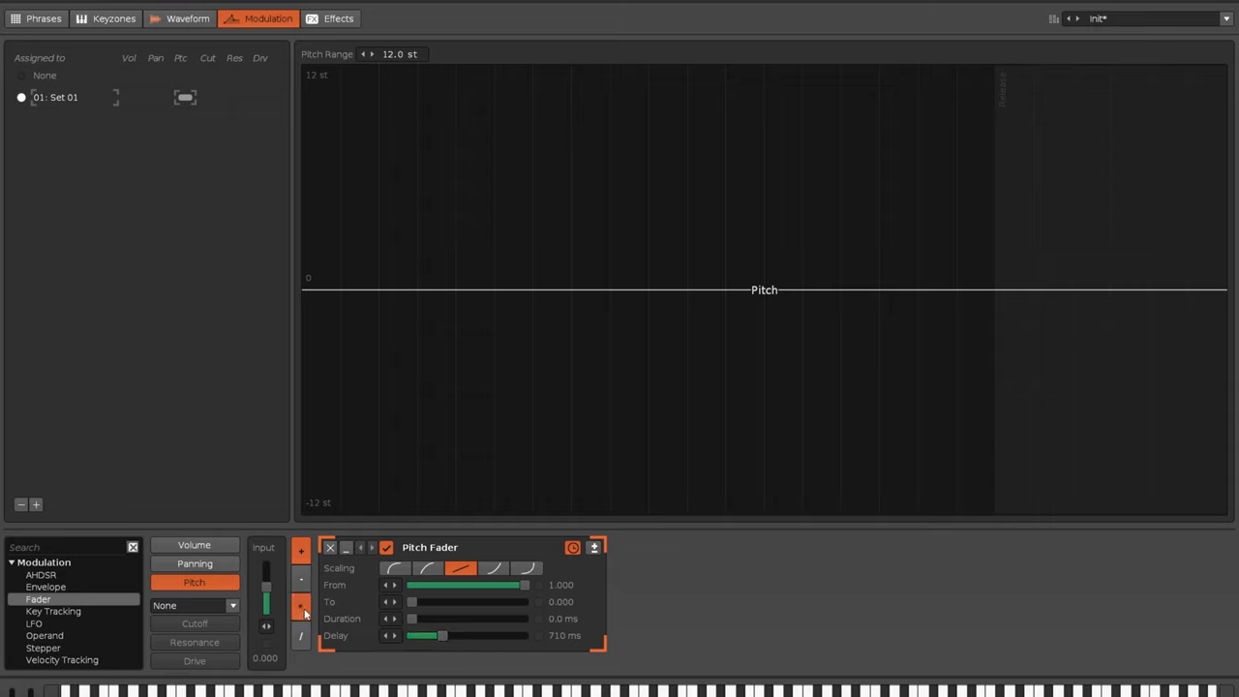
drag(267, 619, 267, 566)
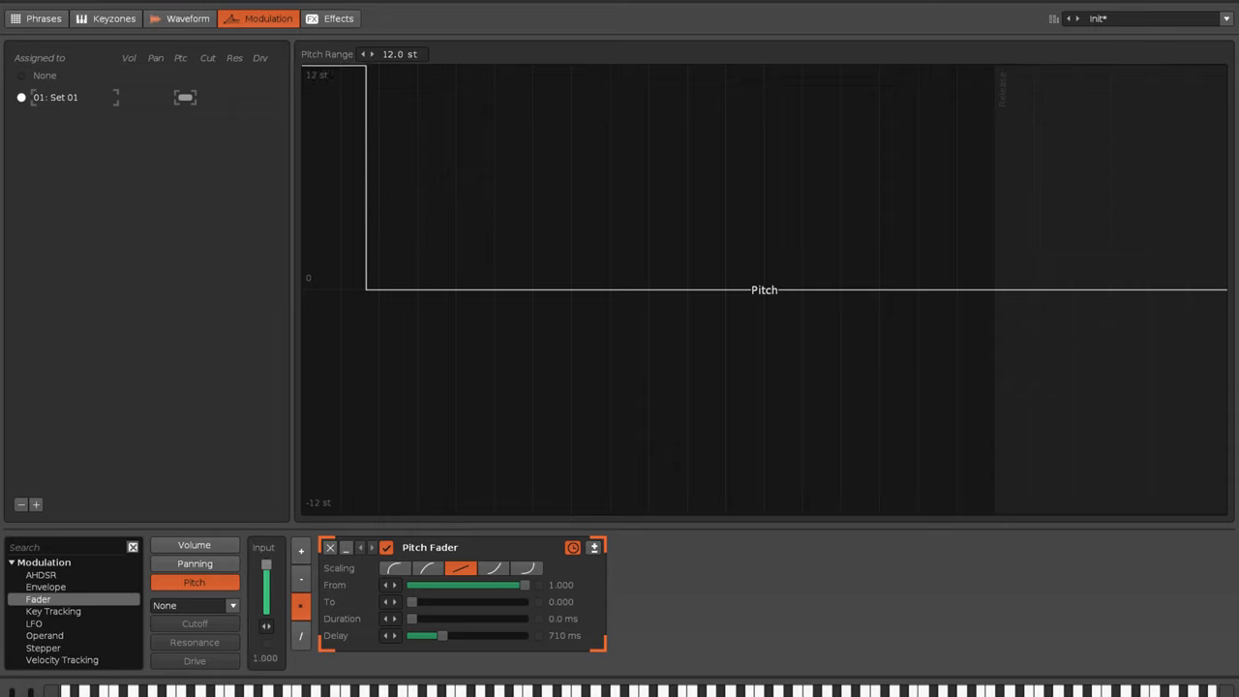
drag(267, 564, 267, 601)
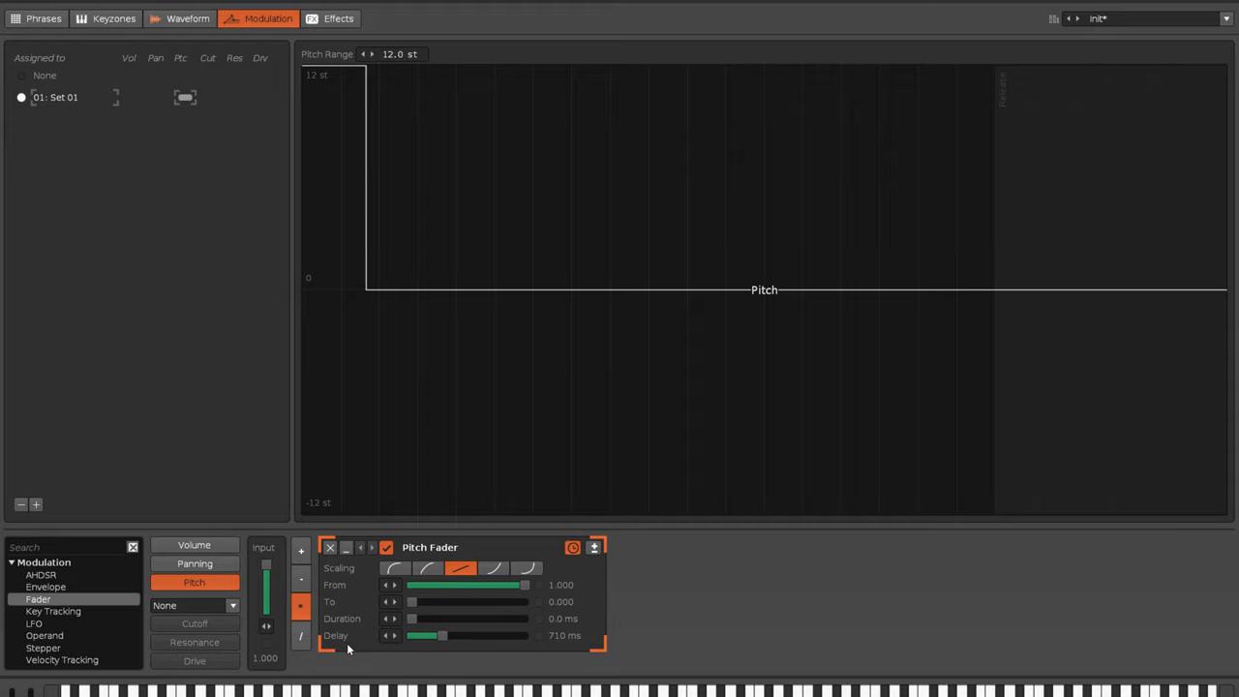
mouse_move(569, 651)
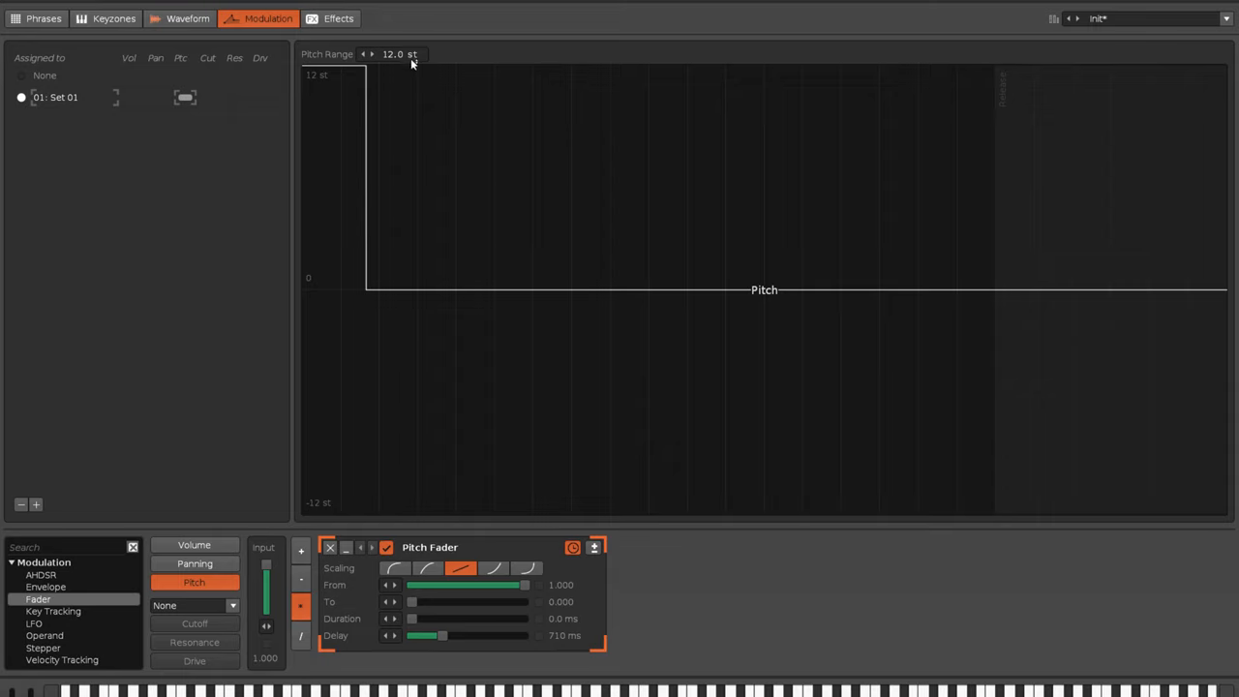
Widen the pitch modulation range to 71 semitones
drag(399, 54, 399, 38)
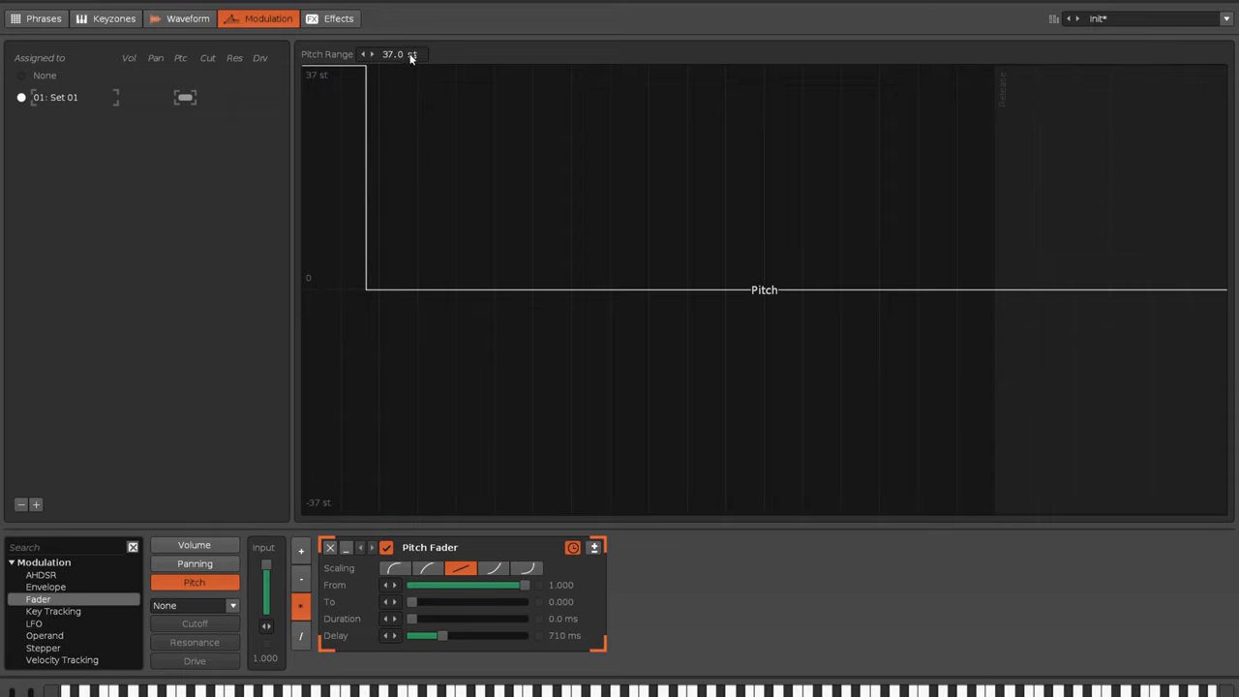
double_click(566, 635)
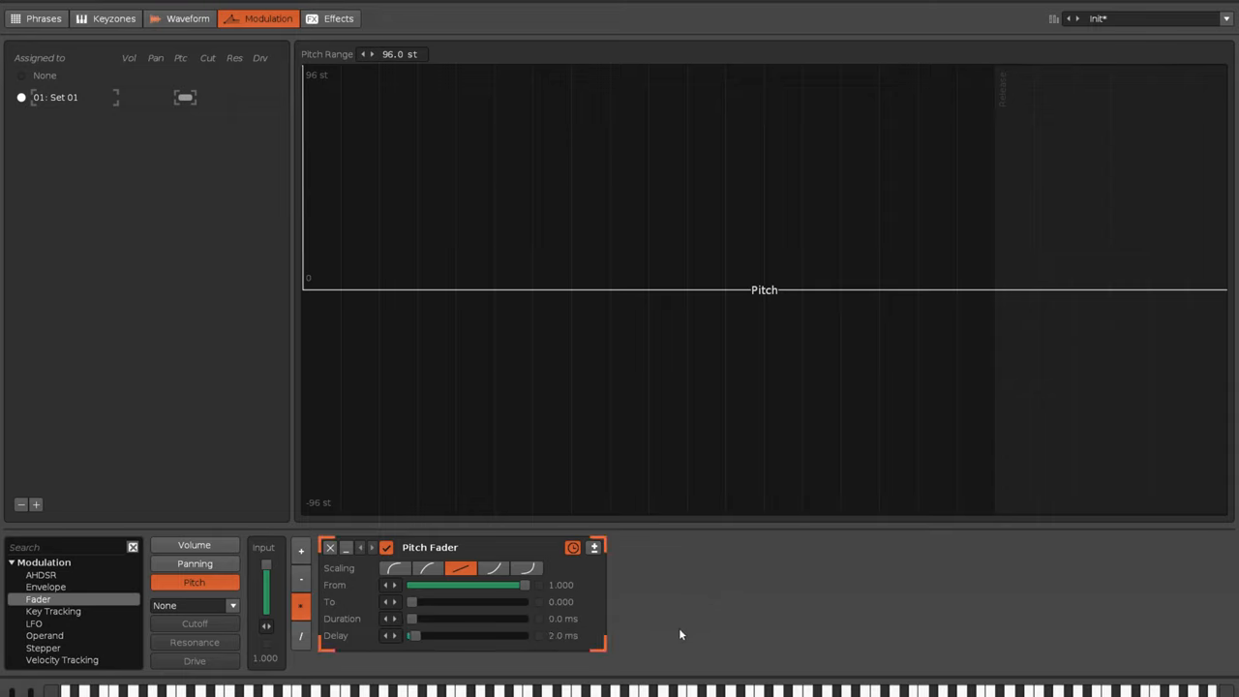
mouse_move(444, 93)
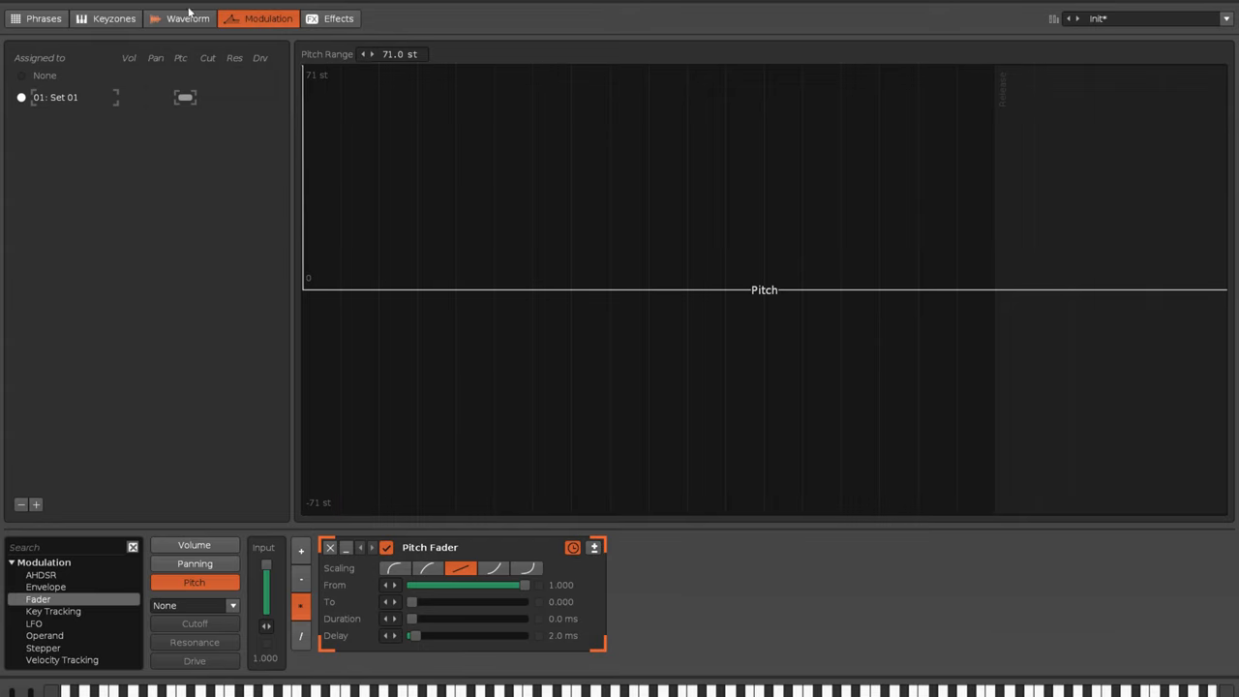
click(186, 18)
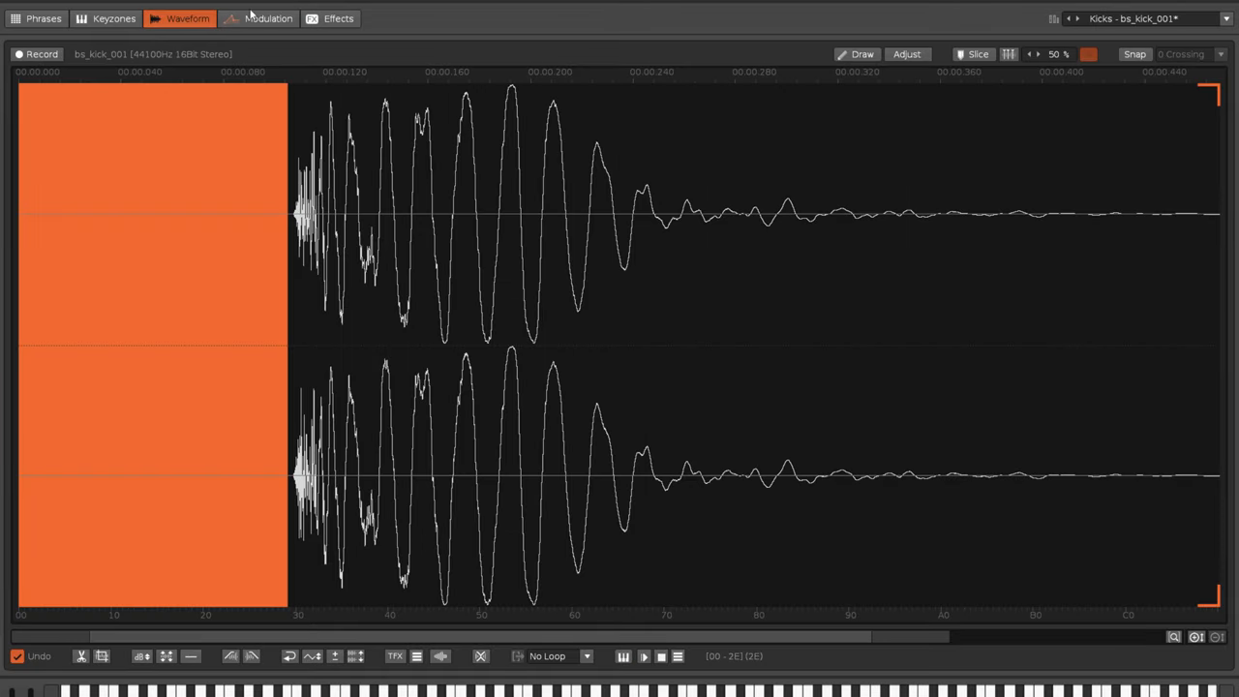
click(268, 20)
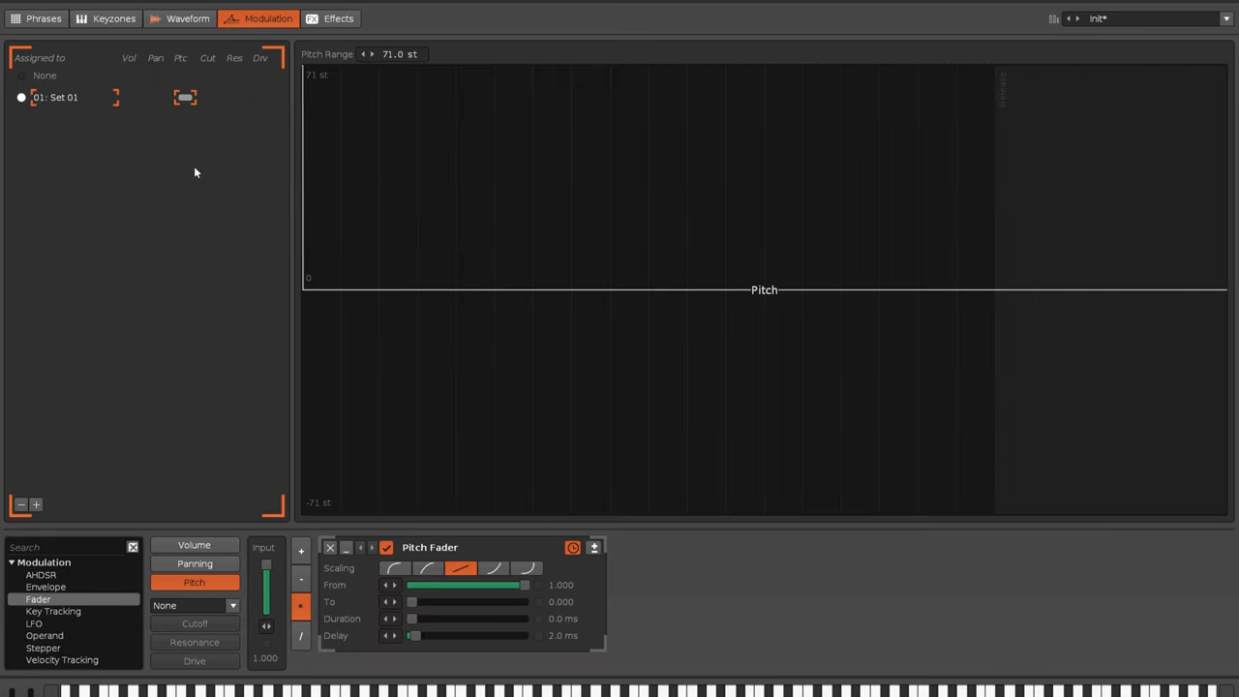
click(188, 19)
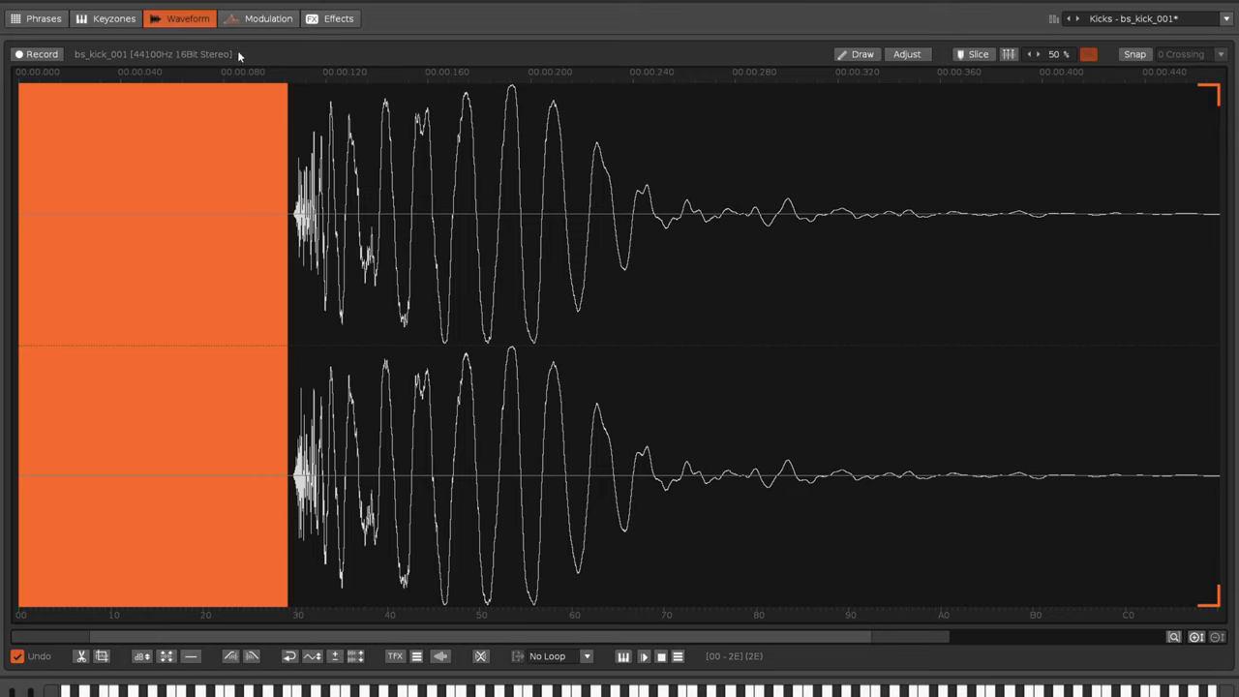
click(267, 20)
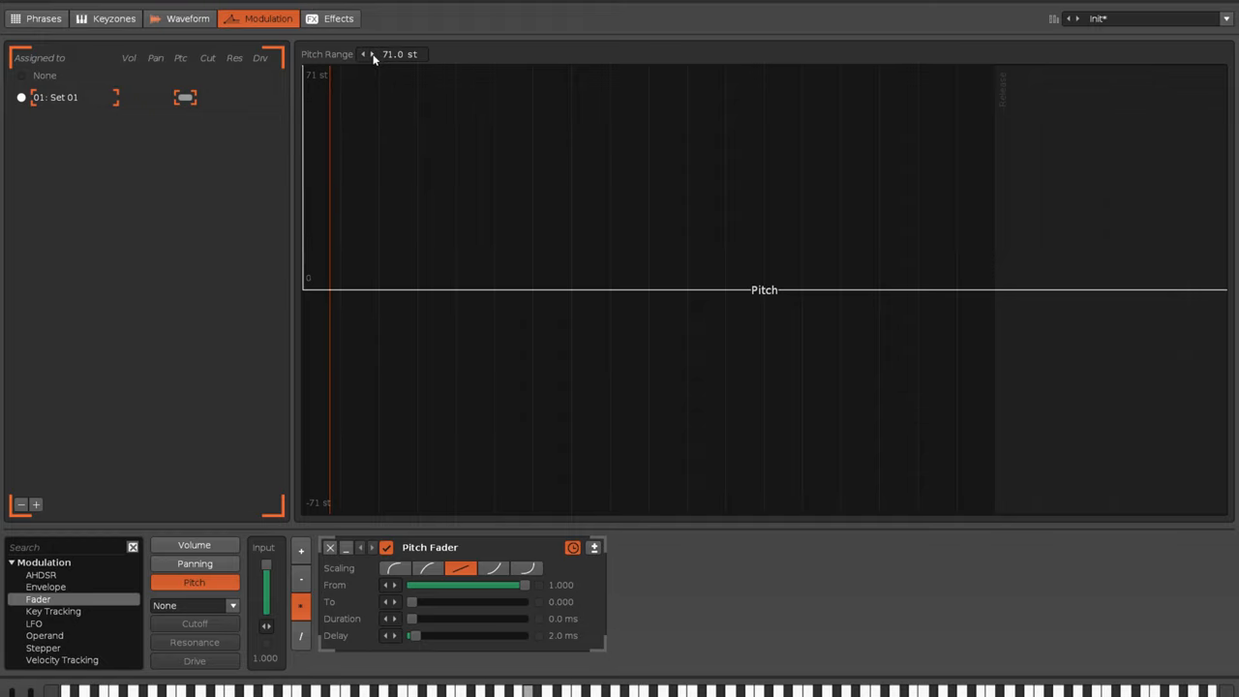
click(374, 54)
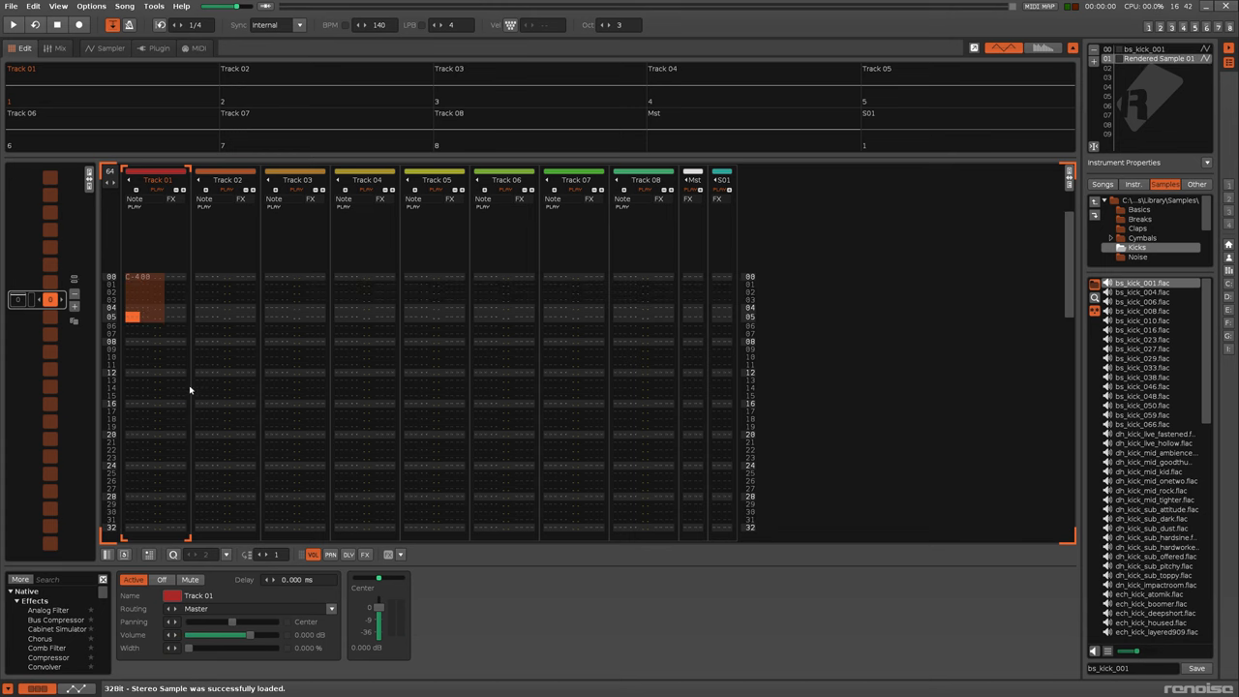
Show the bs_kick_001 waveform in the sampler and undo the last edit
click(108, 47)
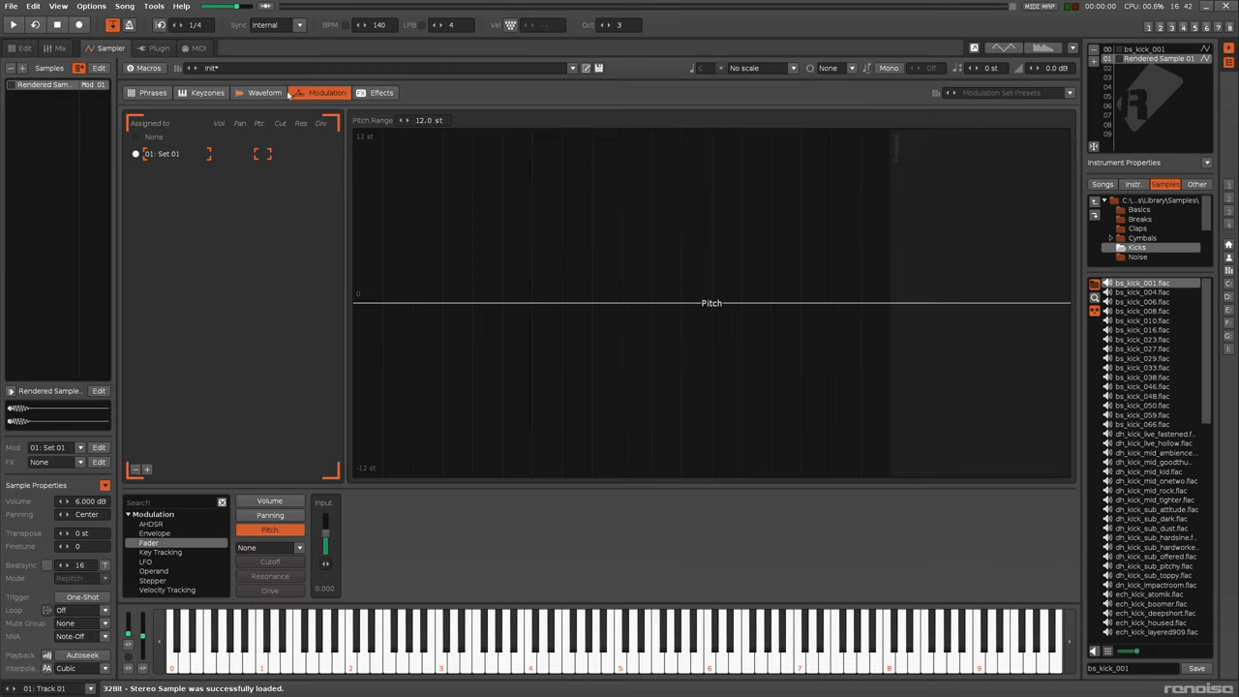
click(264, 93)
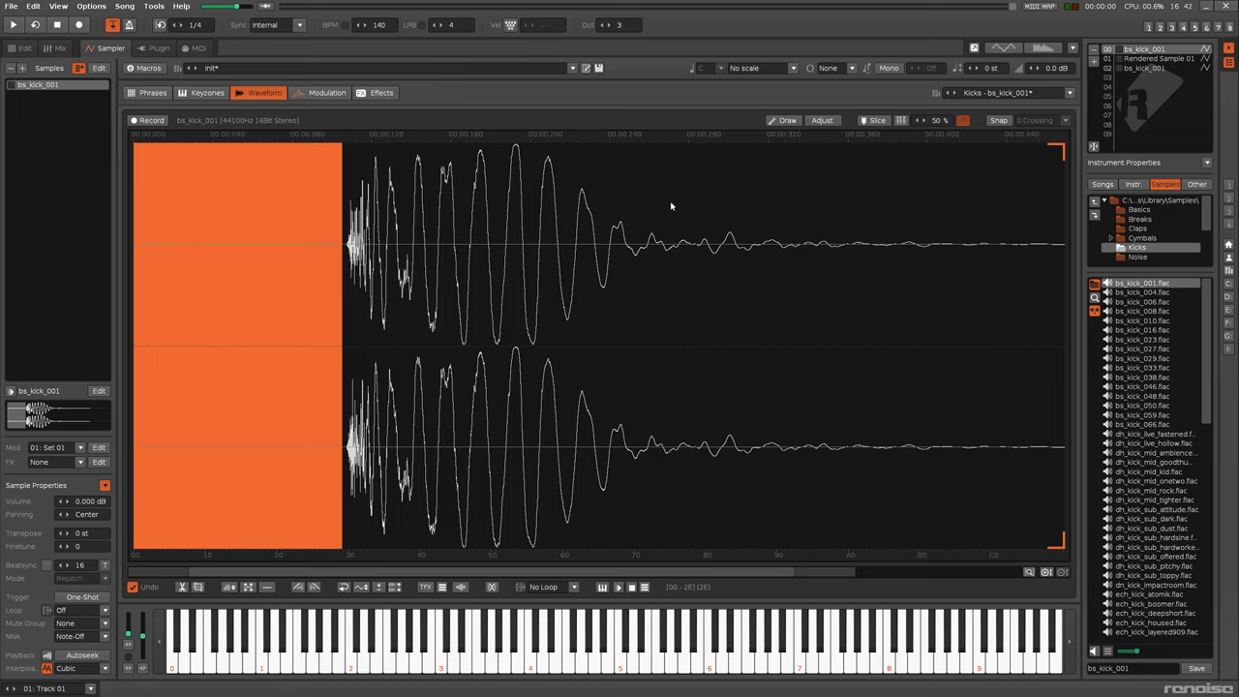
key(ctrl+z)
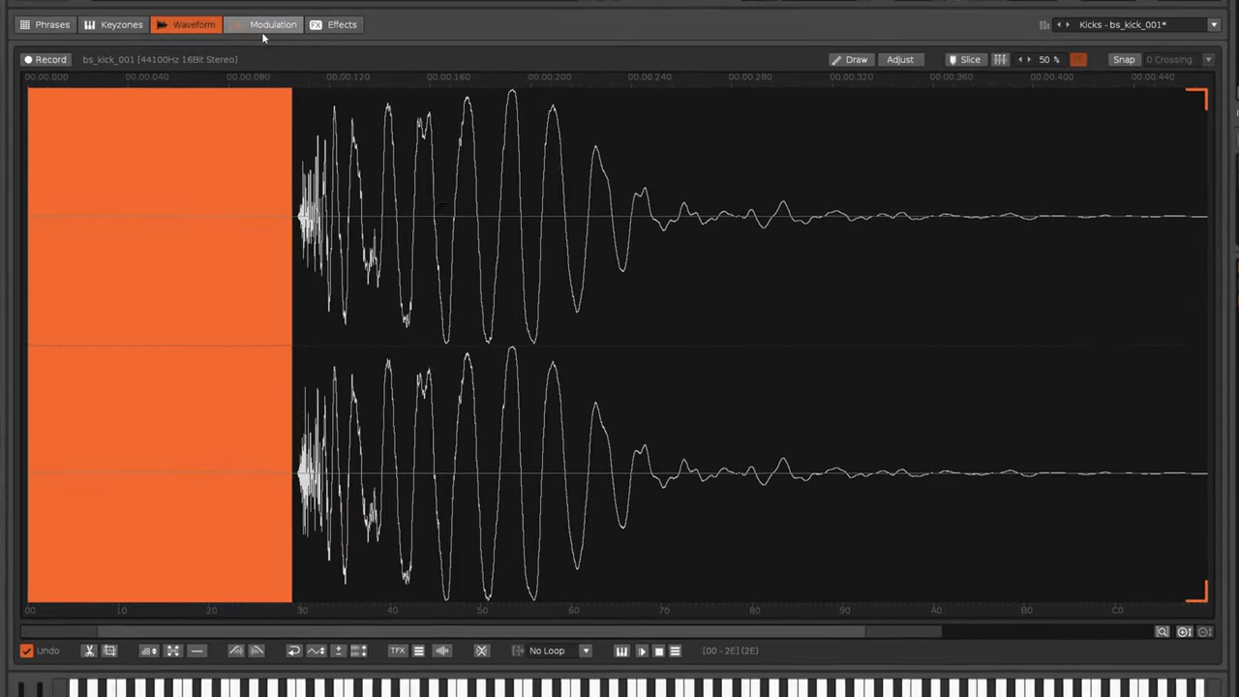
click(271, 24)
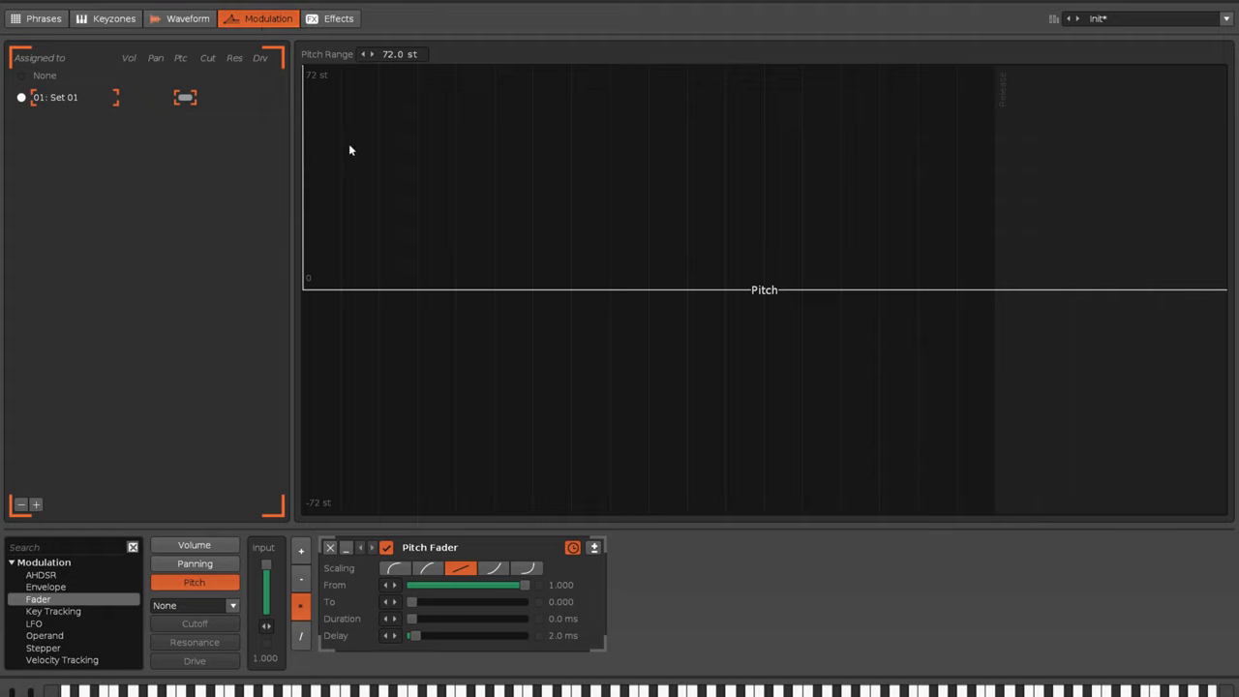
mouse_move(345, 159)
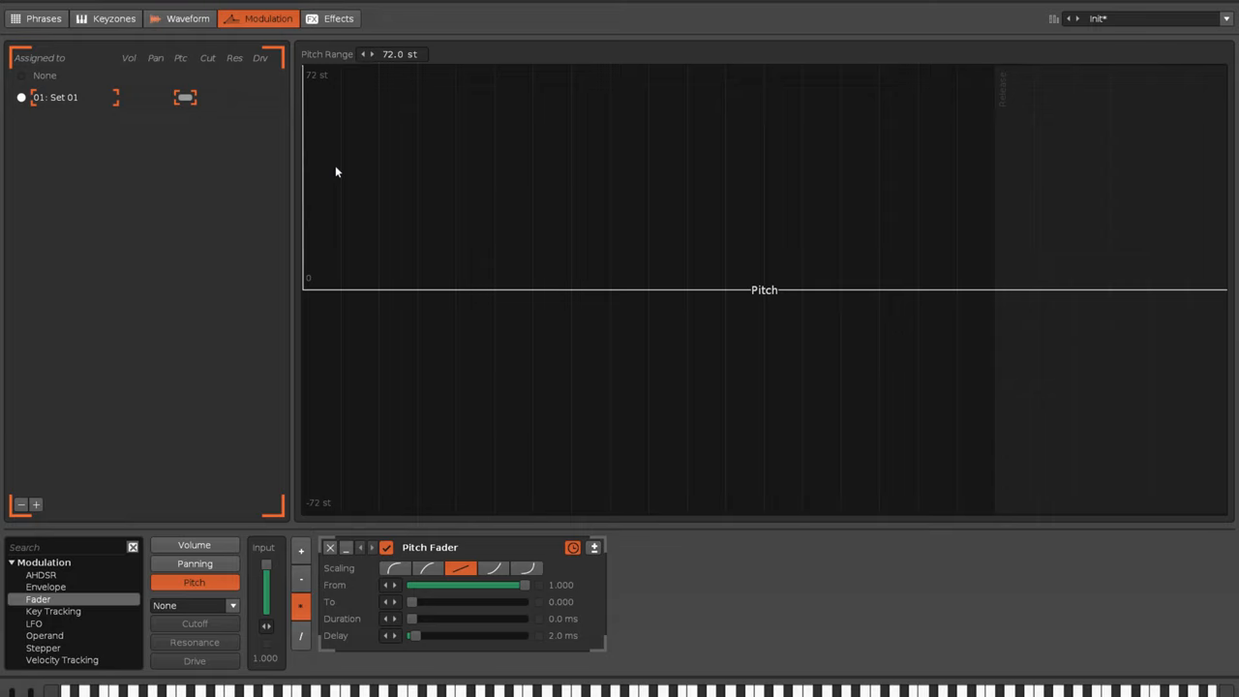
mouse_move(356, 252)
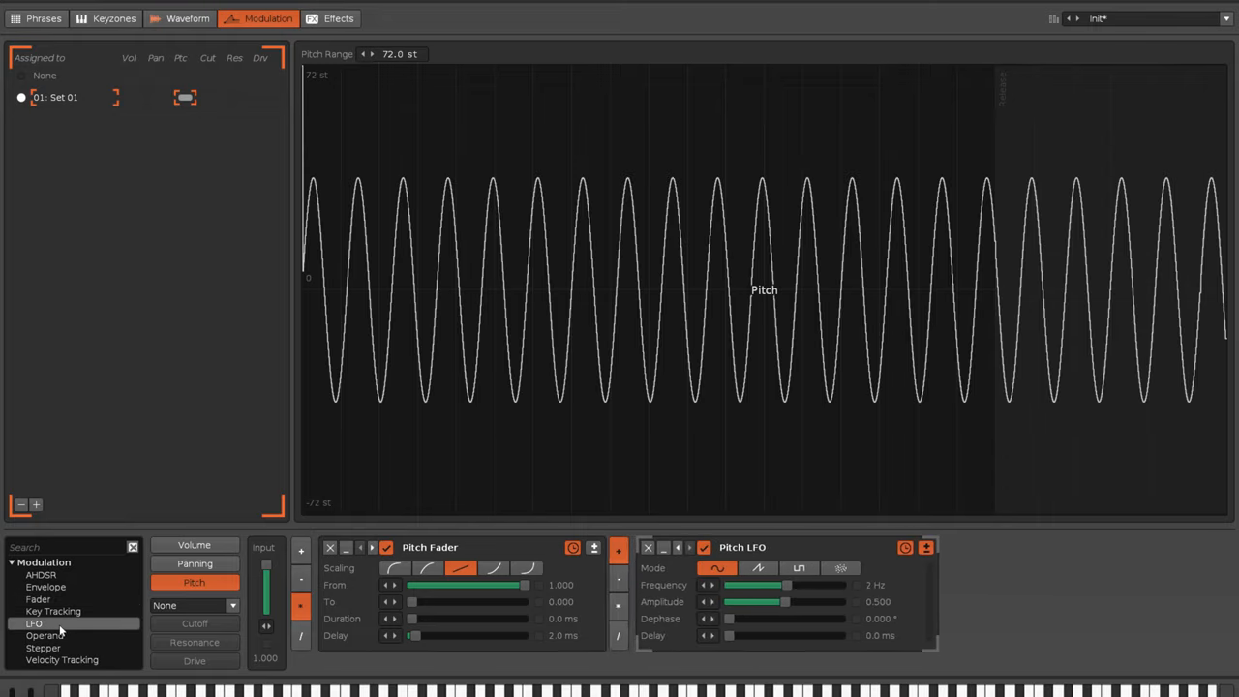
click(840, 569)
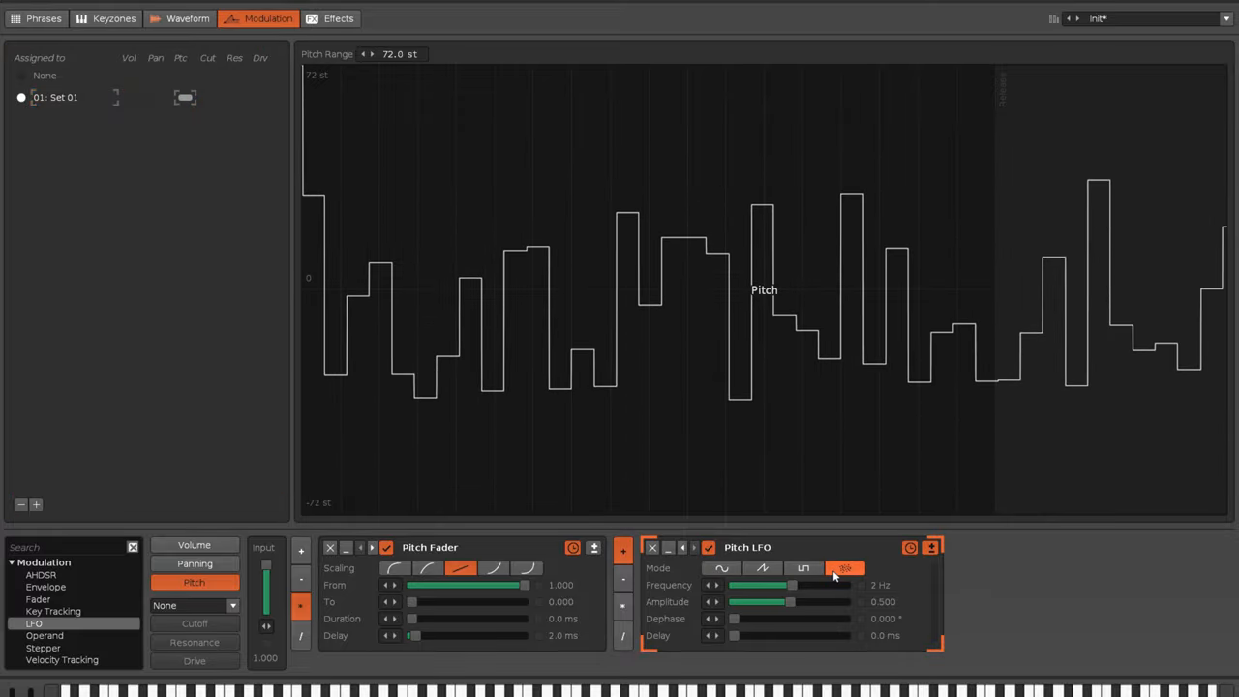
click(844, 569)
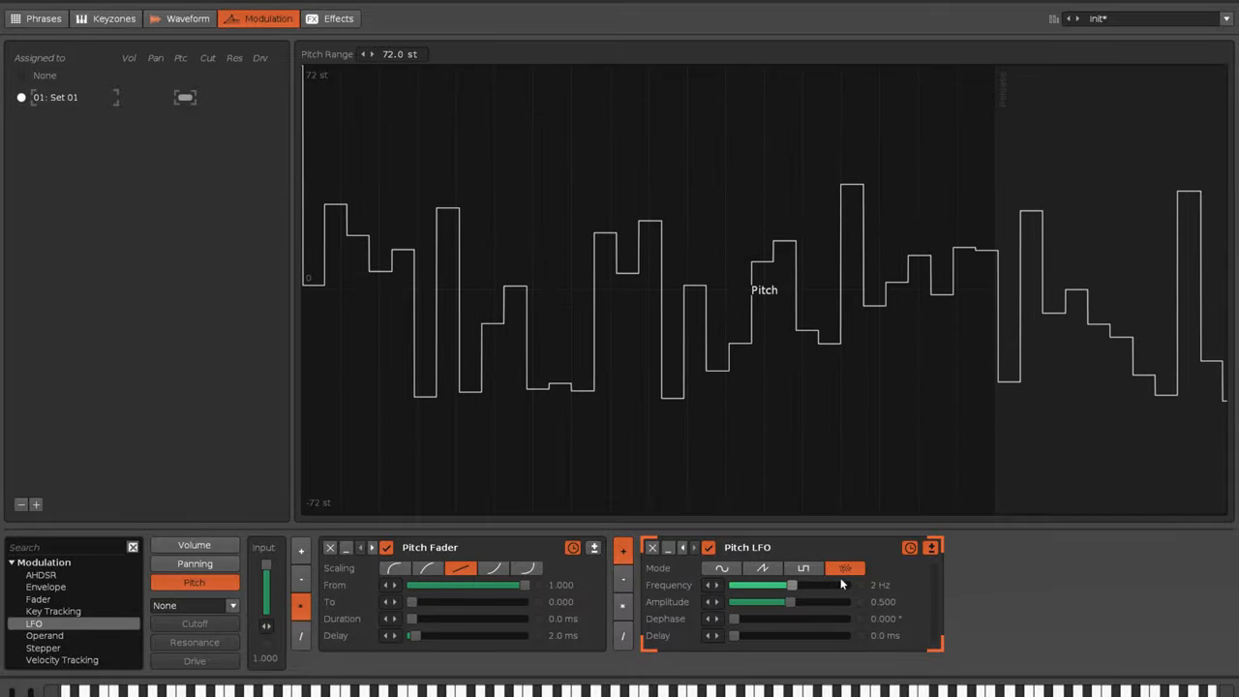
click(650, 546)
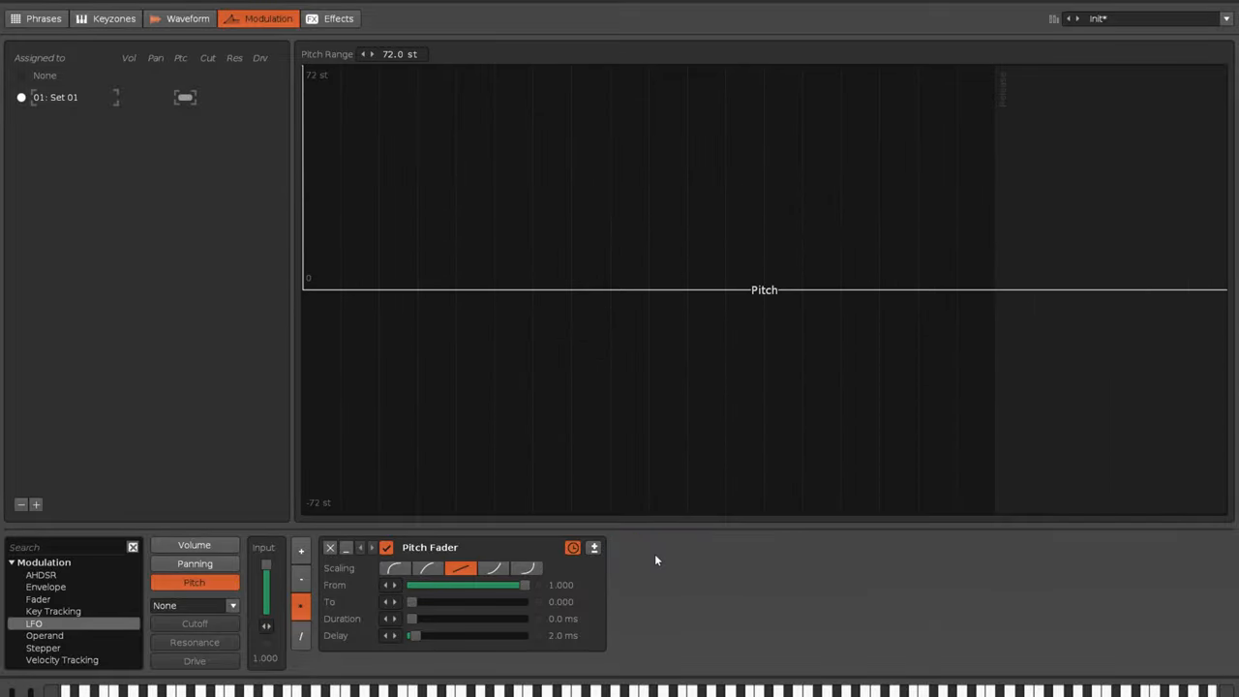
click(188, 20)
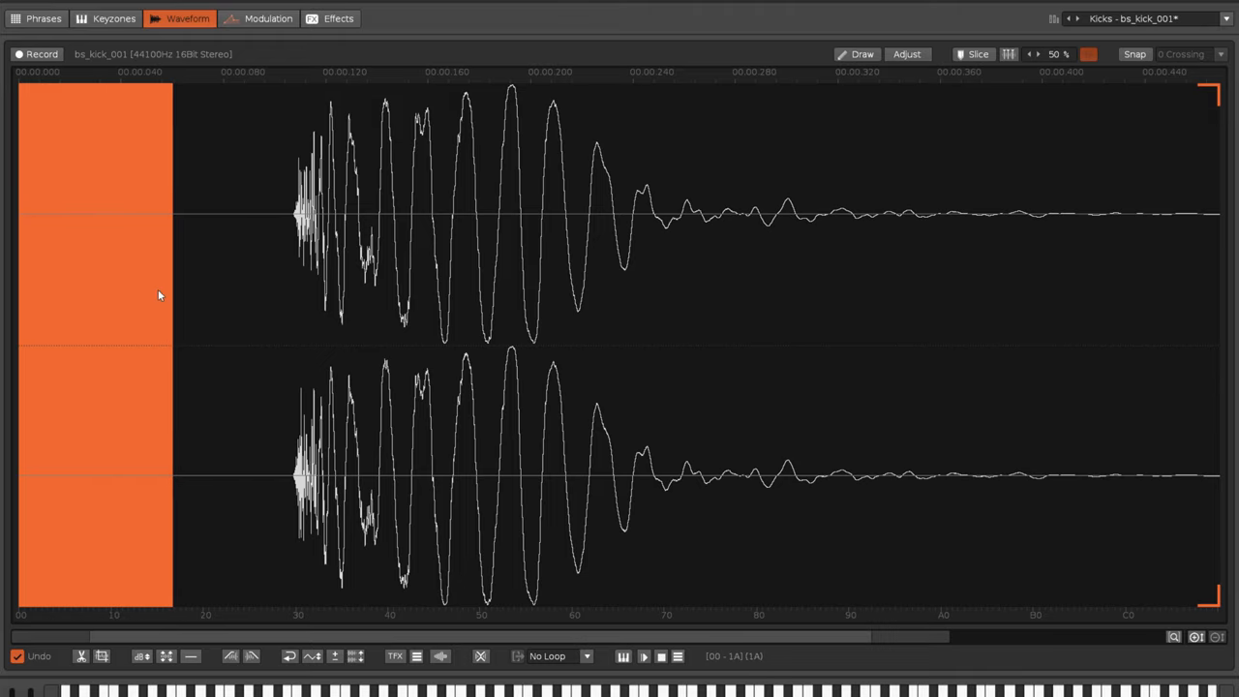
mouse_move(159, 315)
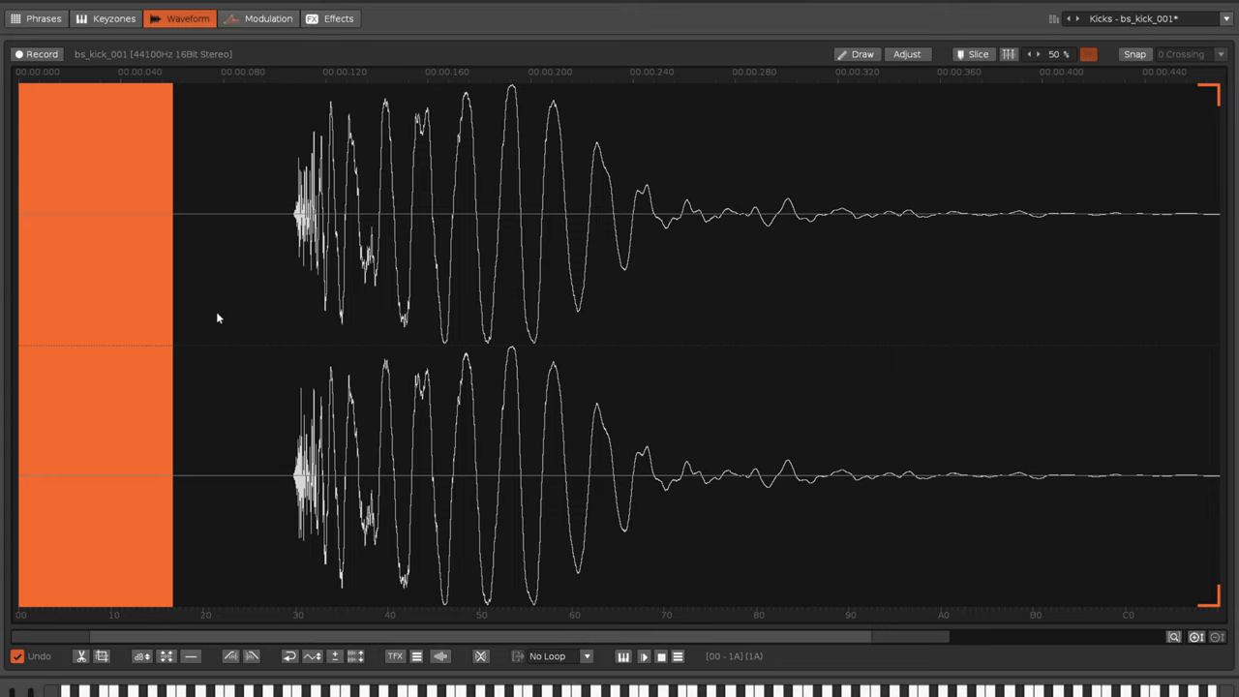
mouse_move(186, 242)
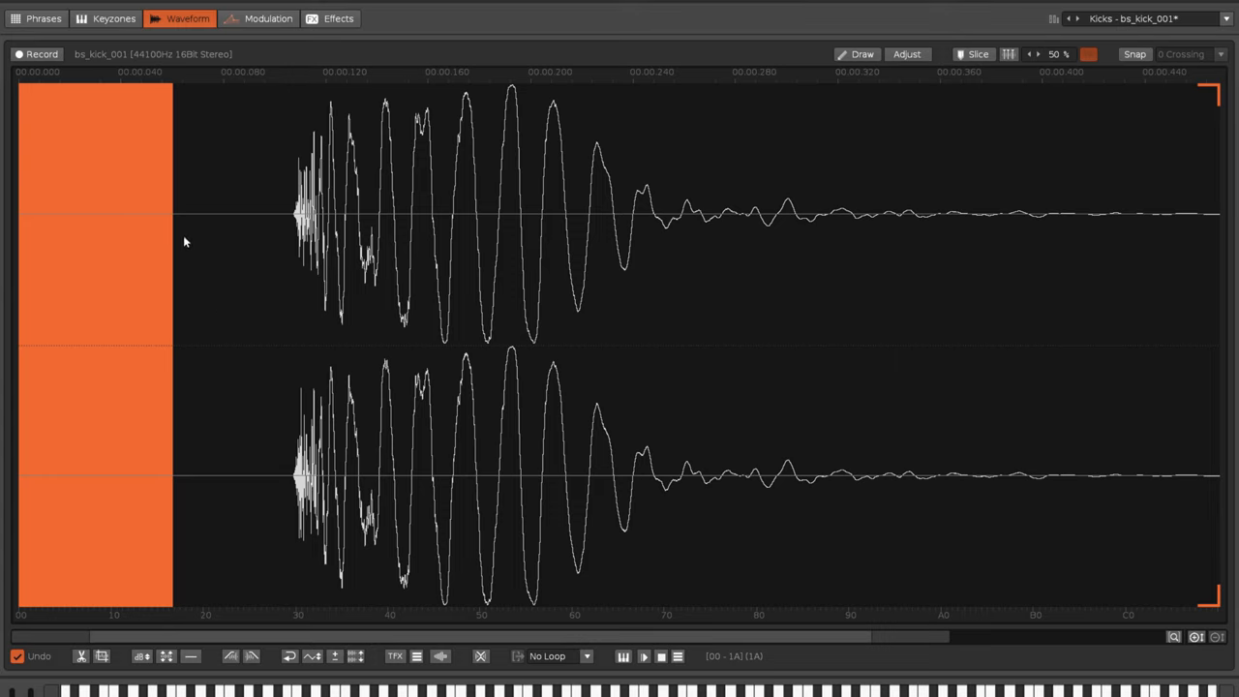
mouse_move(290, 267)
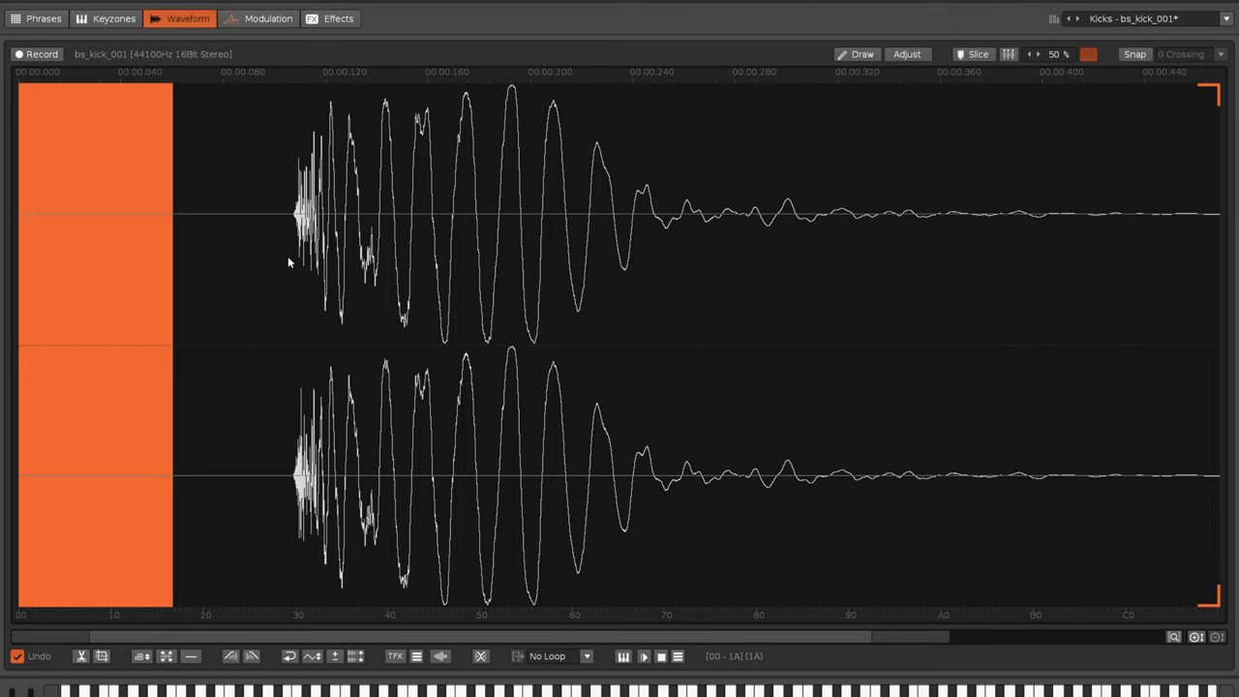
mouse_move(308, 170)
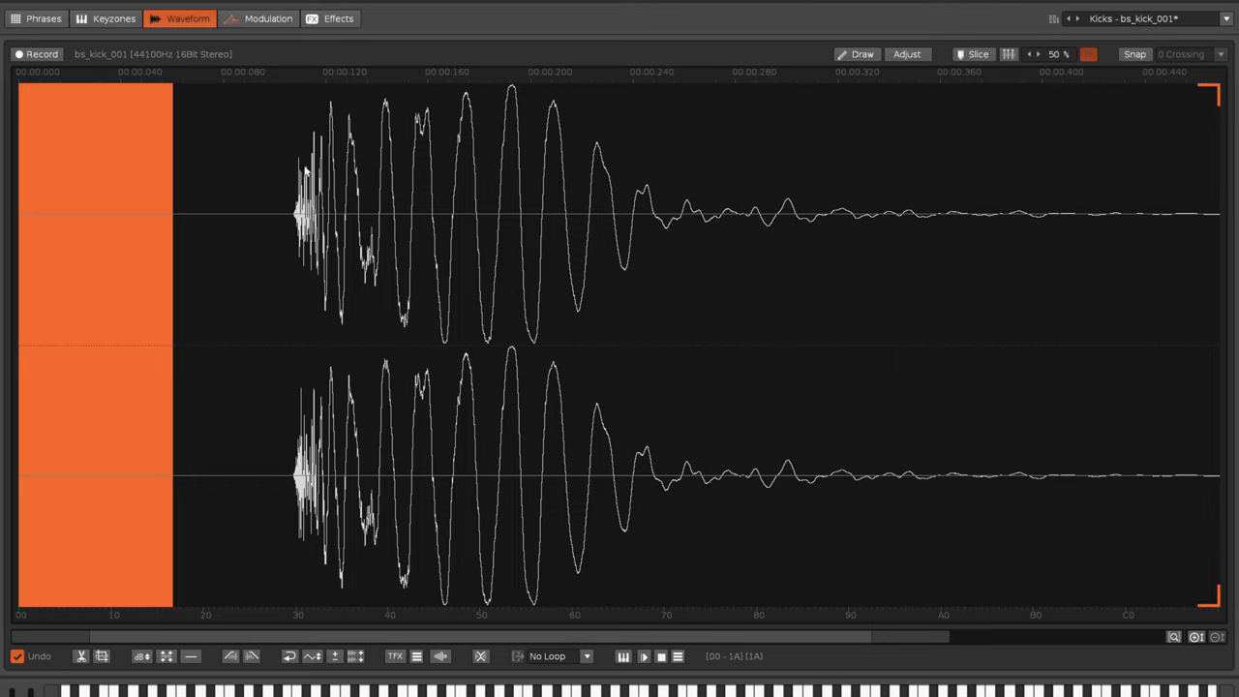
mouse_move(298, 329)
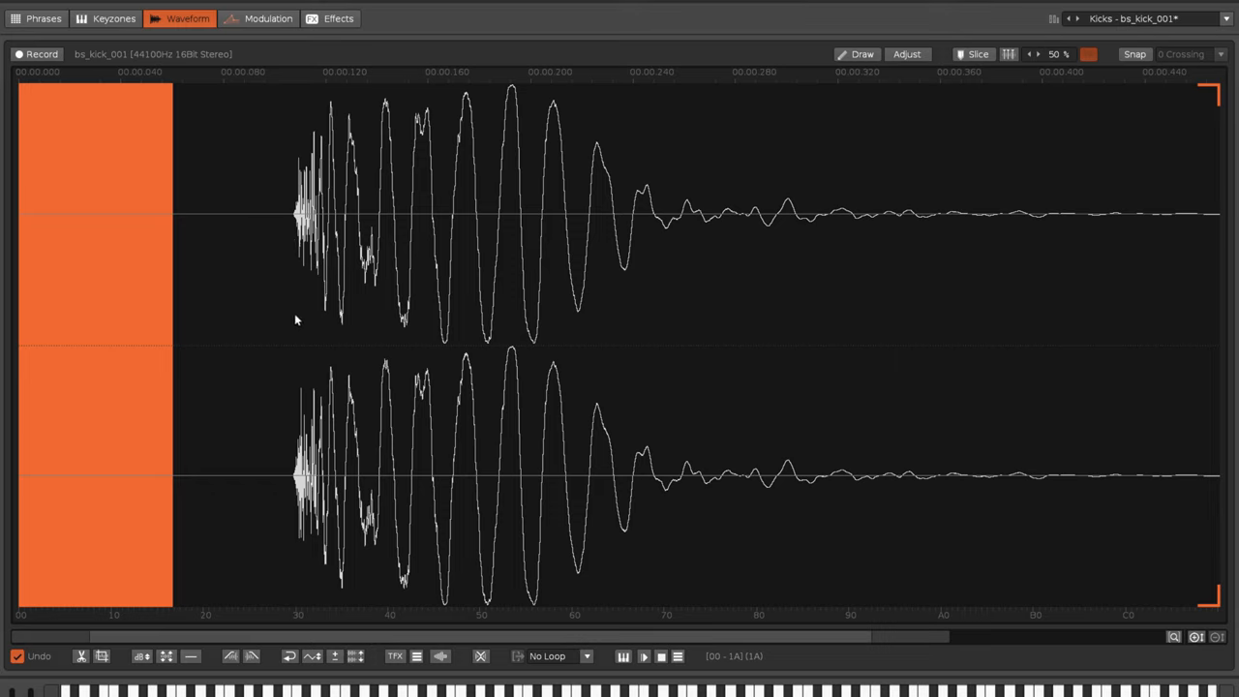
mouse_move(260, 18)
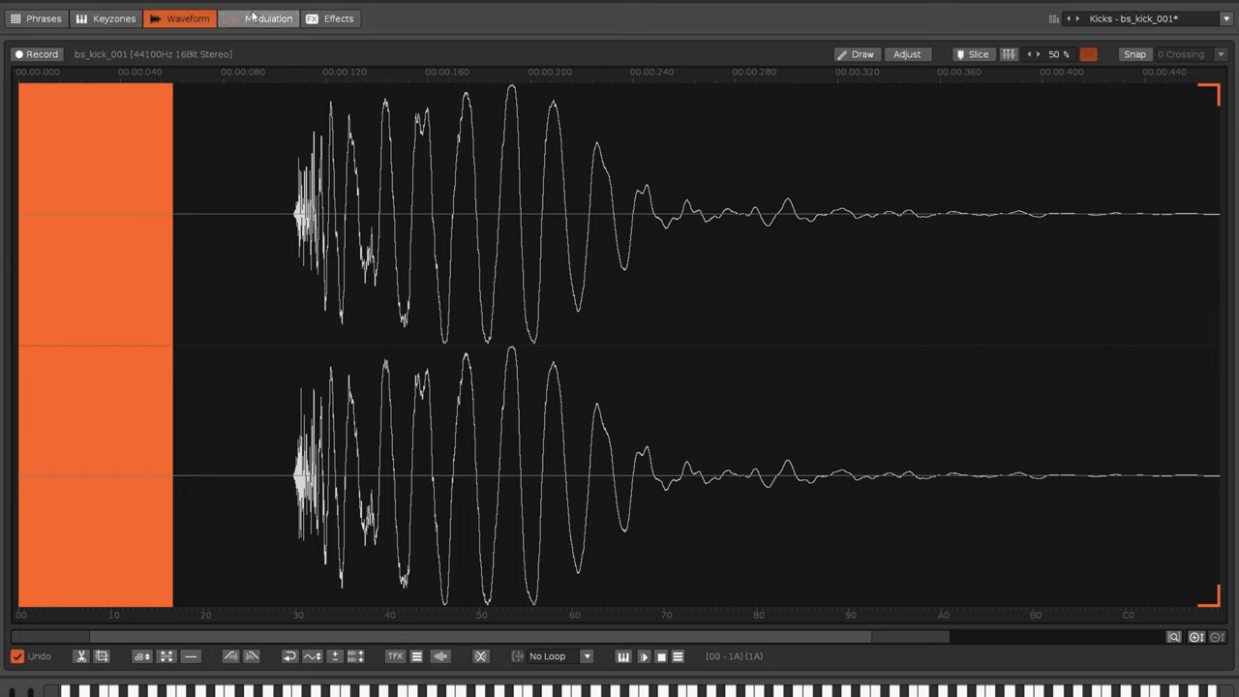
Add a Stepper device after the Pitch Fader in the pitch modulation chain
click(267, 18)
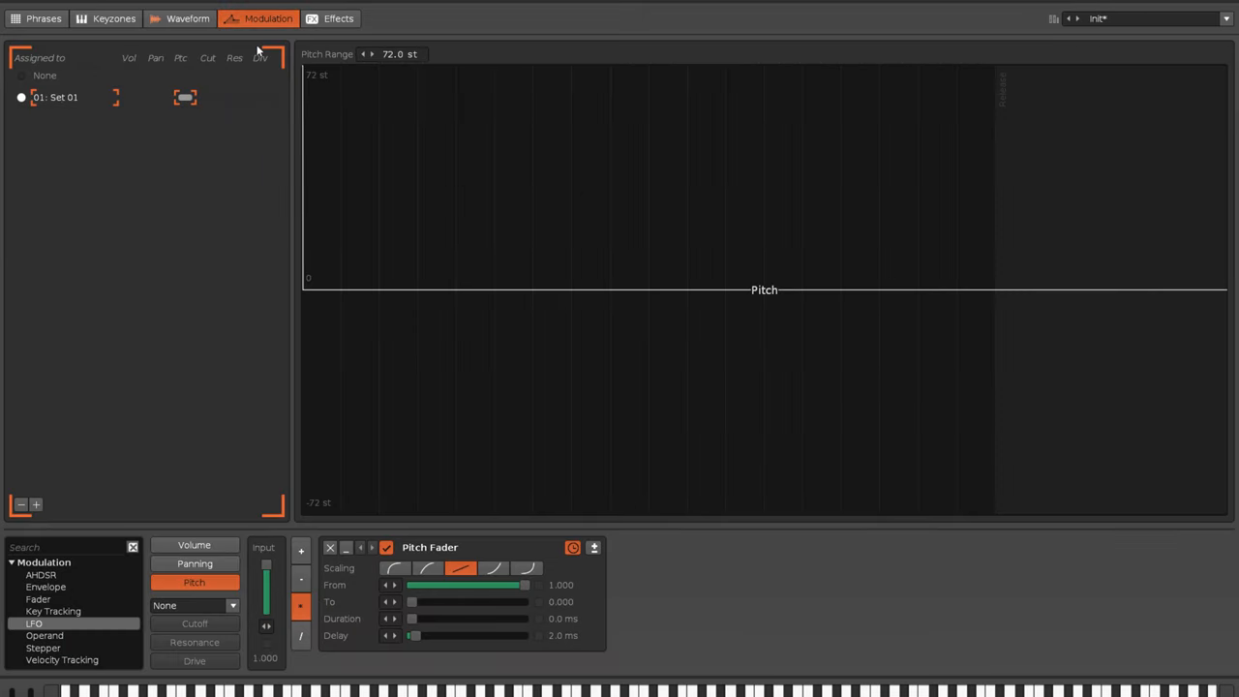
mouse_move(438, 316)
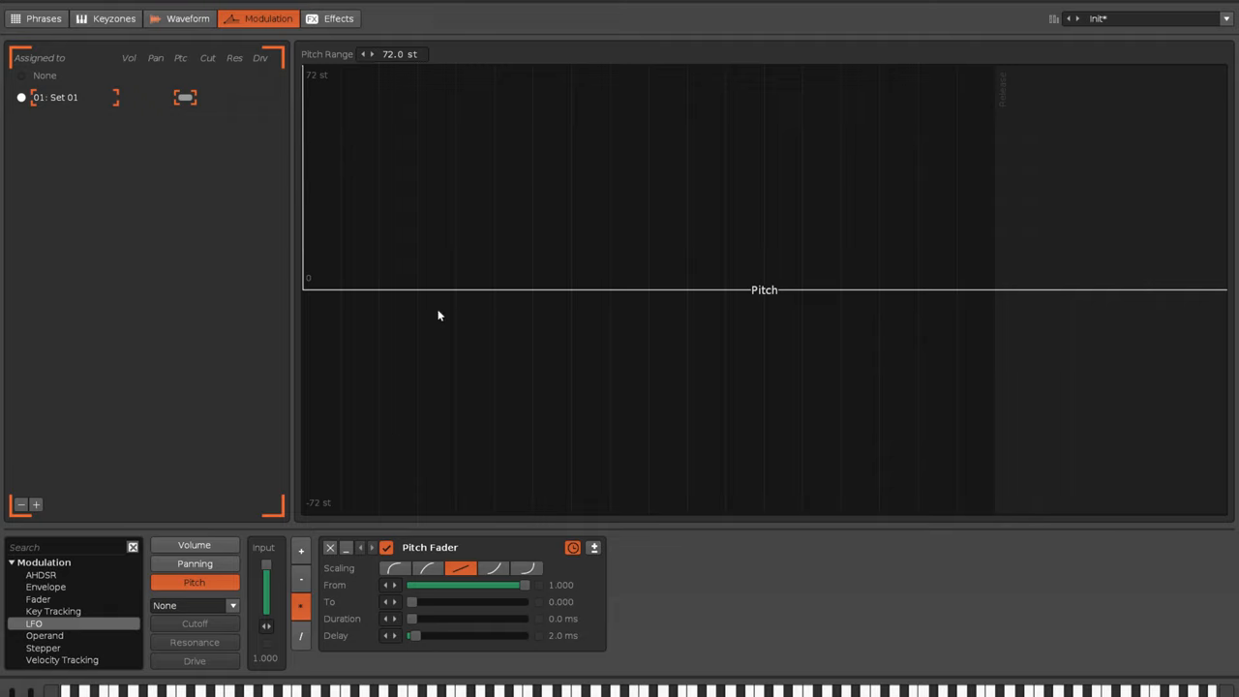
mouse_move(443, 352)
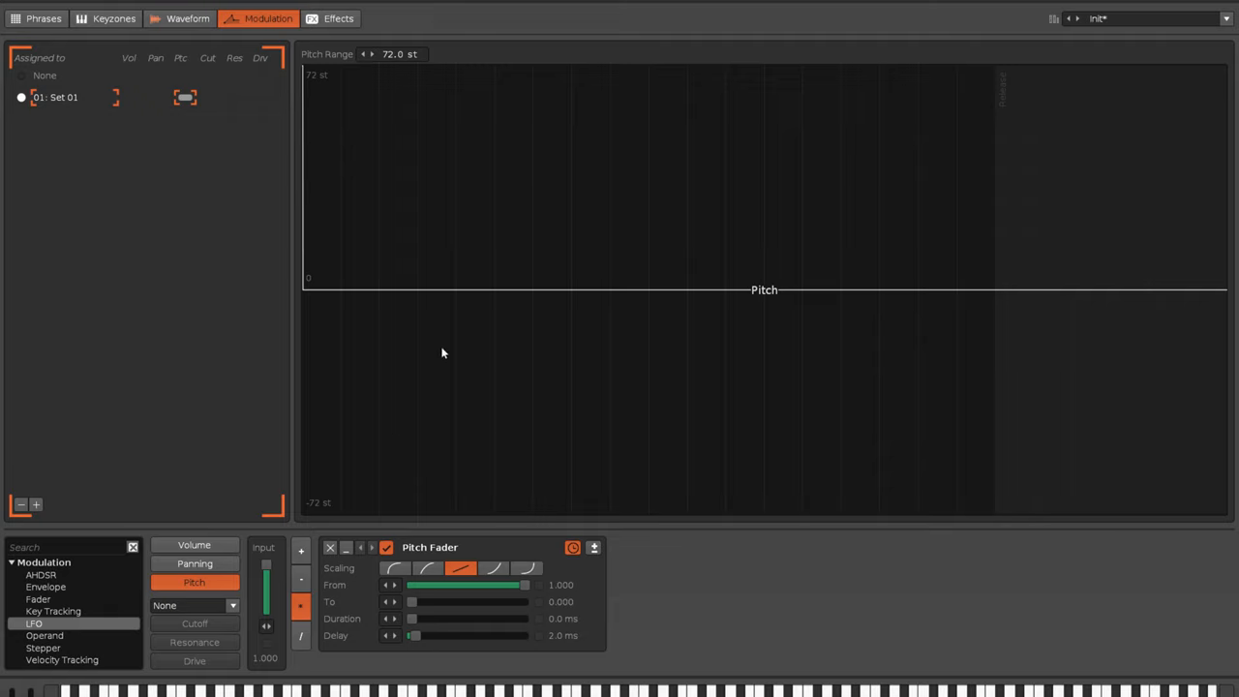
mouse_move(443, 358)
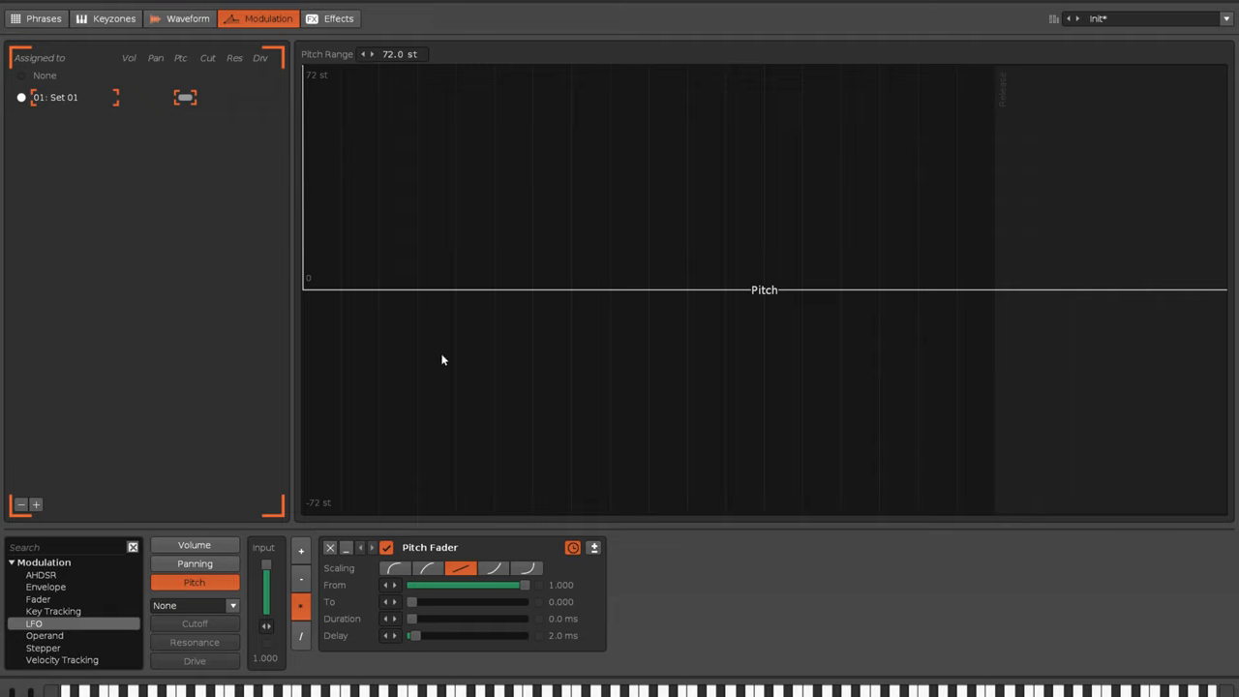
mouse_move(81, 658)
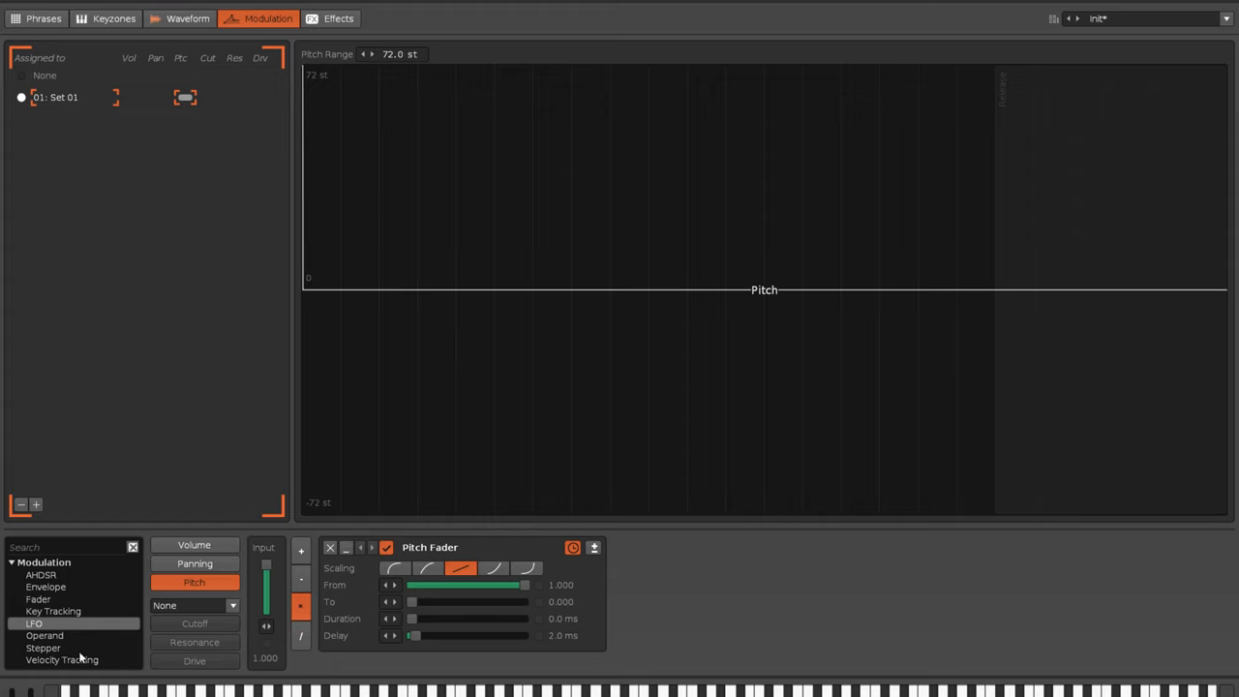
click(42, 647)
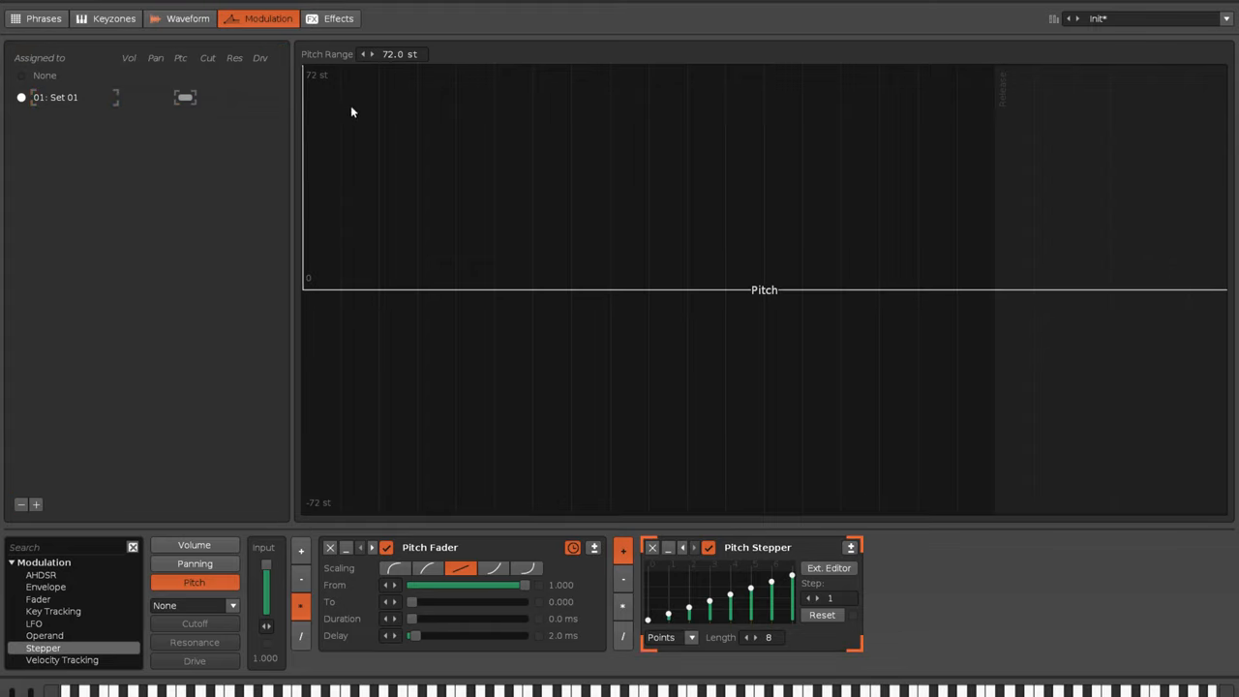
mouse_move(771, 658)
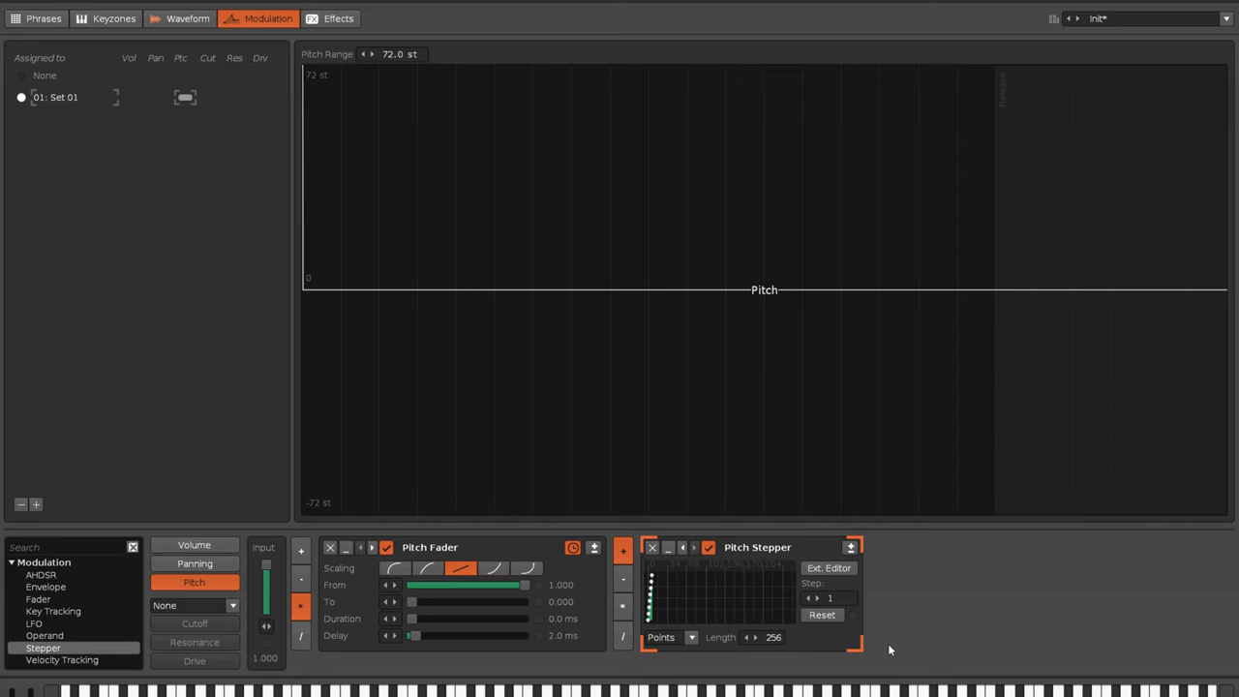
mouse_move(852, 604)
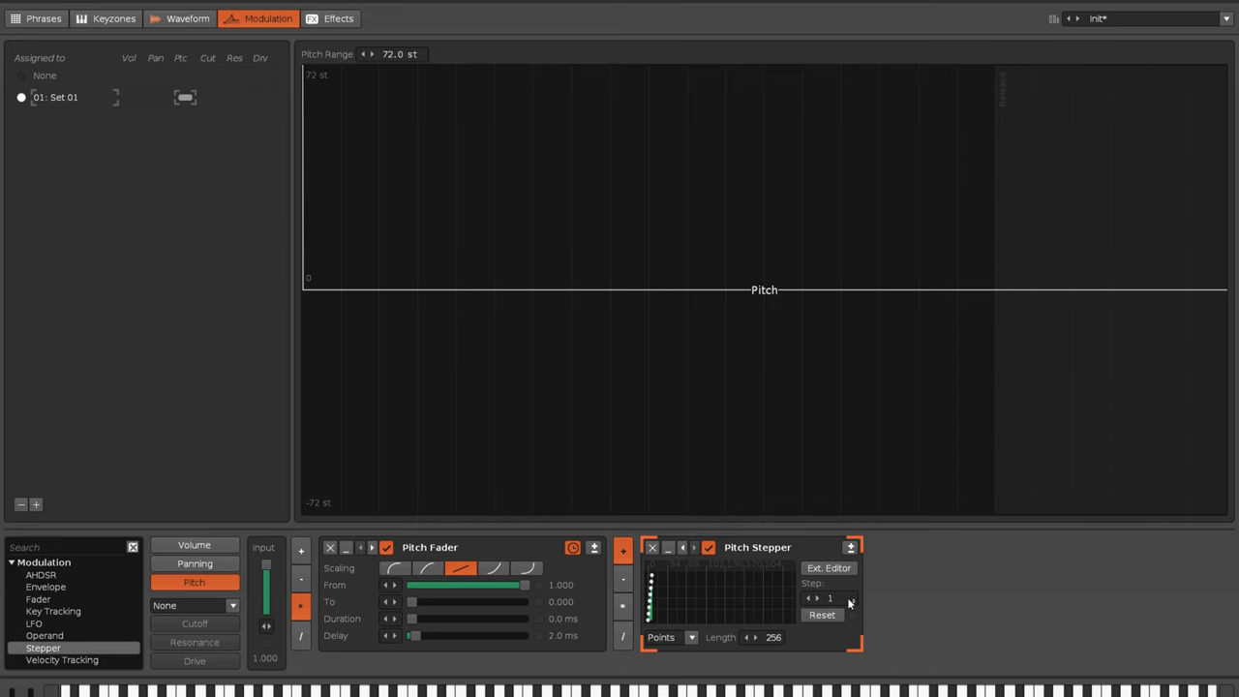
Generate an exponential curve across all stepper steps and flip it to fall to zero
click(828, 570)
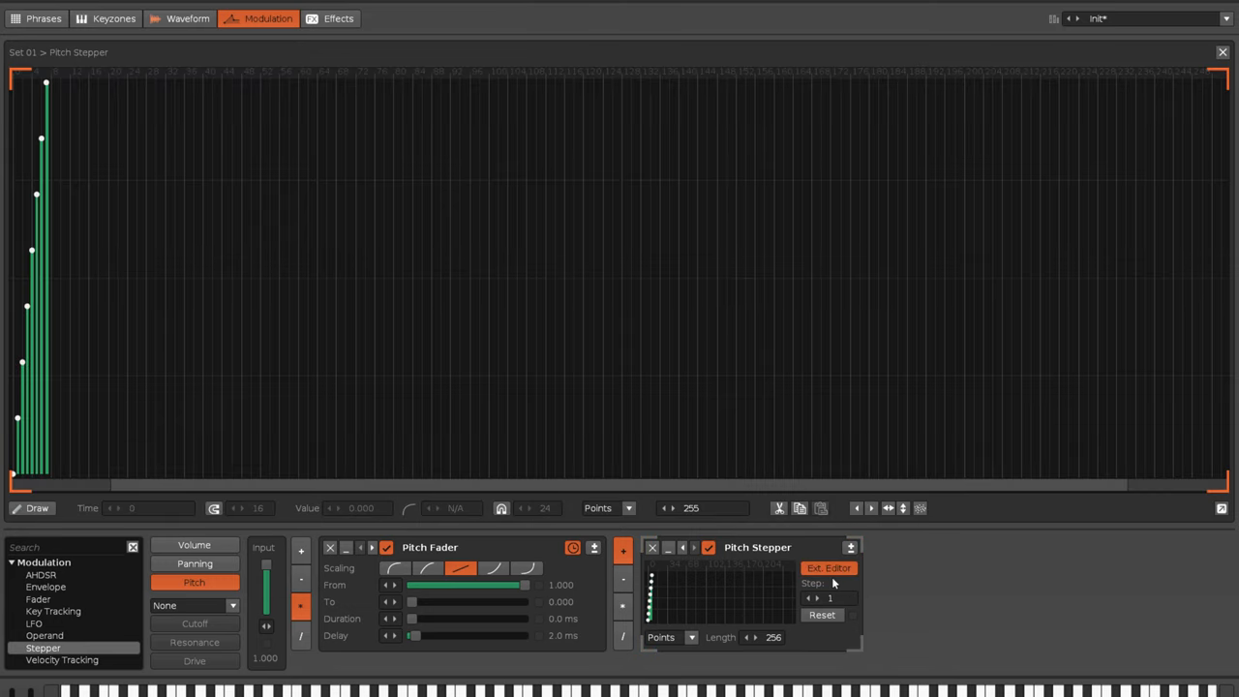
right_click(522, 283)
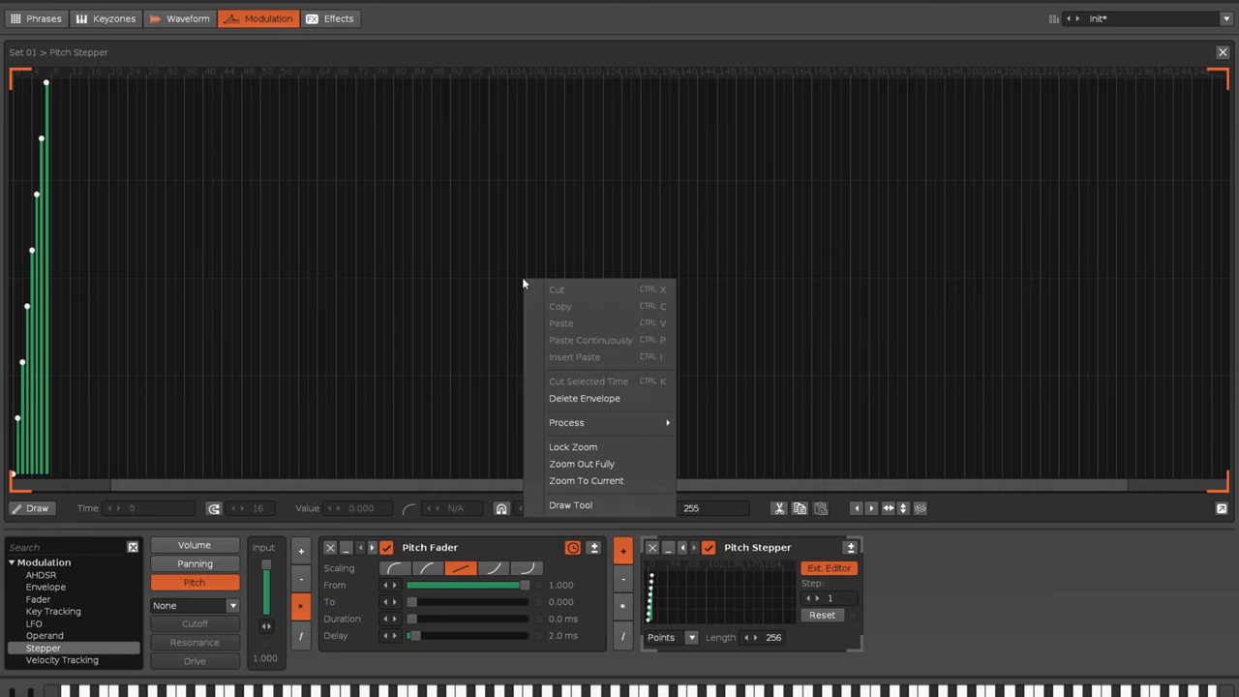
mouse_move(566, 422)
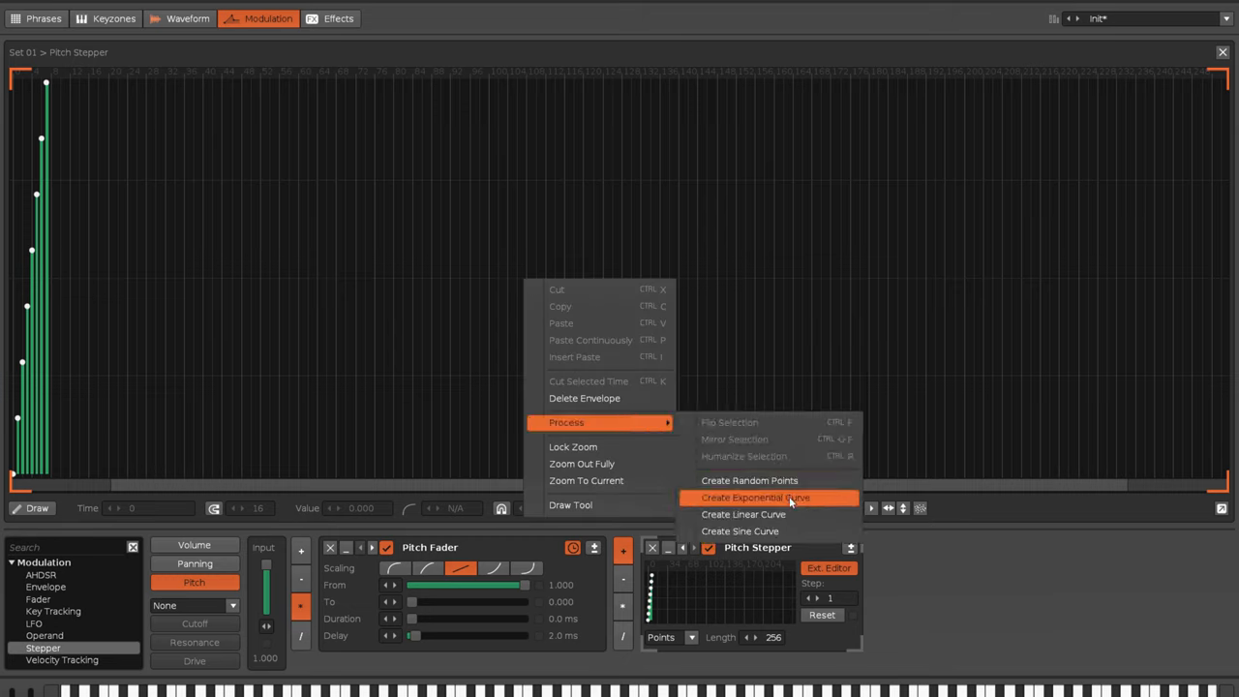
click(756, 497)
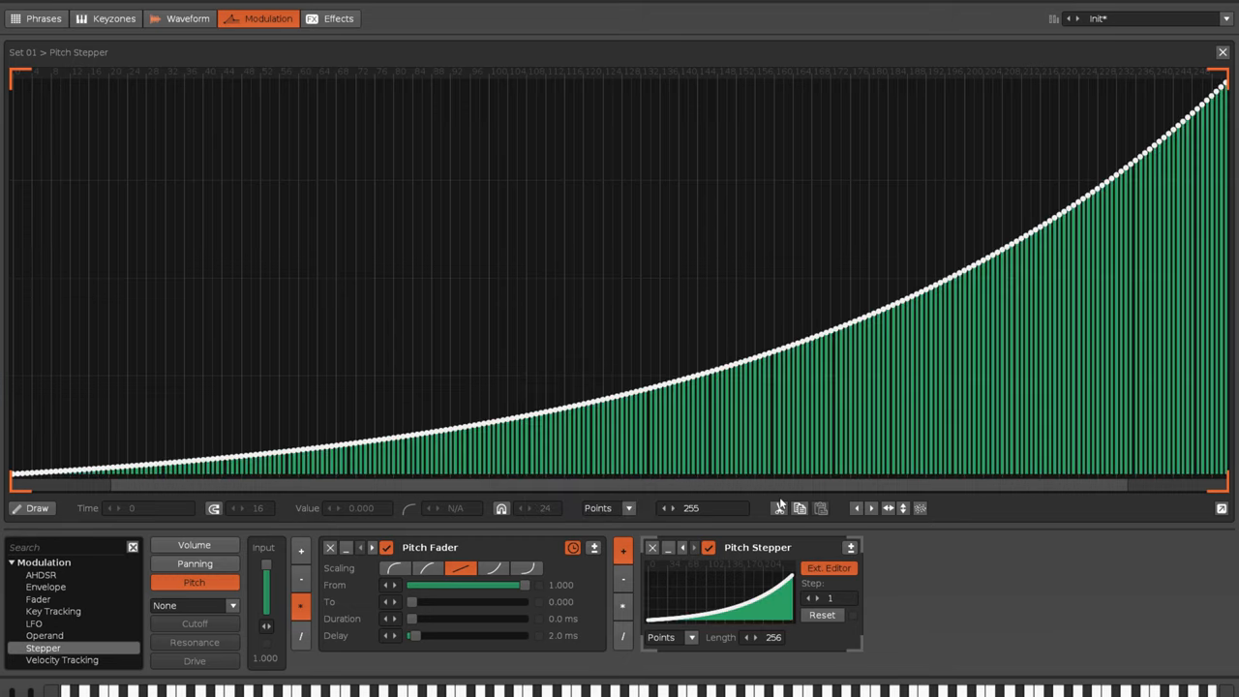
mouse_move(565, 242)
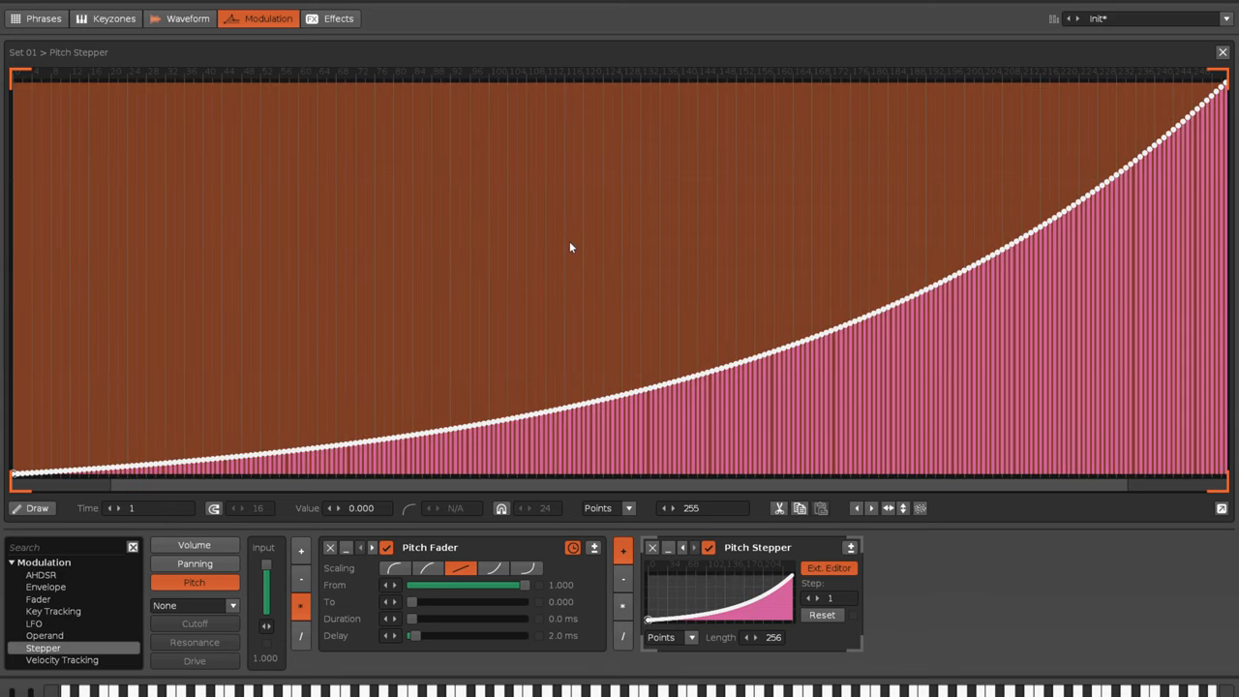
right_click(571, 248)
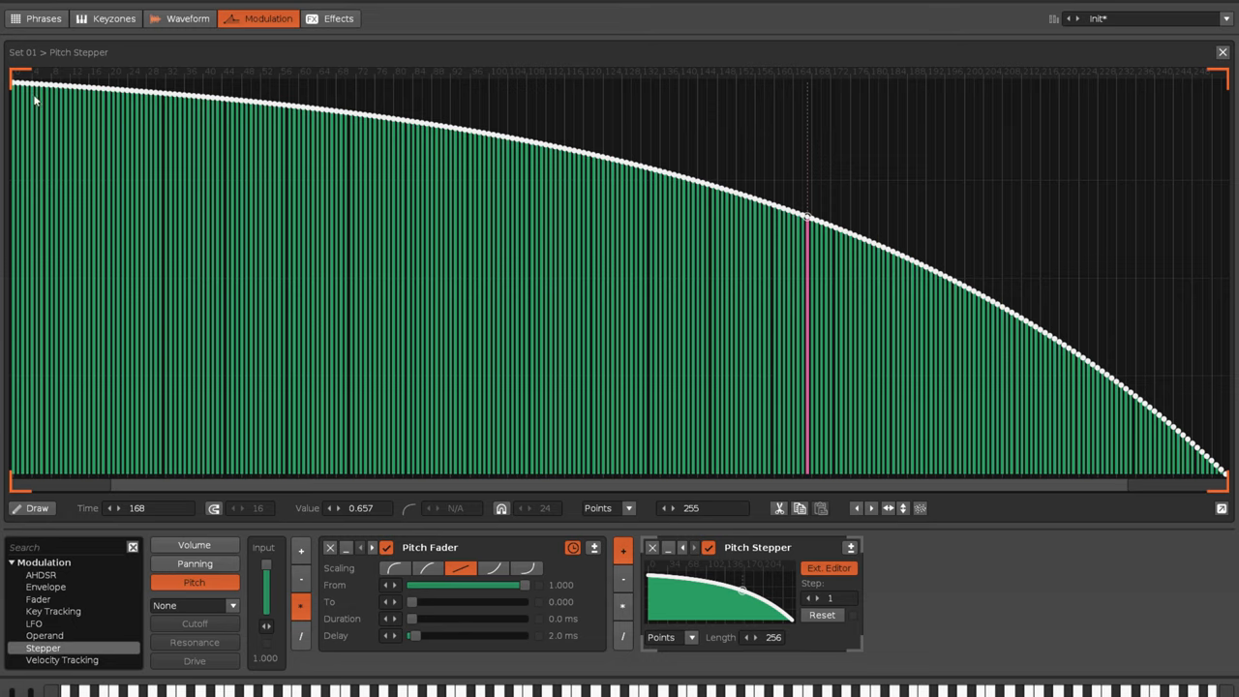
mouse_move(190, 128)
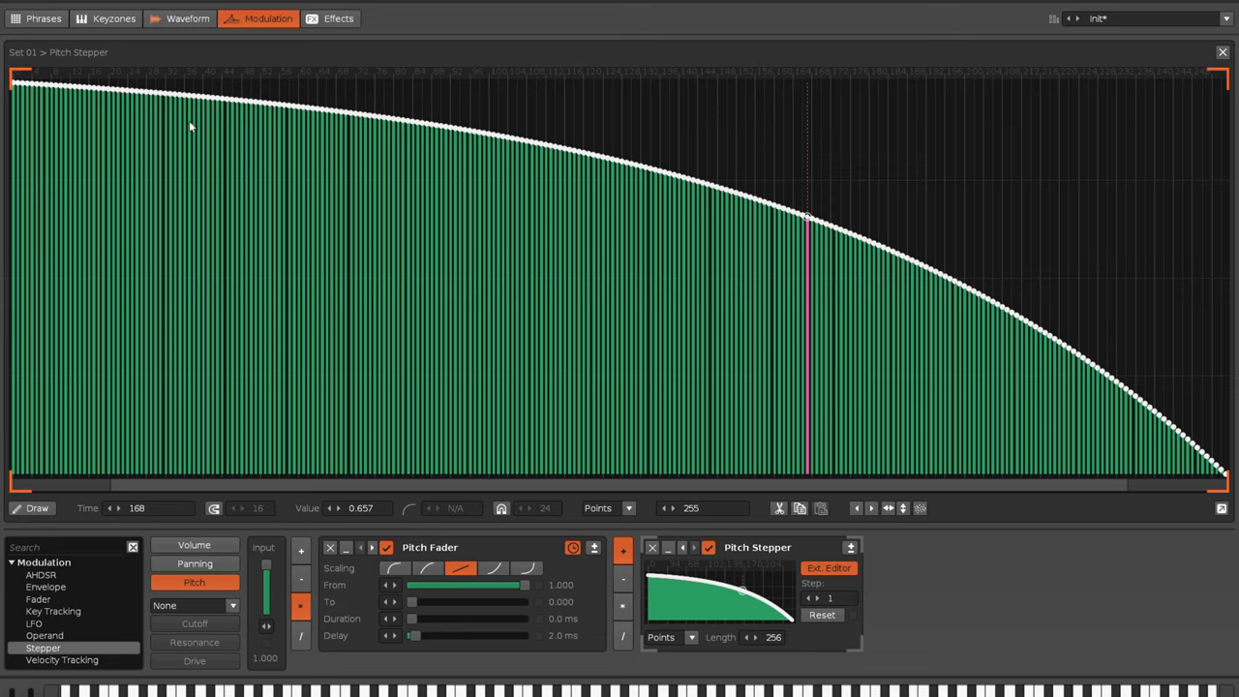
mouse_move(1138, 461)
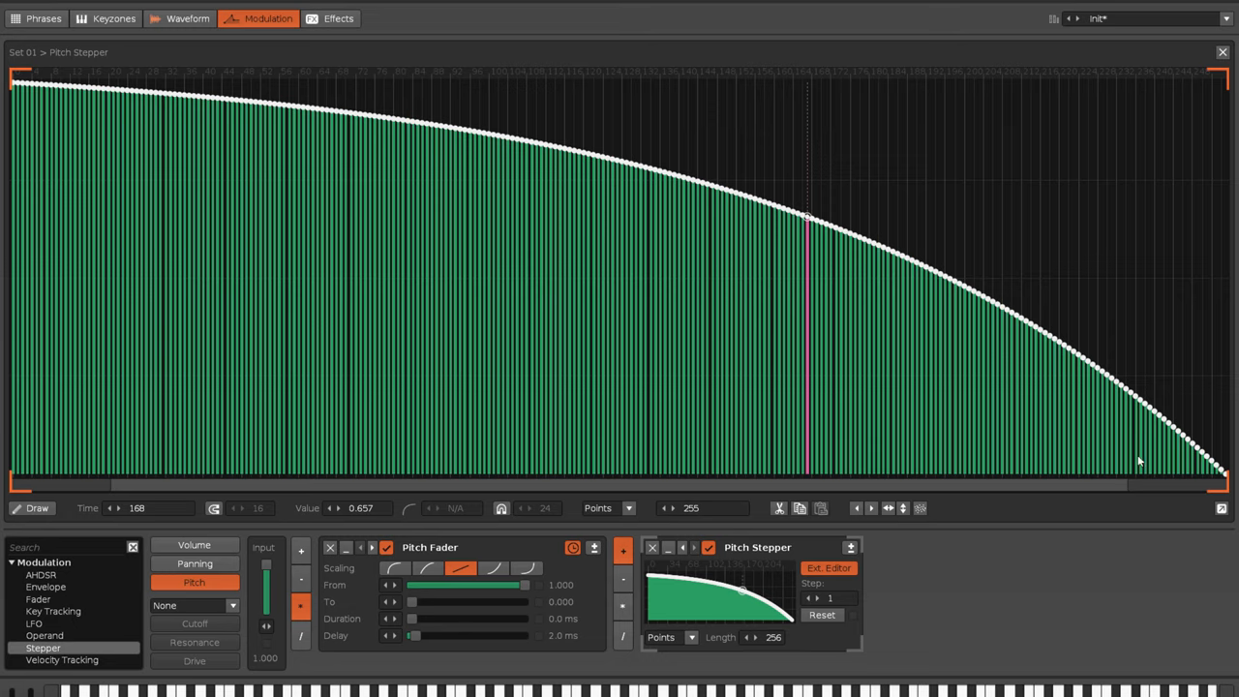
mouse_move(933, 356)
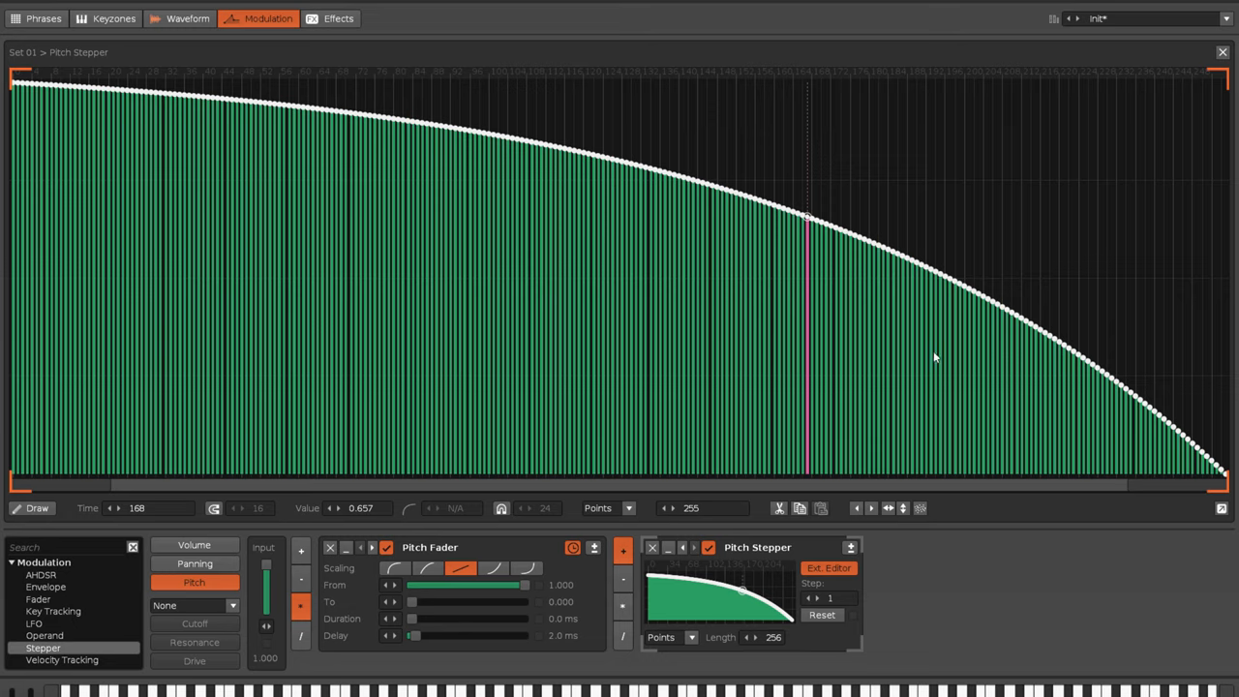
mouse_move(902, 337)
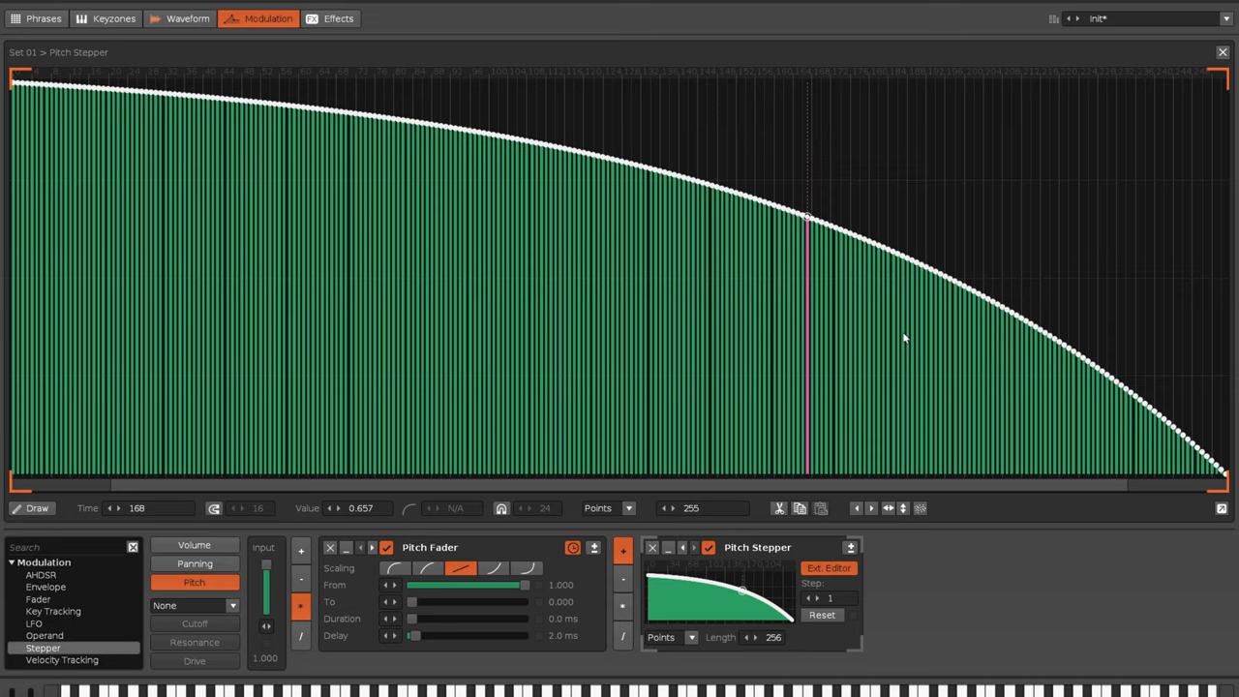
mouse_move(960, 610)
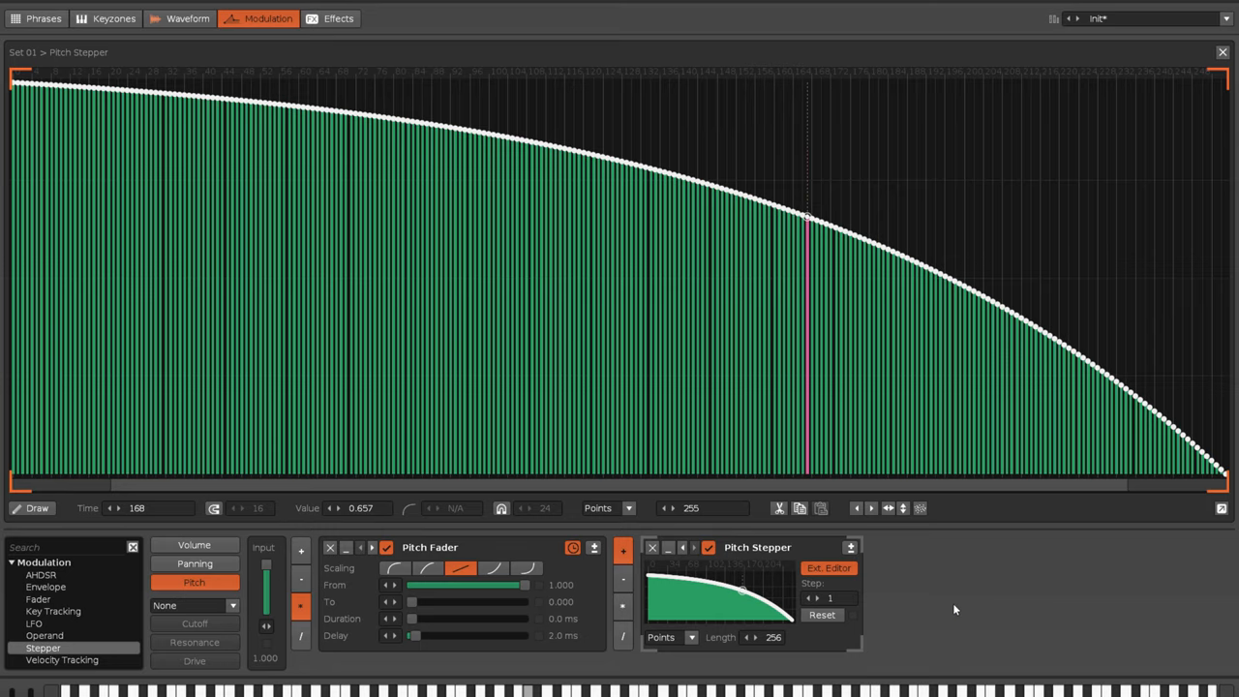
mouse_move(790, 438)
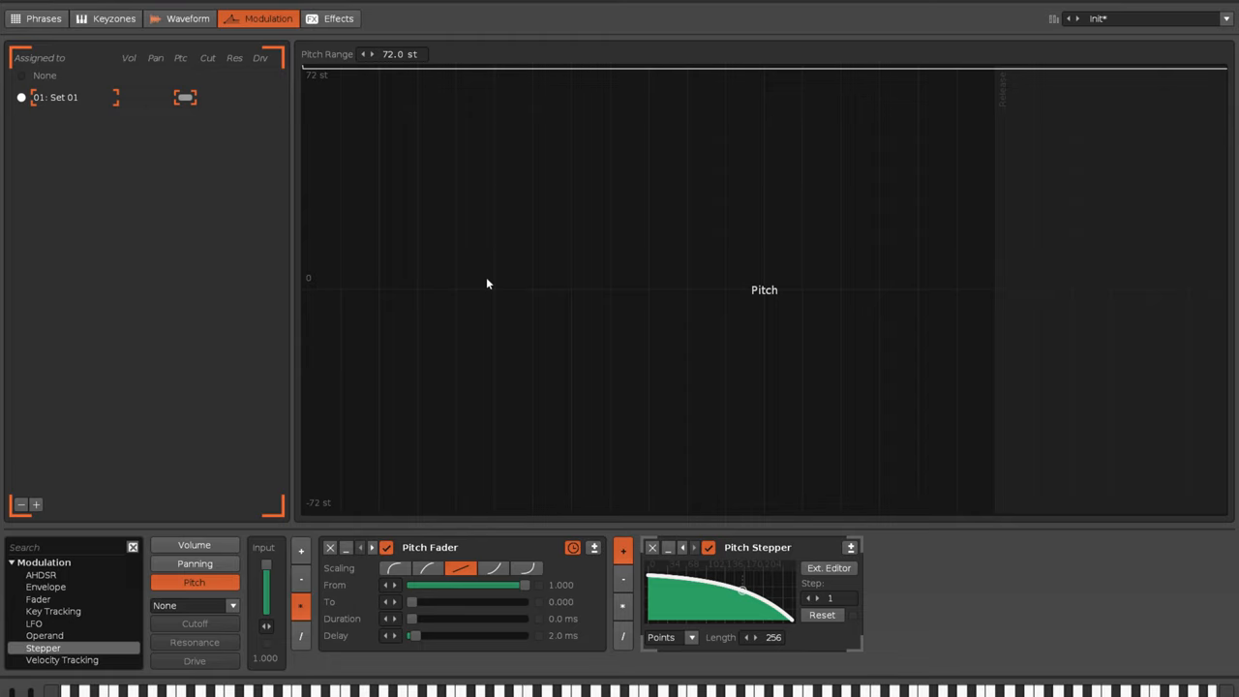
mouse_move(637, 604)
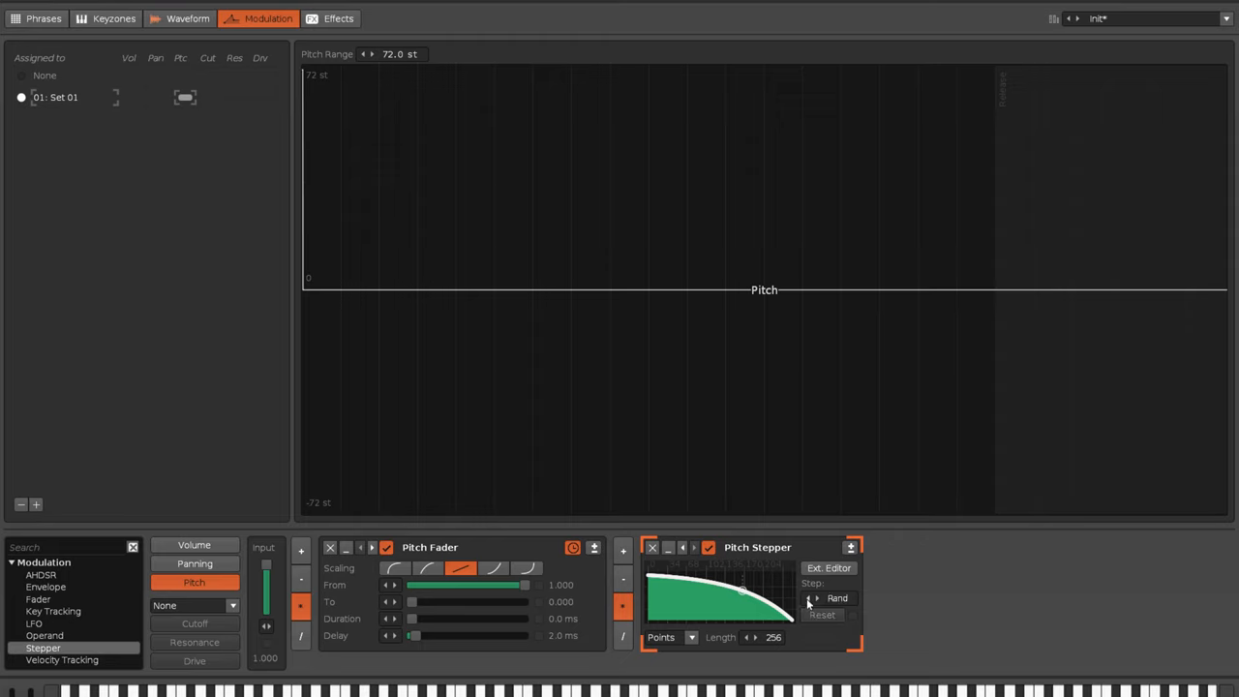
mouse_move(765, 604)
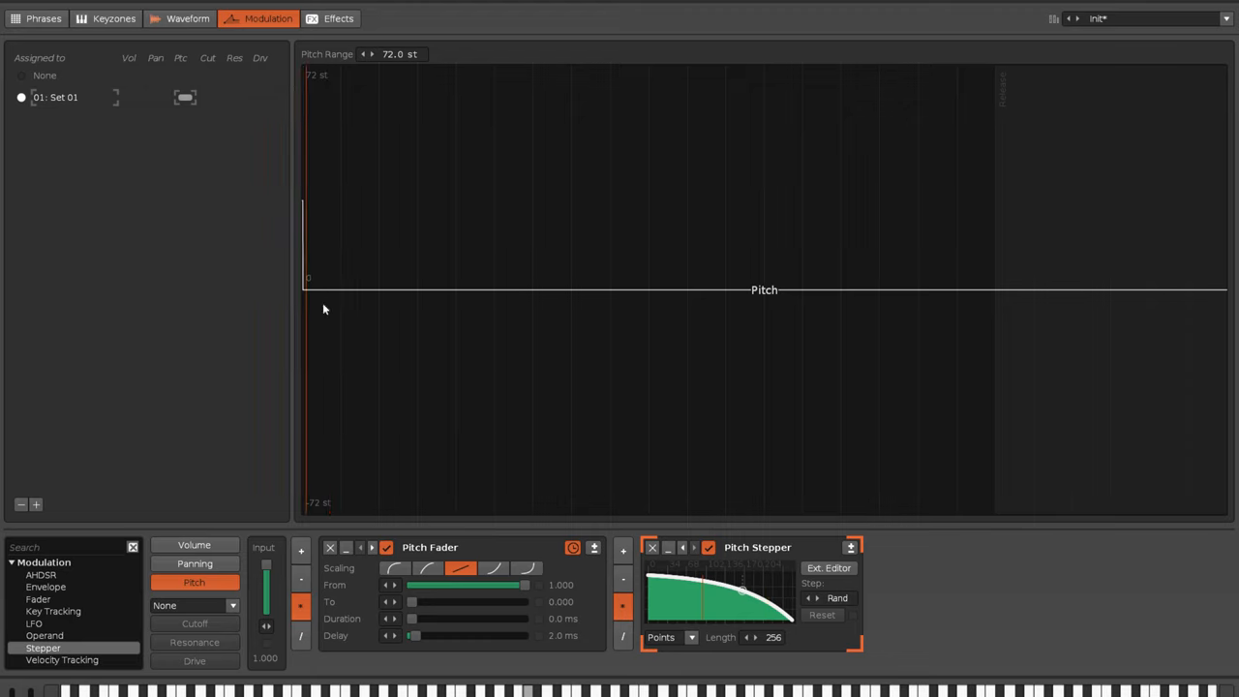
Return to the bs_kick_001 waveform after setting the Stepper to random play
click(187, 19)
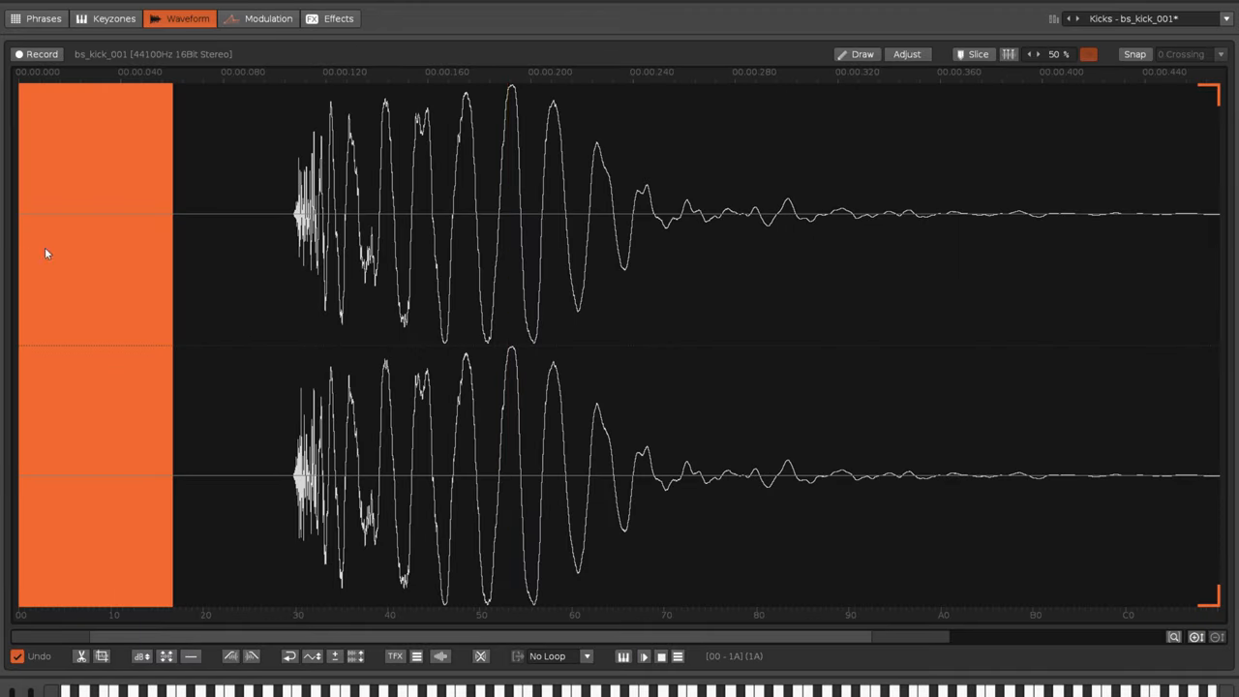
Select the leading silence before the kick's attack, then return to modulation
drag(174, 271, 236, 271)
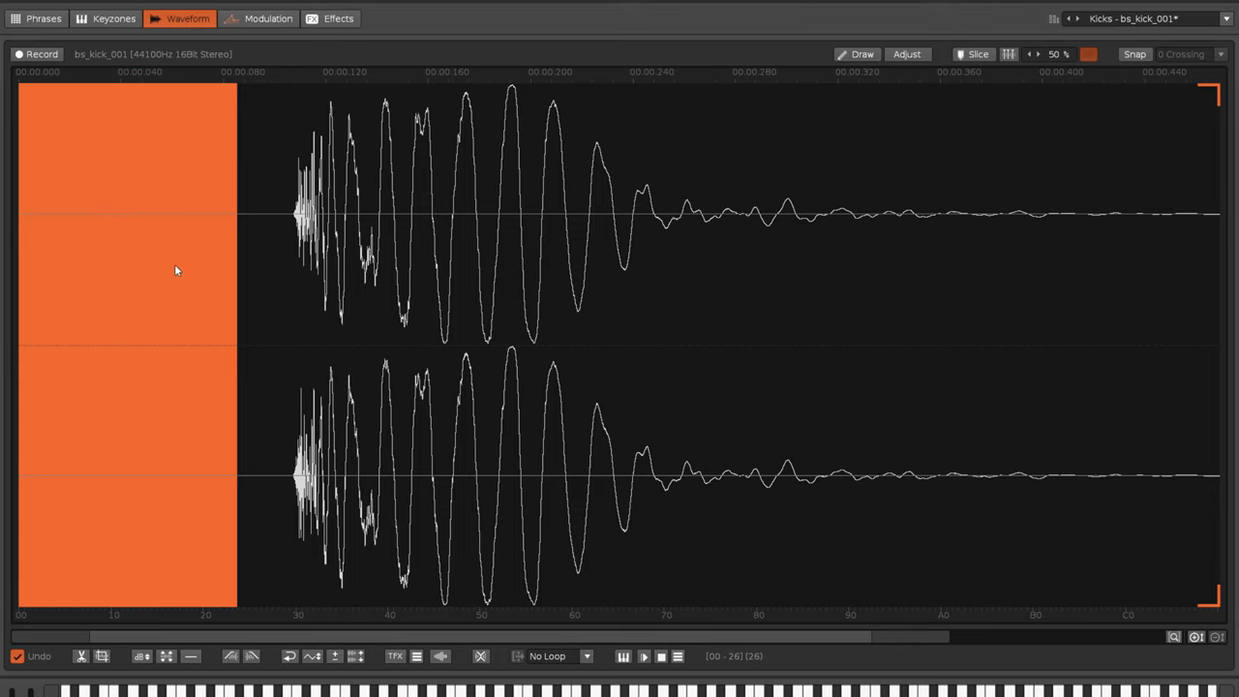
mouse_move(165, 291)
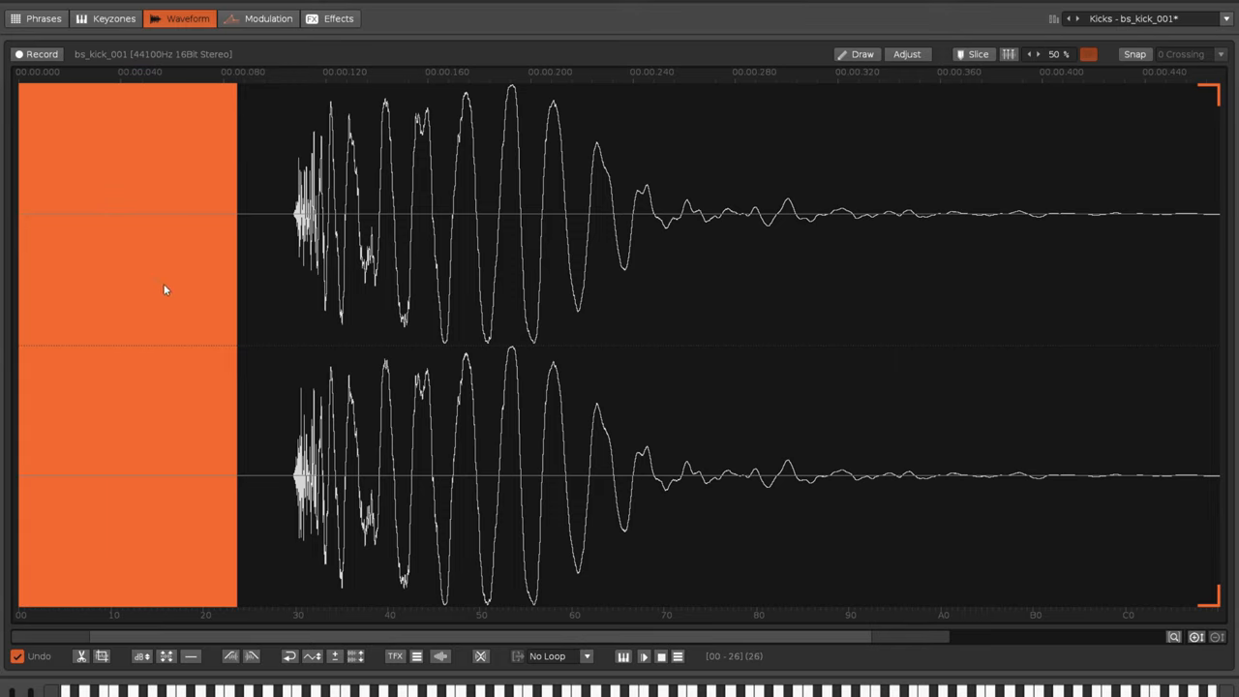
mouse_move(221, 271)
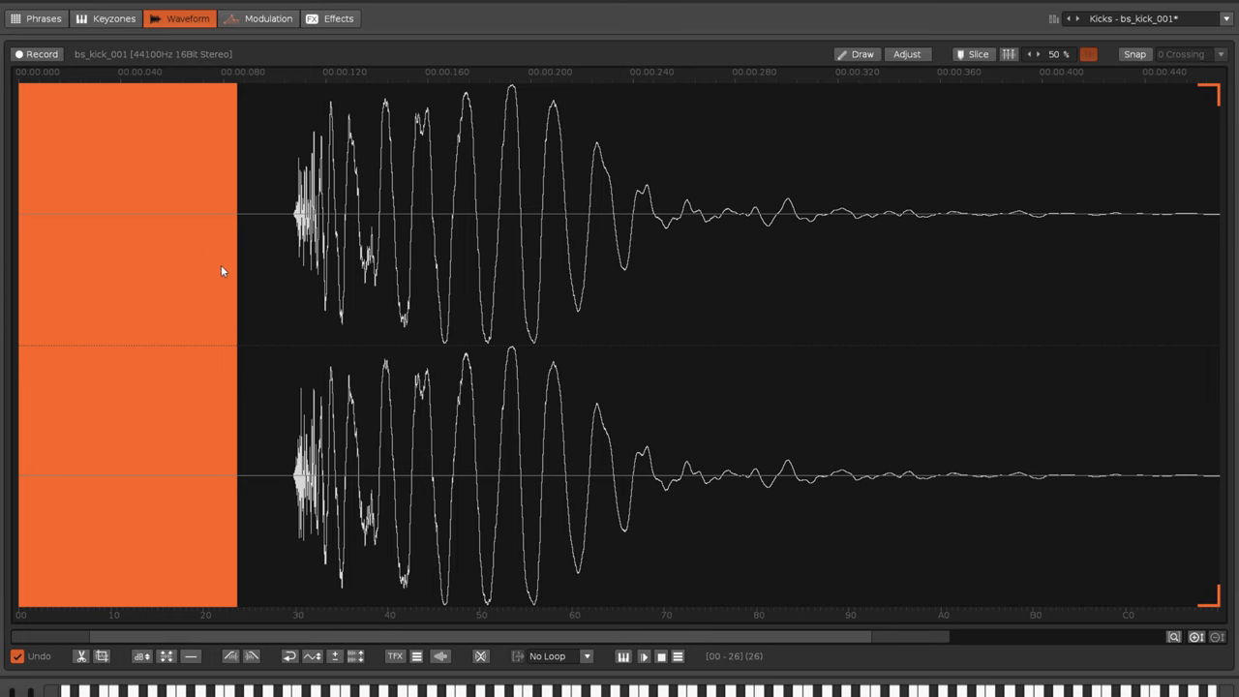
click(267, 20)
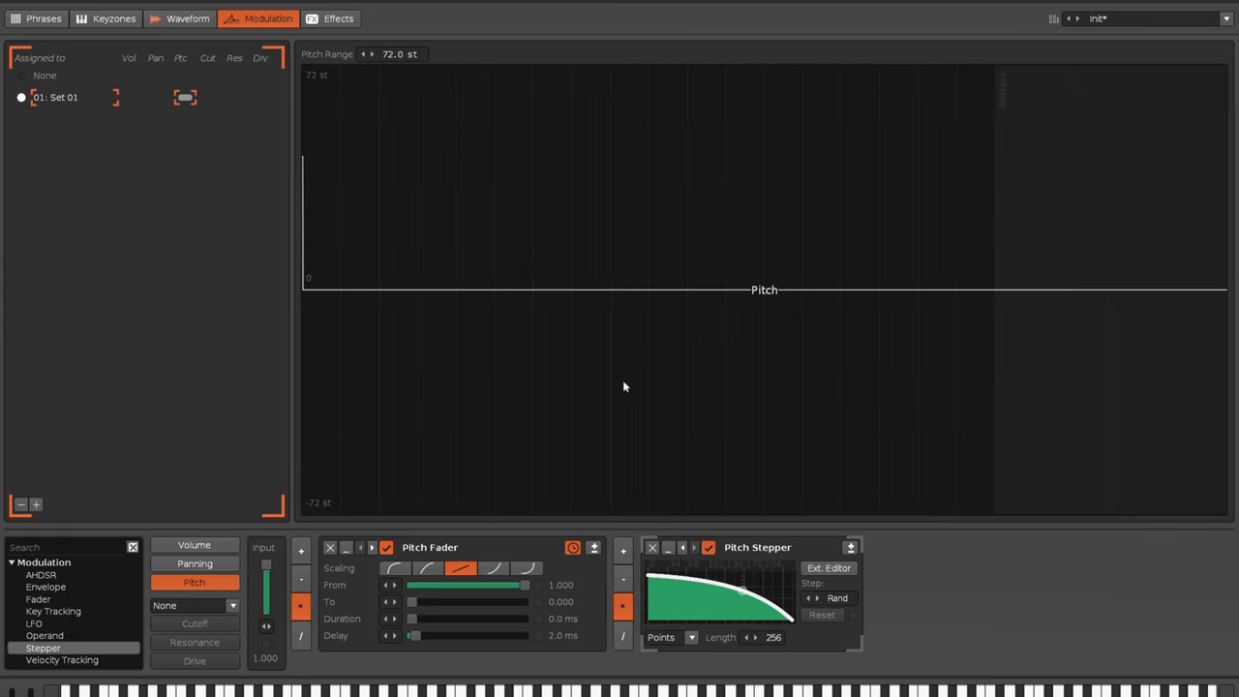
mouse_move(918, 650)
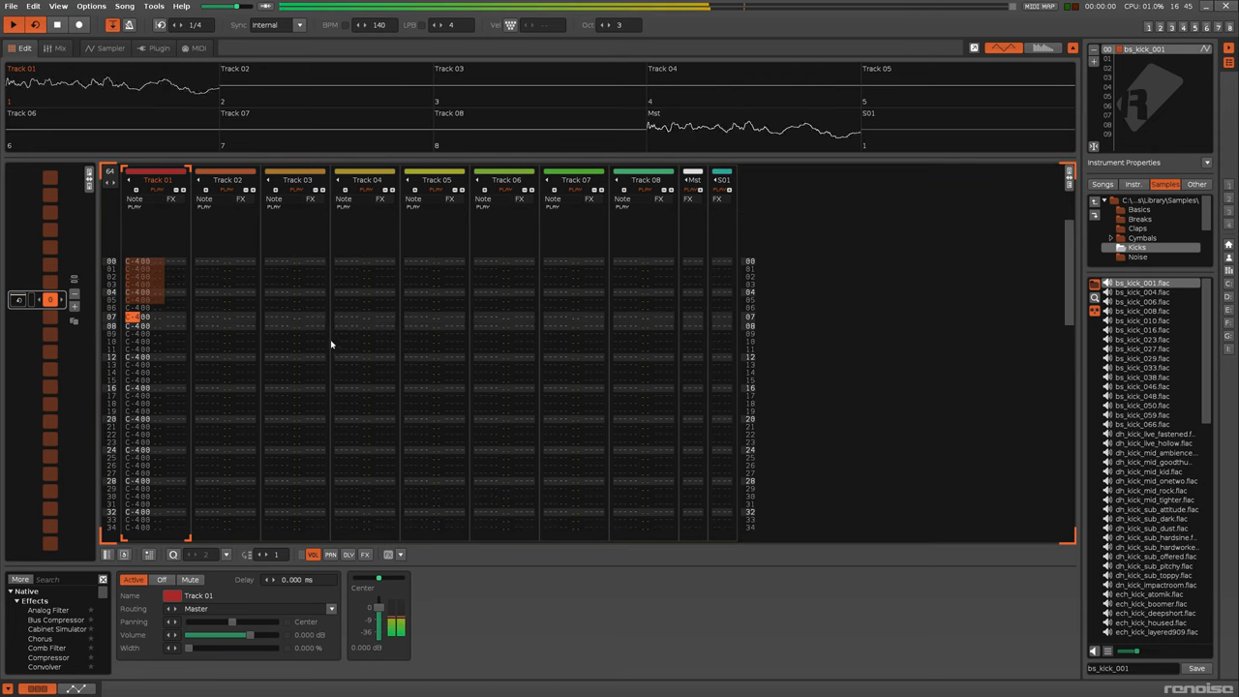
Check the kick's modulation, then return to the pattern to set Track 01's delay to -53.571 ms
click(109, 49)
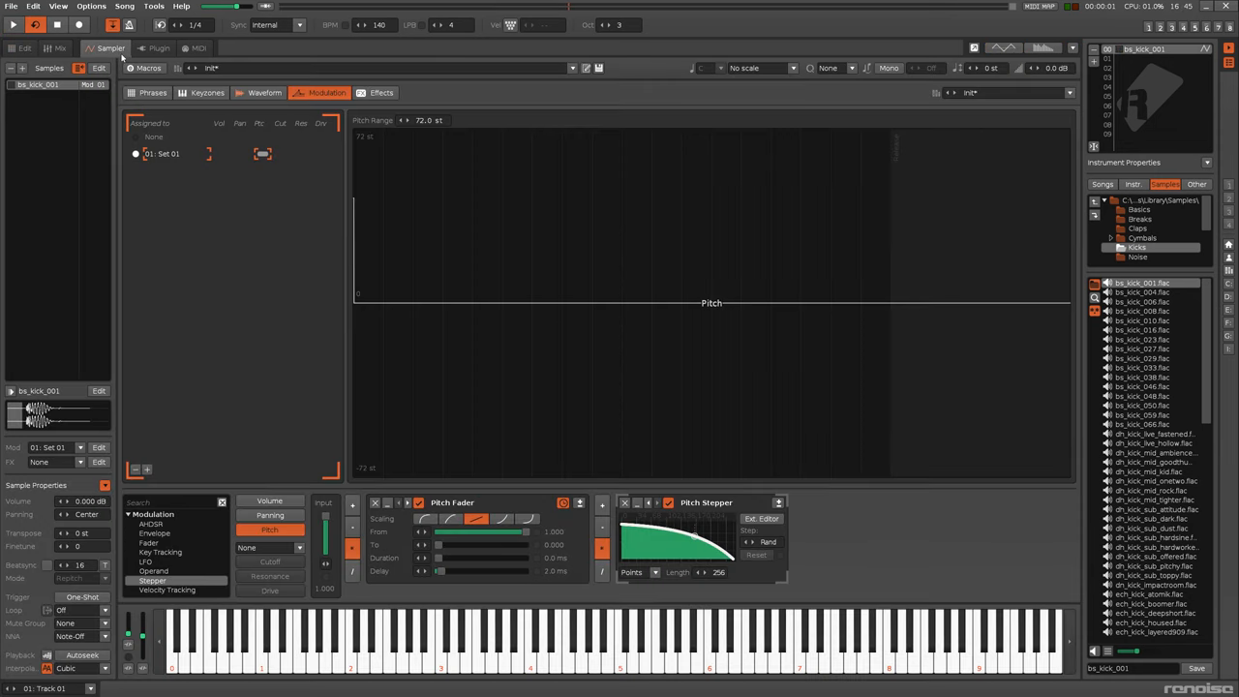
mouse_move(217, 294)
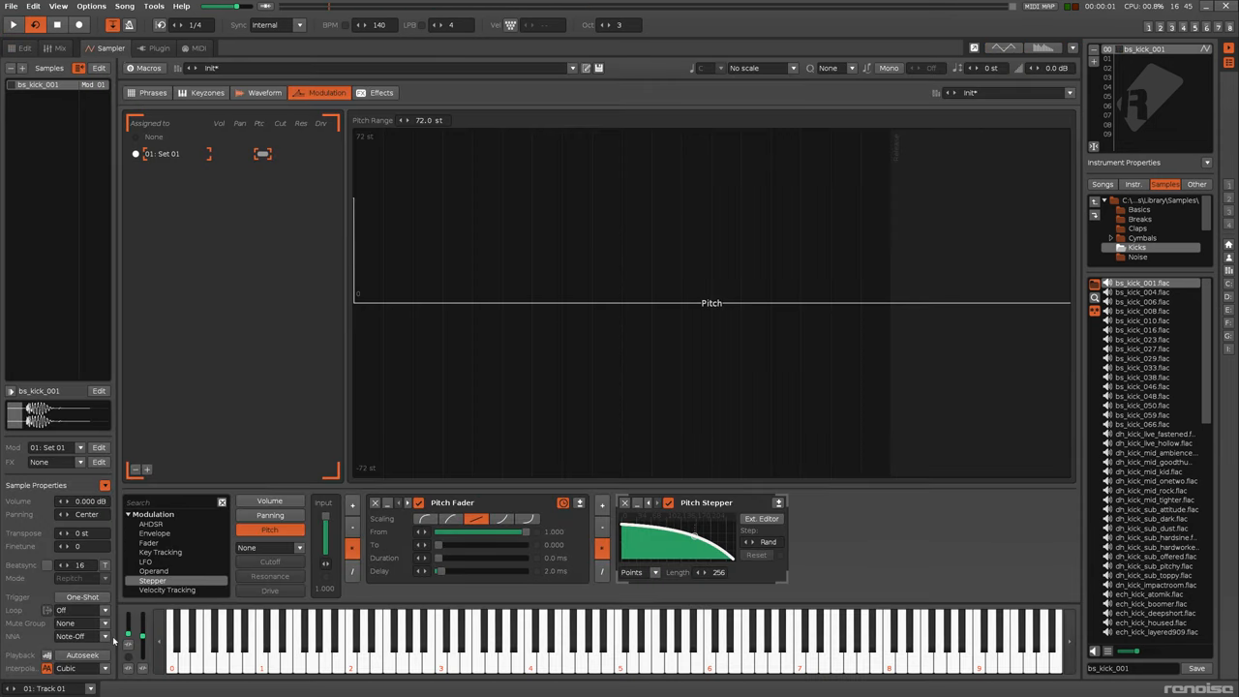
click(77, 597)
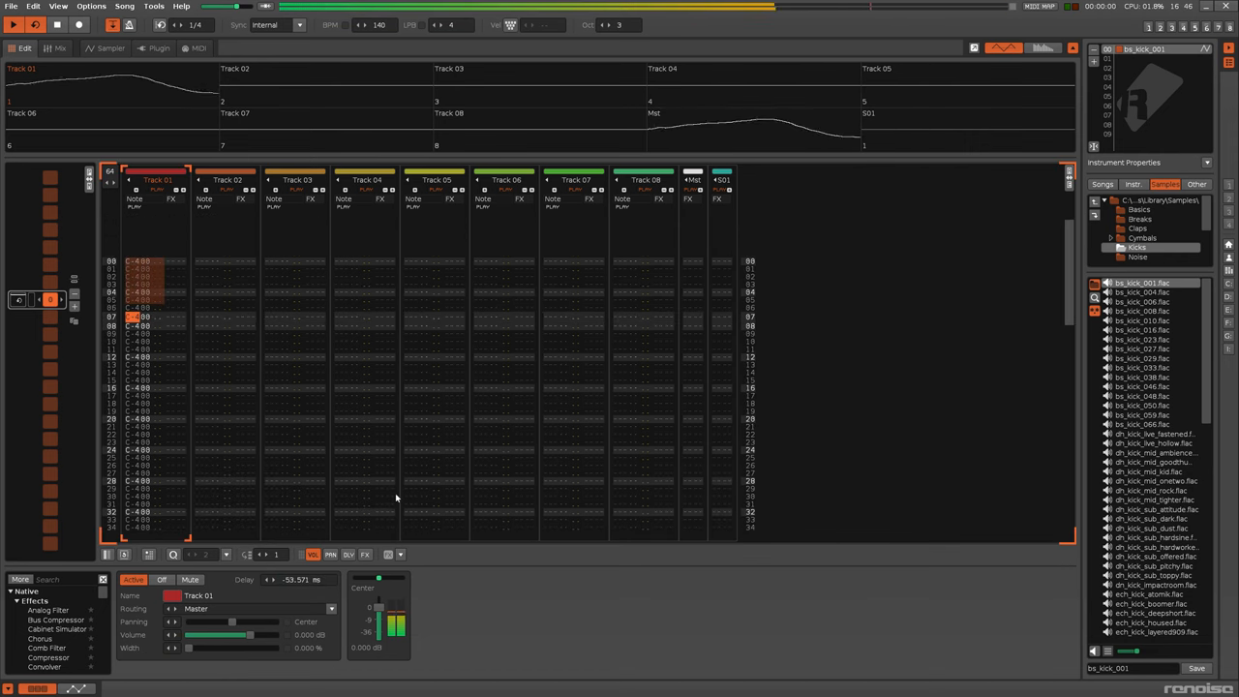
scroll(down, 3)
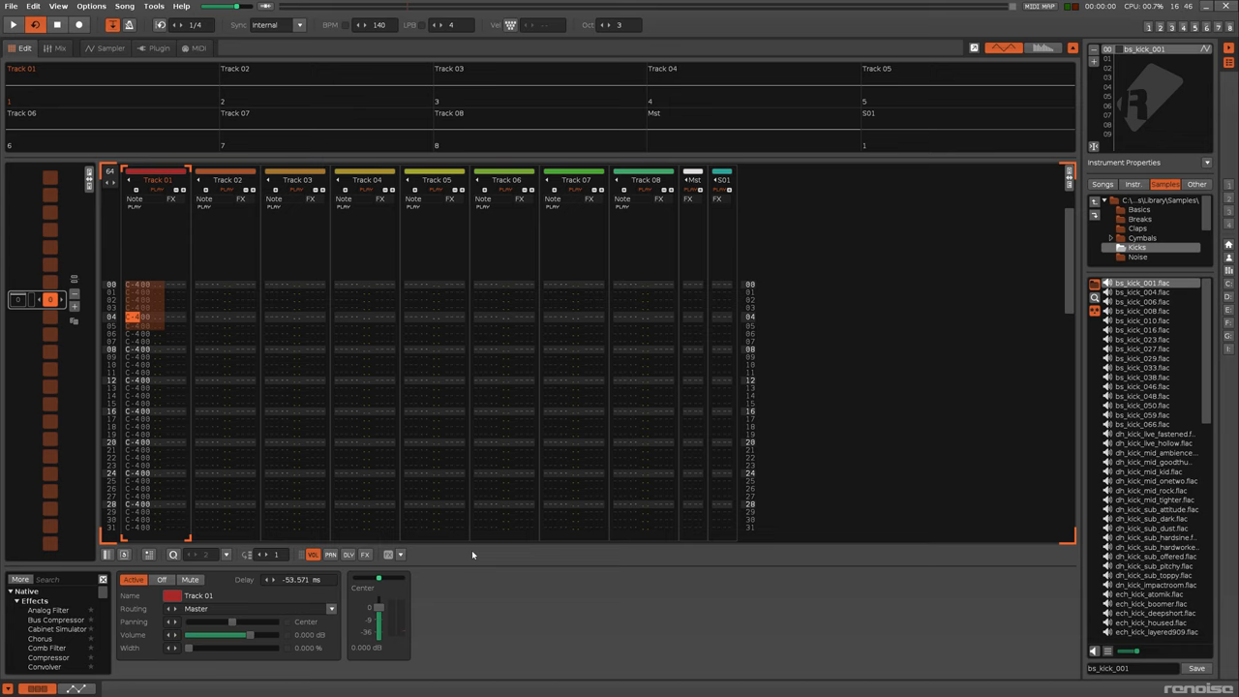
mouse_move(473, 553)
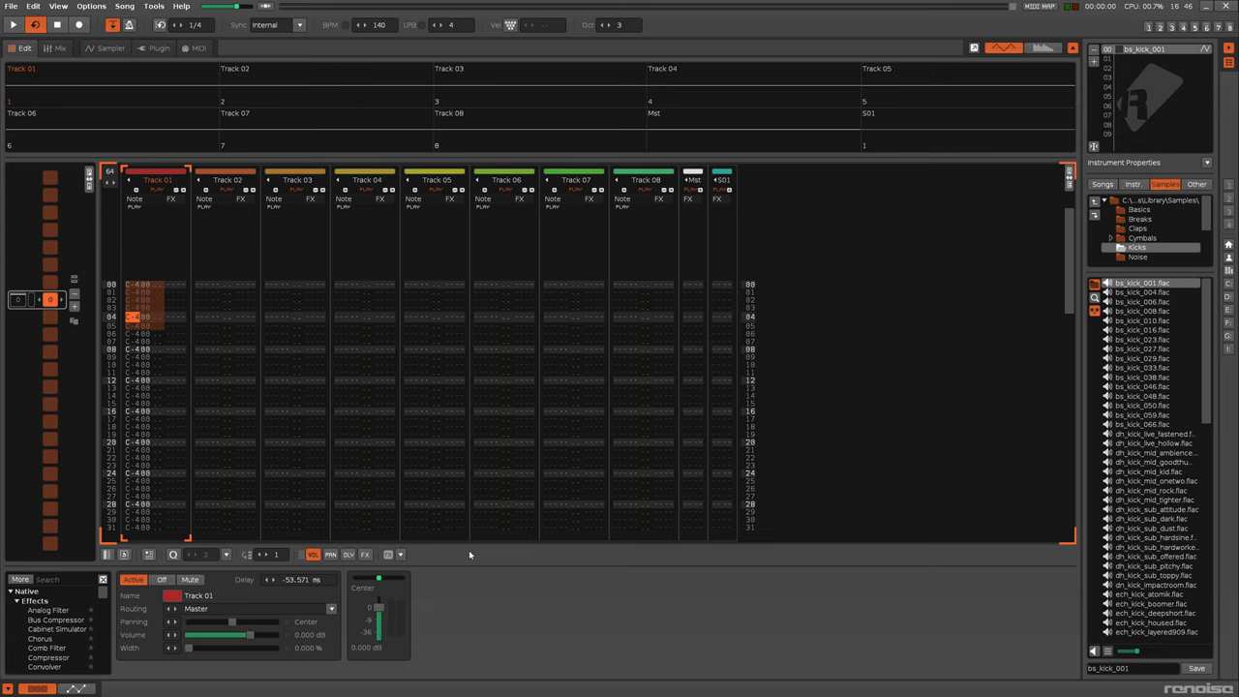
mouse_move(469, 554)
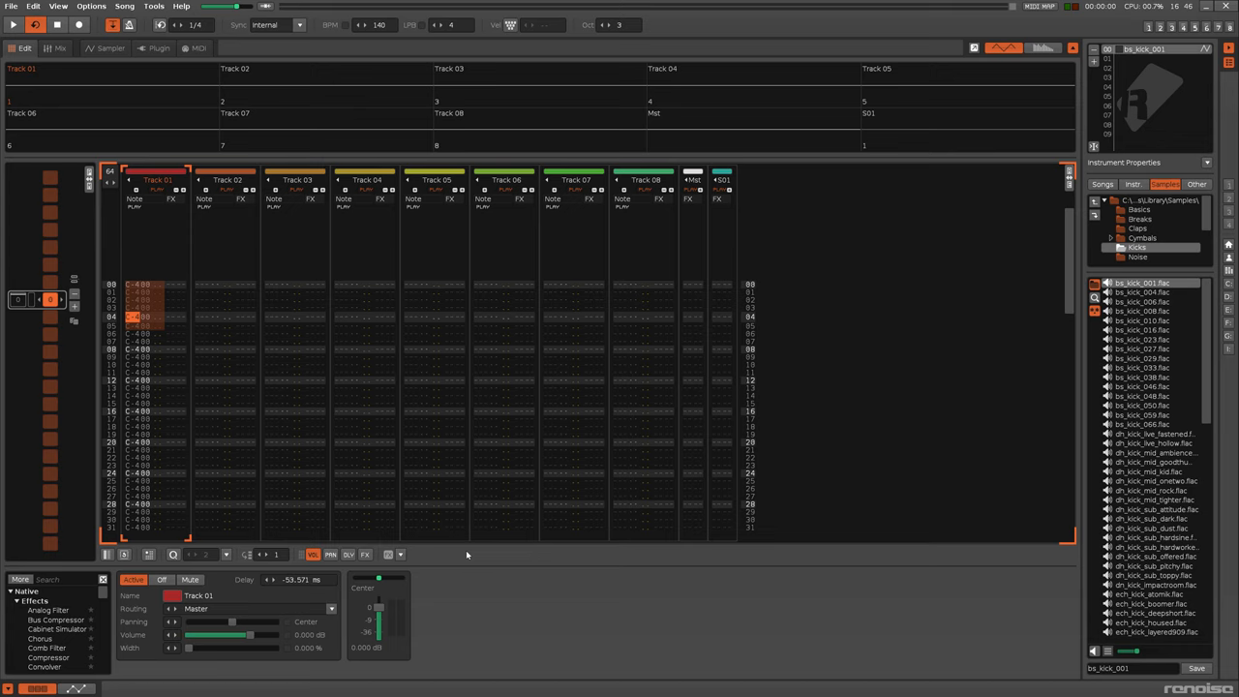
mouse_move(249, 592)
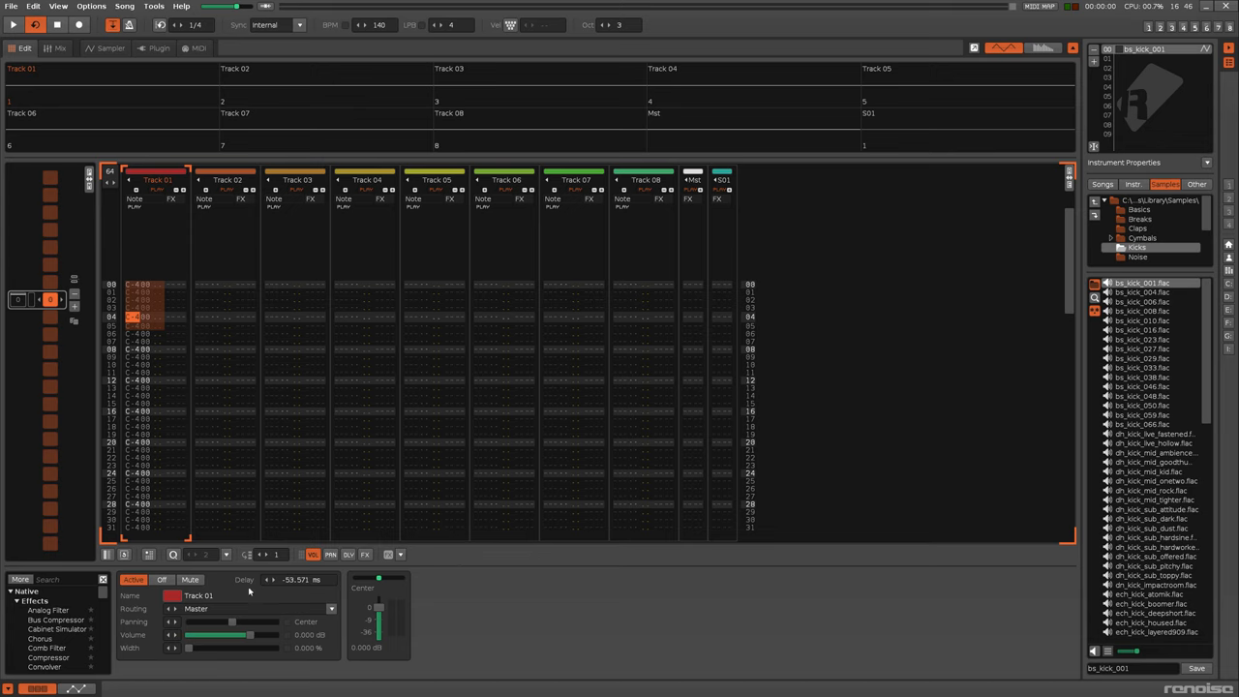
mouse_move(503, 589)
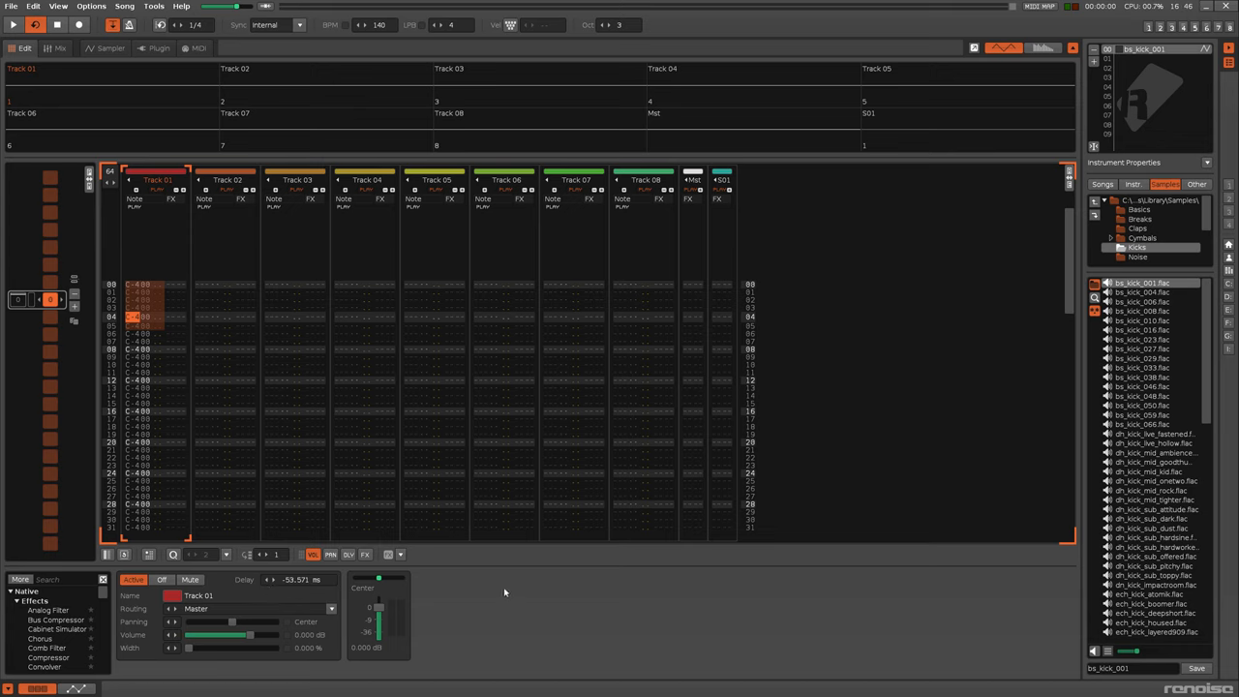
mouse_move(500, 592)
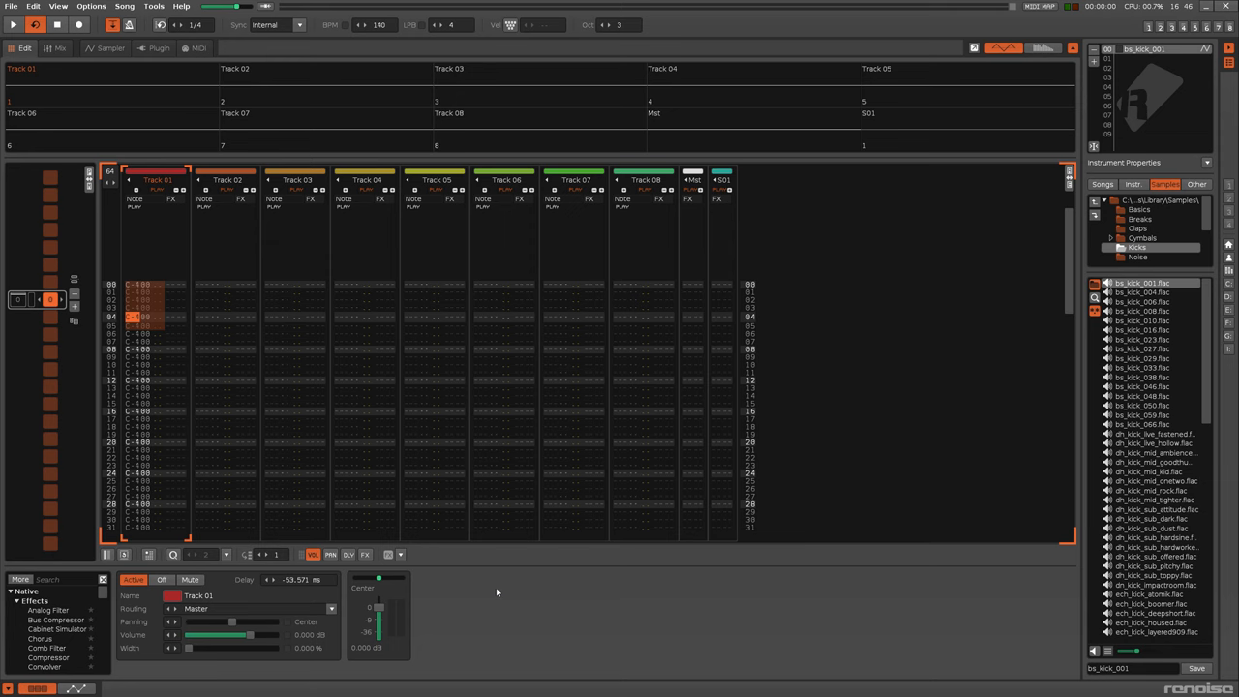